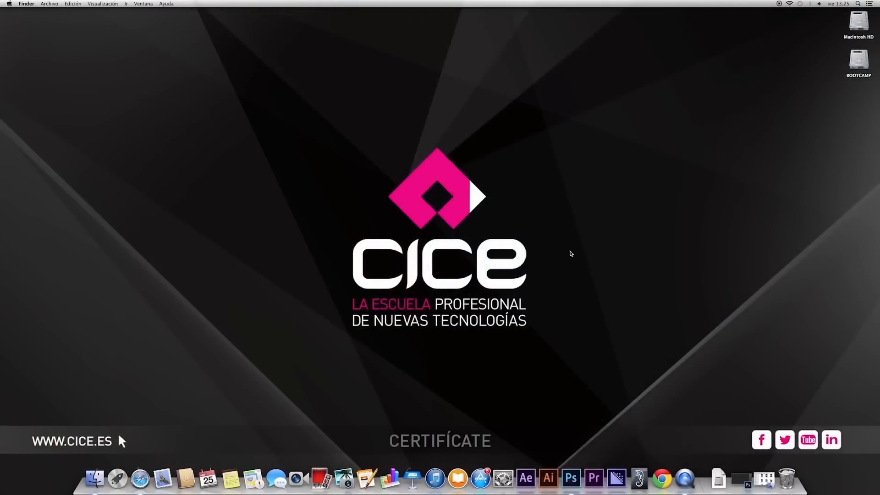
# - Preview _DSC1505.NEF in Finder, then open the seven NEF photos in Camera Raw
pyautogui.click(95, 478)
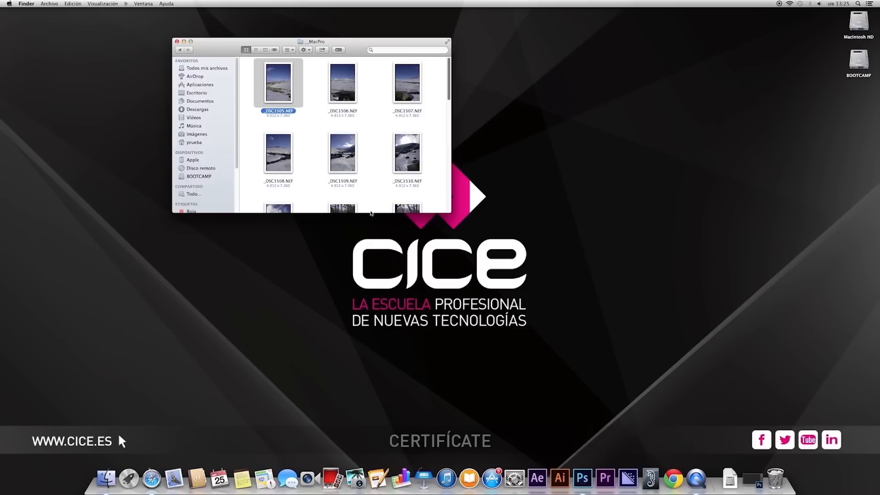
pyautogui.doubleClick(278, 83)
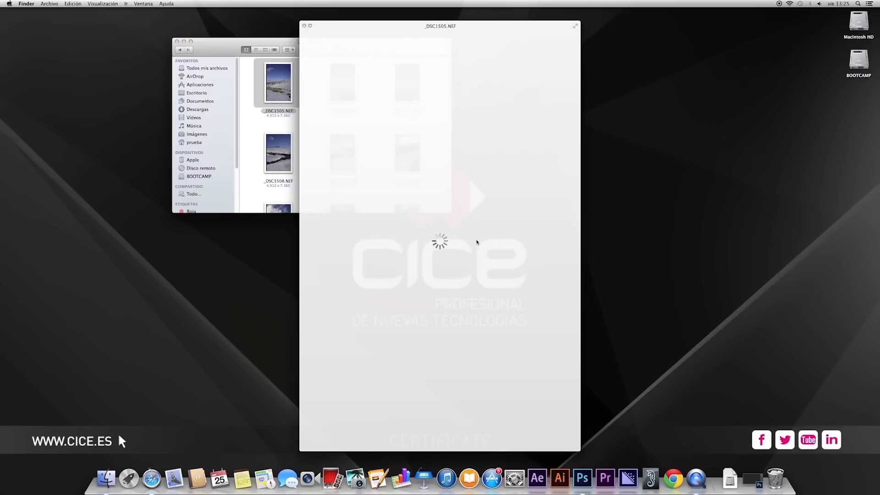
pyautogui.moveTo(467, 234)
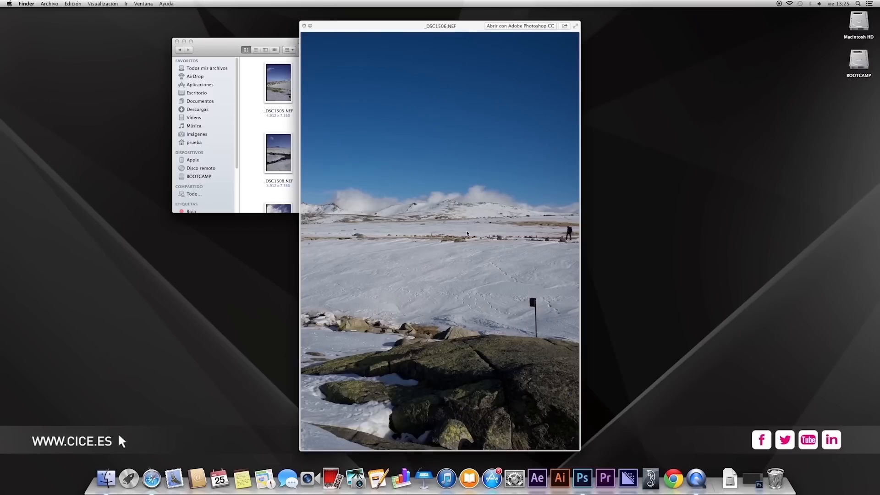
pyautogui.click(304, 26)
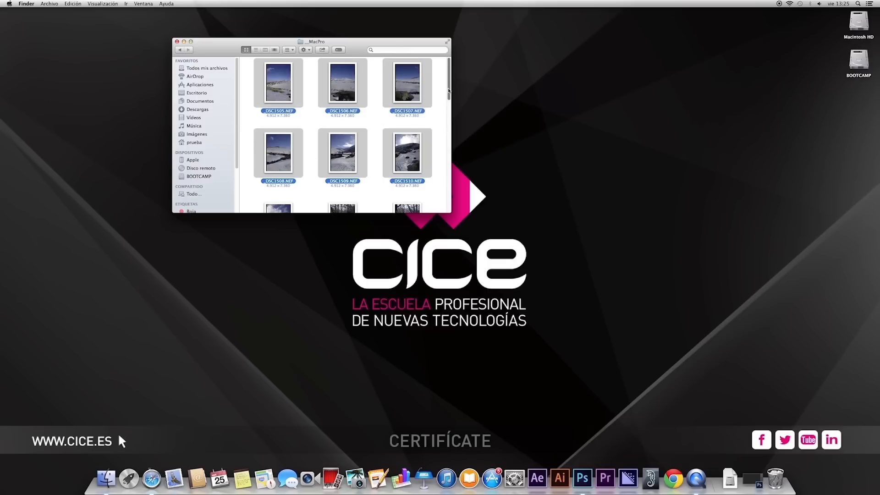
pyautogui.scroll(-3)
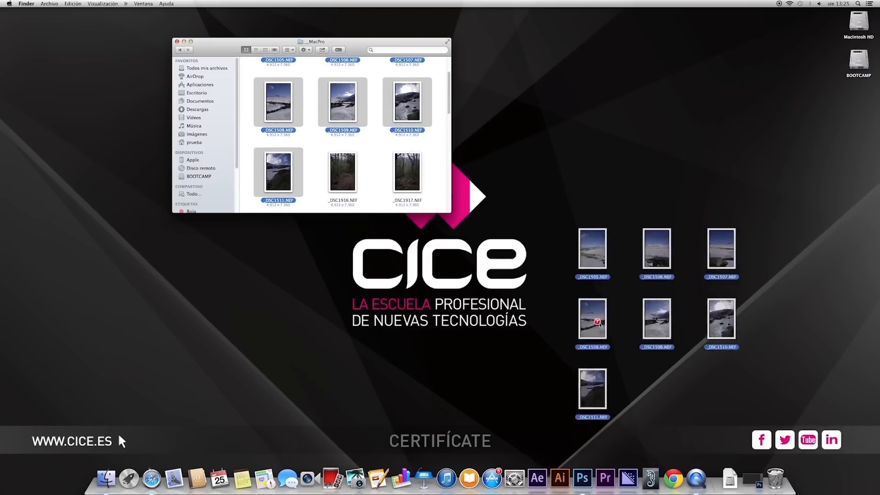
pyautogui.click(593, 478)
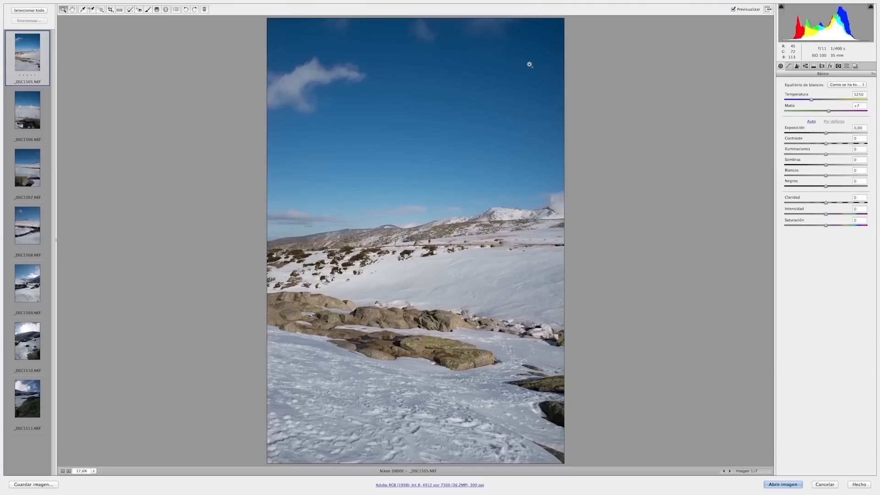
pyautogui.moveTo(151, 90)
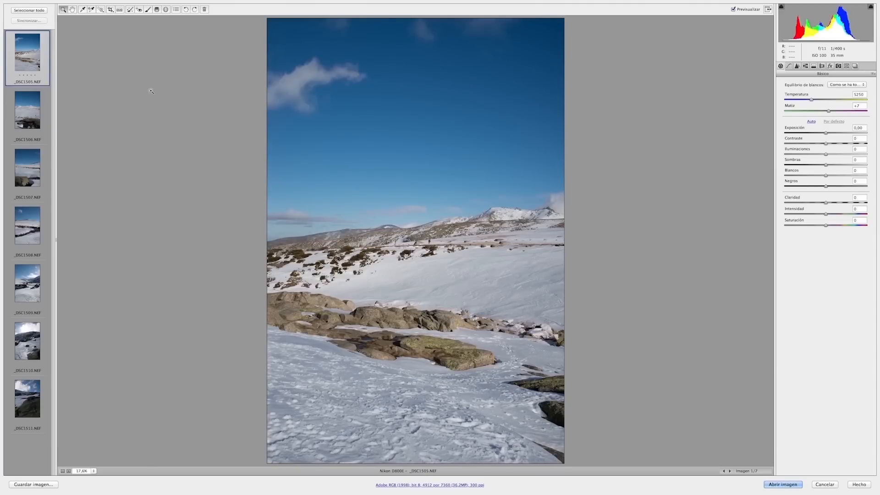
pyautogui.moveTo(146, 92)
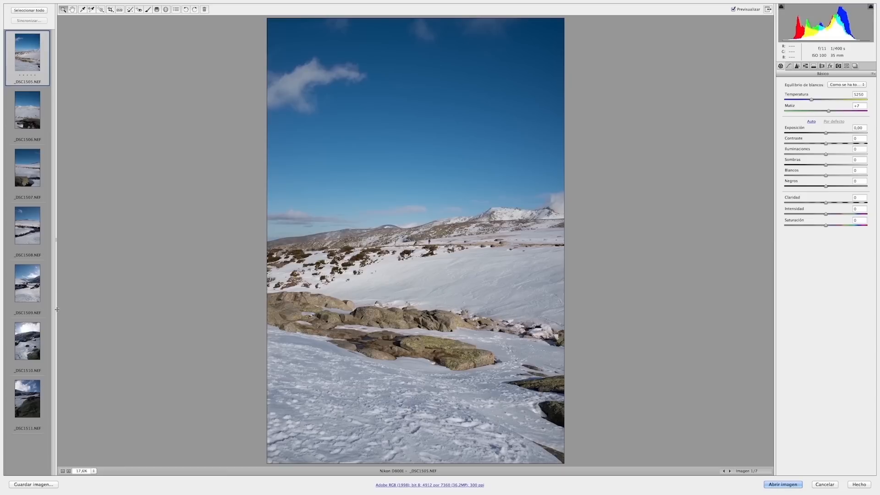
pyautogui.moveTo(508, 255)
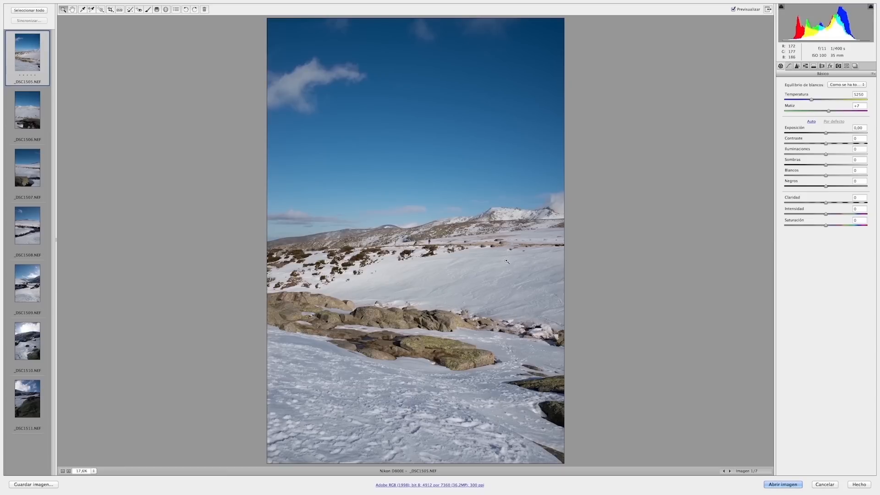
pyautogui.moveTo(279, 188)
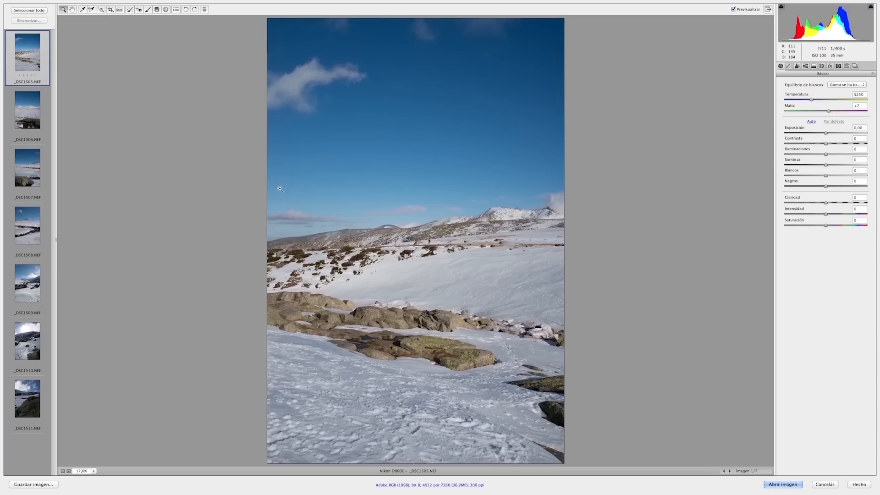
pyautogui.moveTo(275, 185)
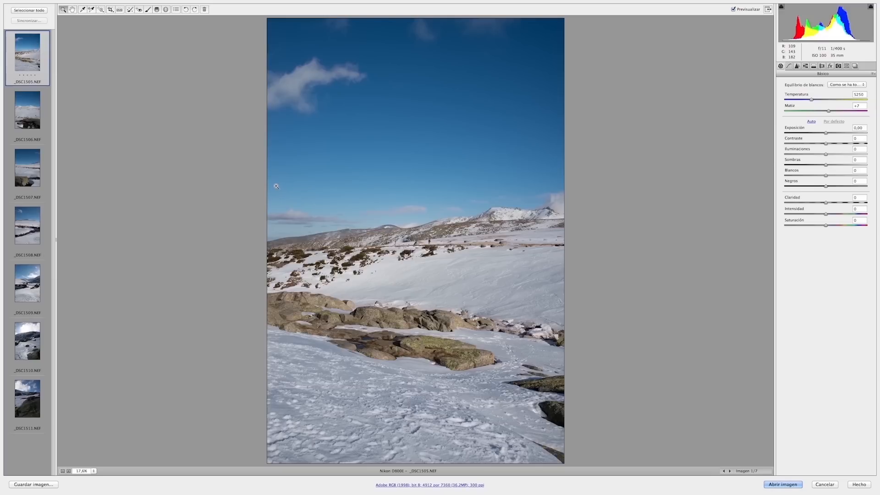
pyautogui.moveTo(274, 188)
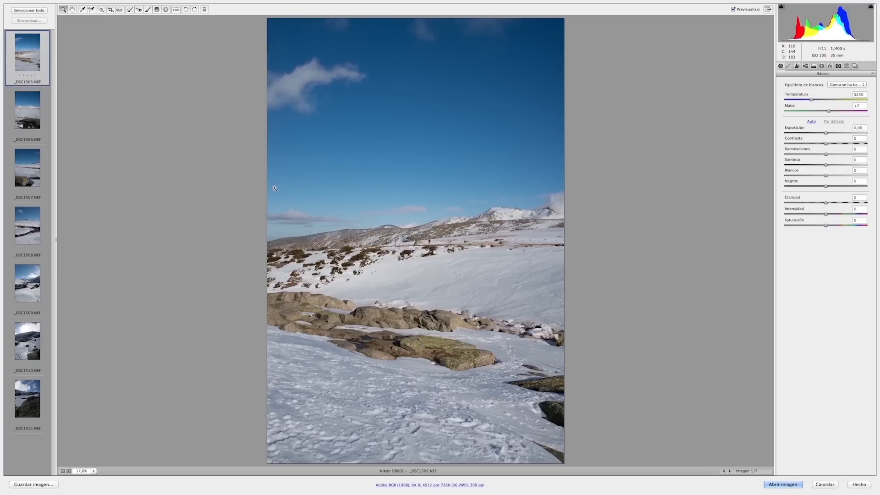
pyautogui.click(27, 116)
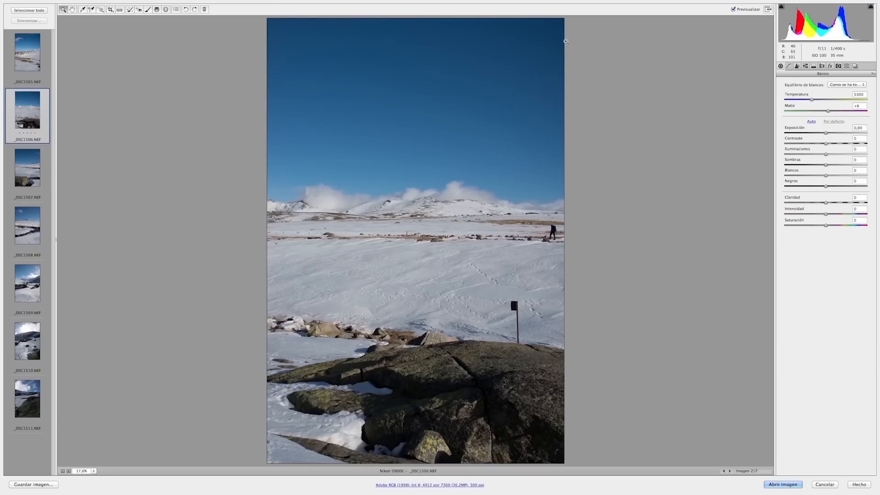
pyautogui.moveTo(28, 170)
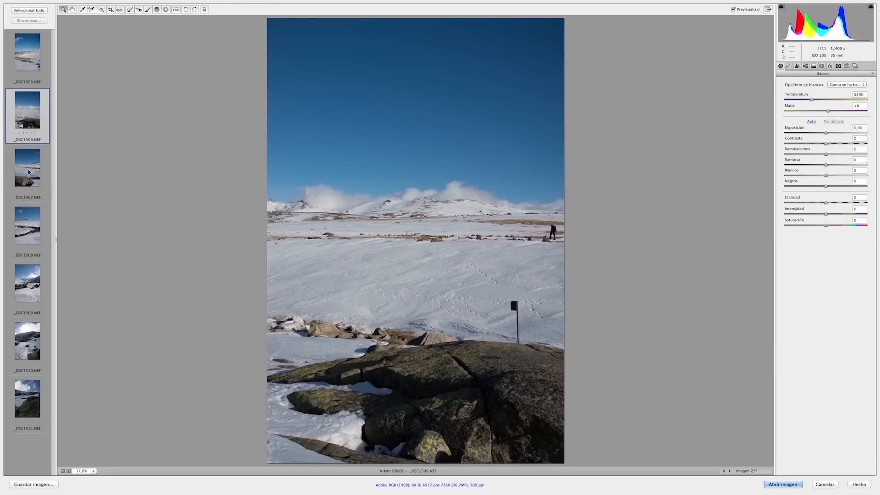
pyautogui.click(27, 168)
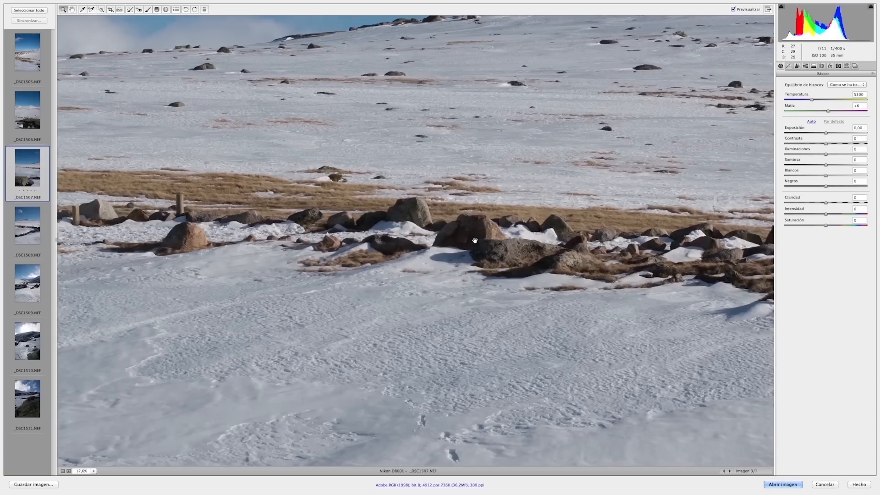
pyautogui.click(27, 51)
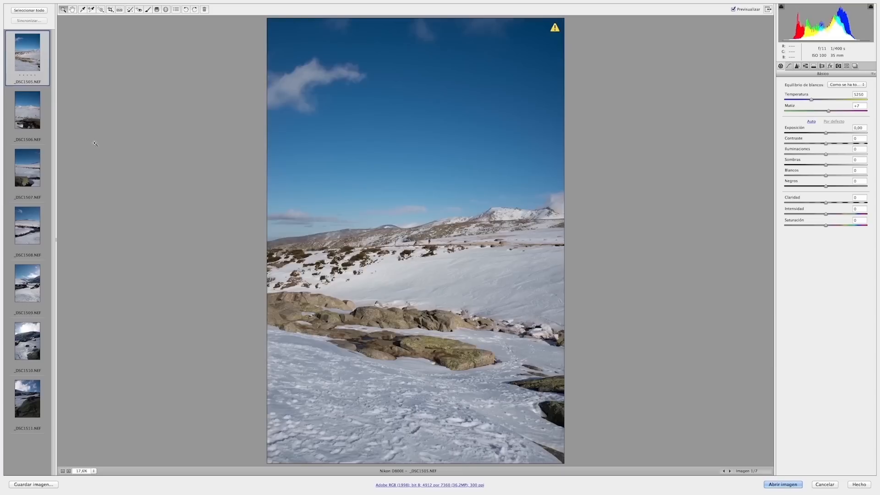
pyautogui.moveTo(283, 232)
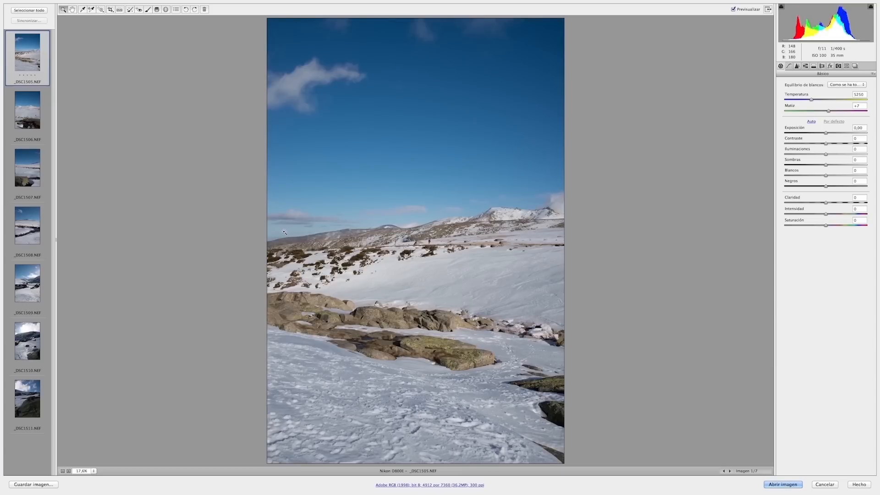
pyautogui.moveTo(778, 95)
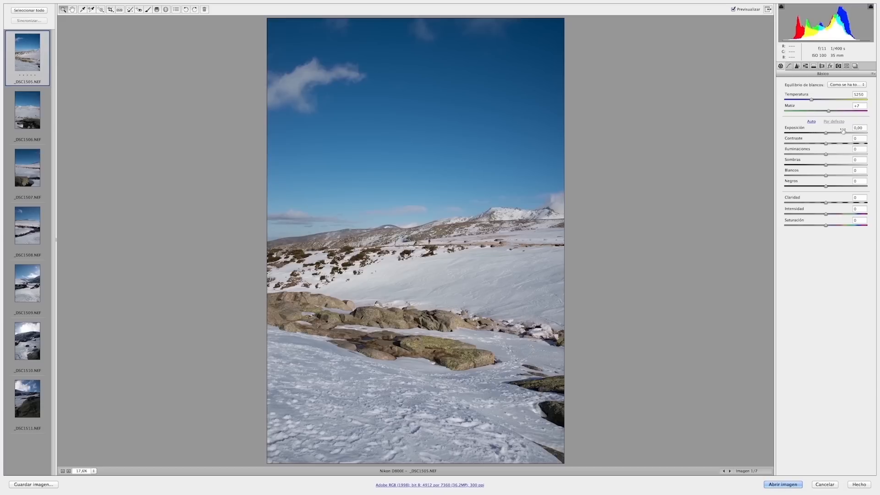
pyautogui.moveTo(825, 135)
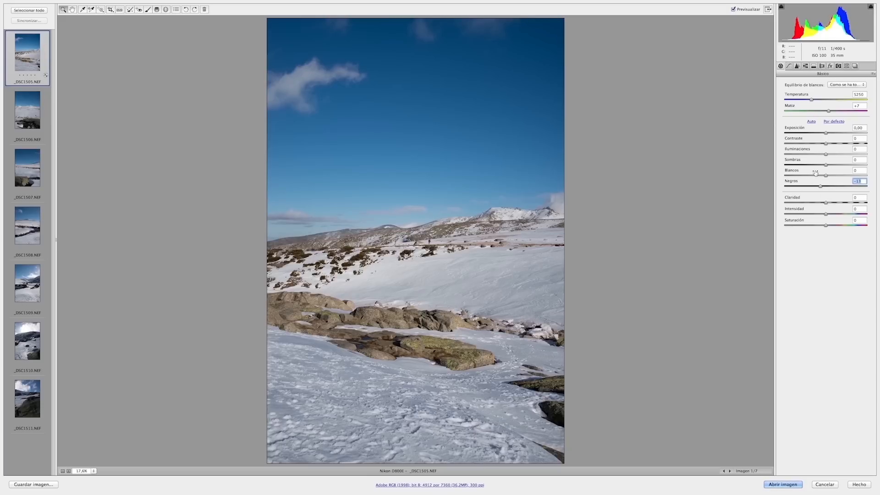
pyautogui.moveTo(825, 156)
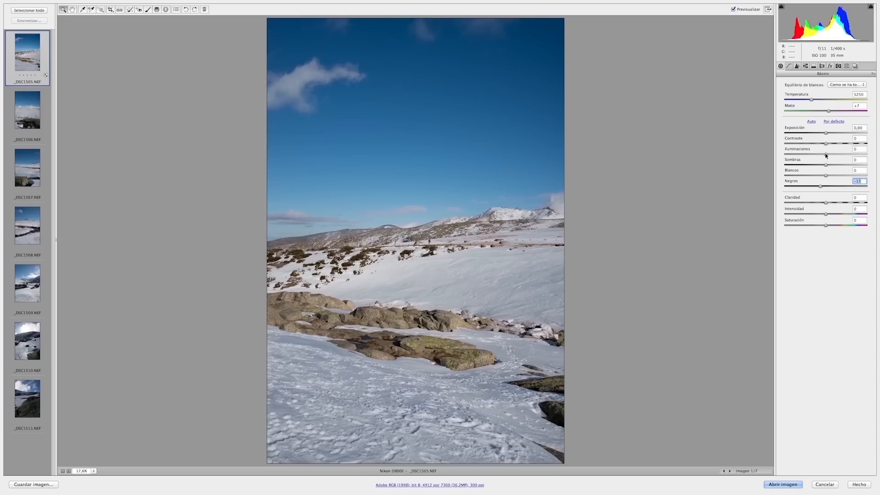
# - Adjust the highlights (Iluminaciones) amount to -10 in the Basic panel
pyautogui.click(857, 148)
pyautogui.write('-10')
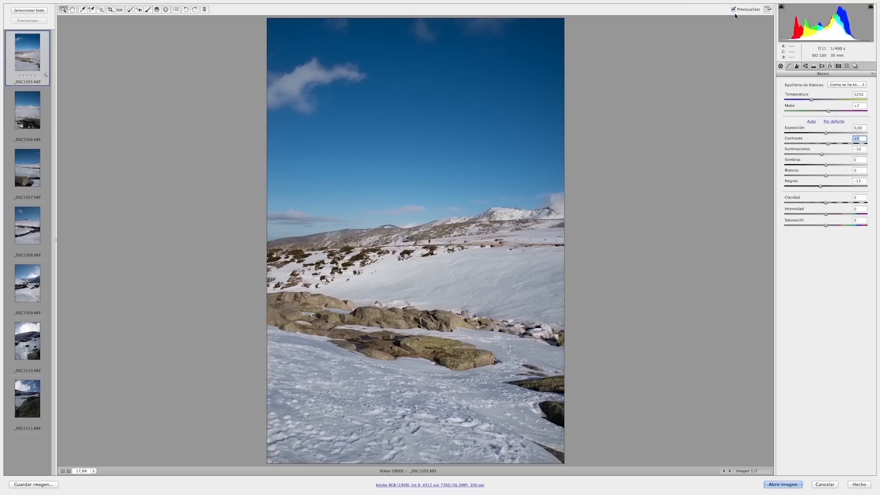
pyautogui.moveTo(835, 169)
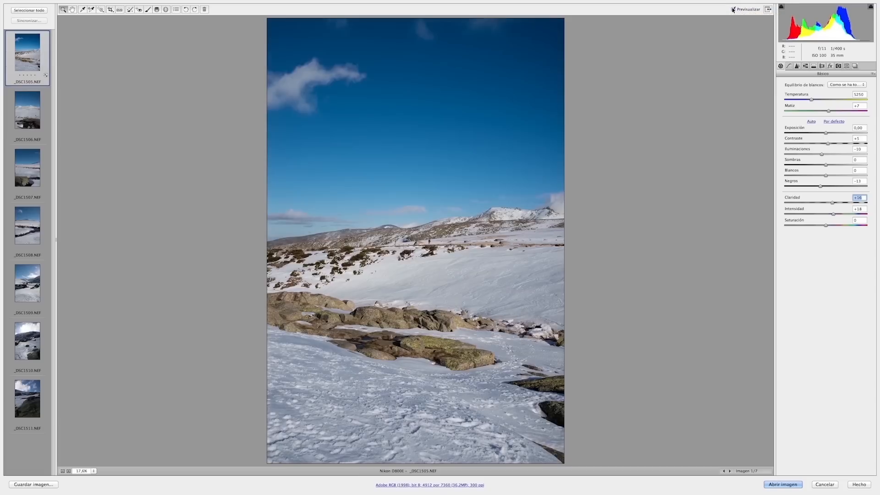
pyautogui.moveTo(733, 9)
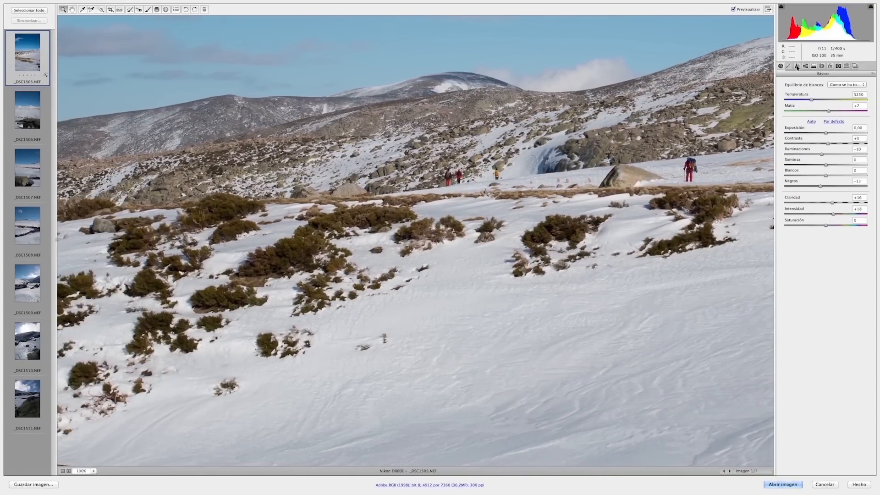
# - Show the Detail sharpening settings and magnify the view of the hikers on the slope
pyautogui.click(797, 65)
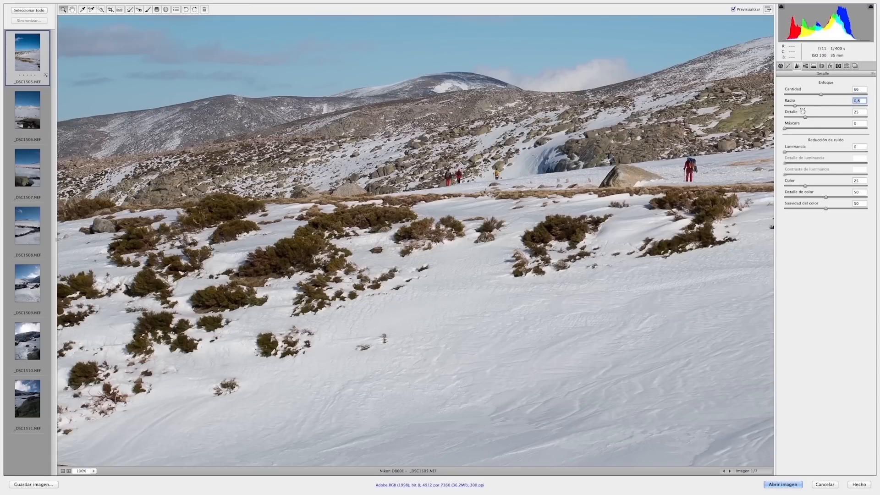
pyautogui.moveTo(538, 170)
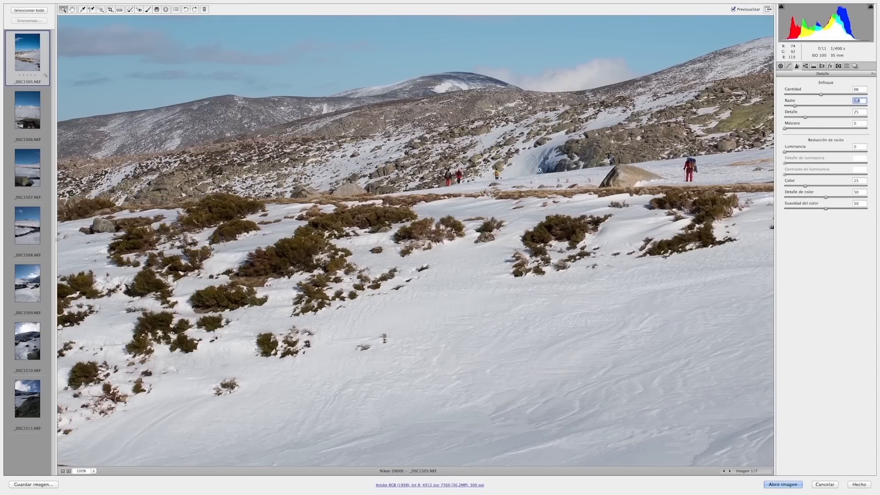
pyautogui.click(67, 470)
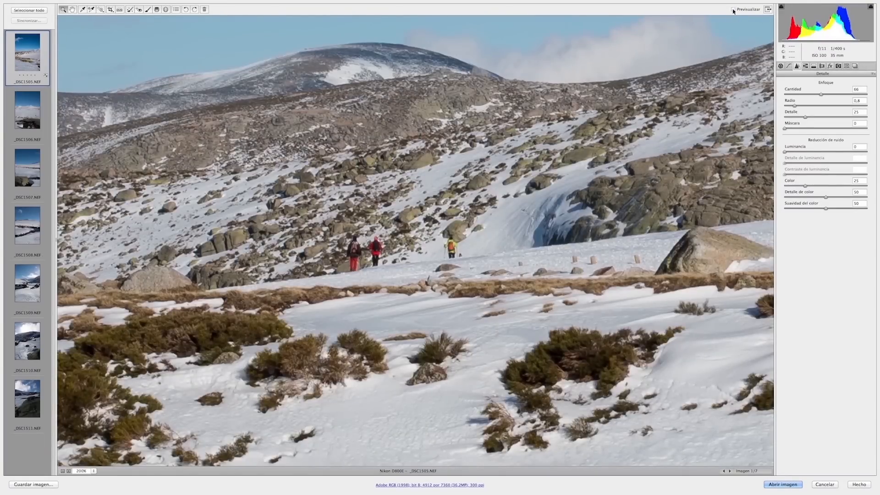
pyautogui.moveTo(732, 10)
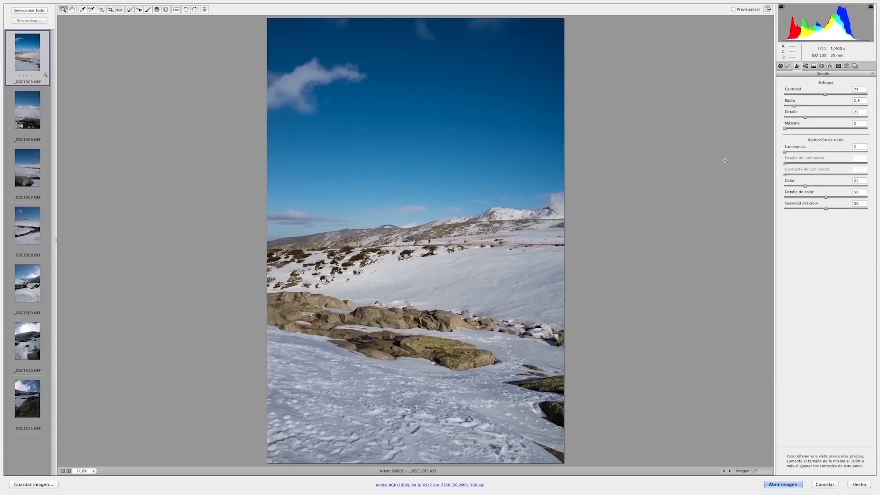
pyautogui.moveTo(533, 202)
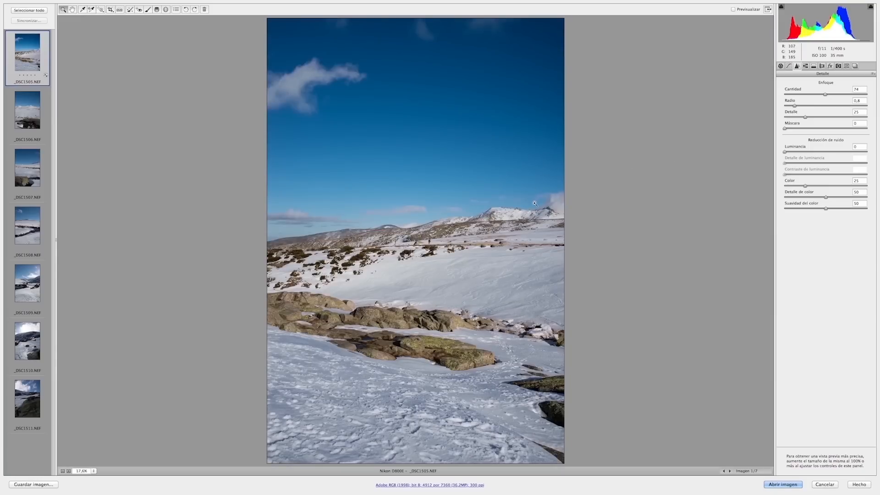
pyautogui.moveTo(575, 195)
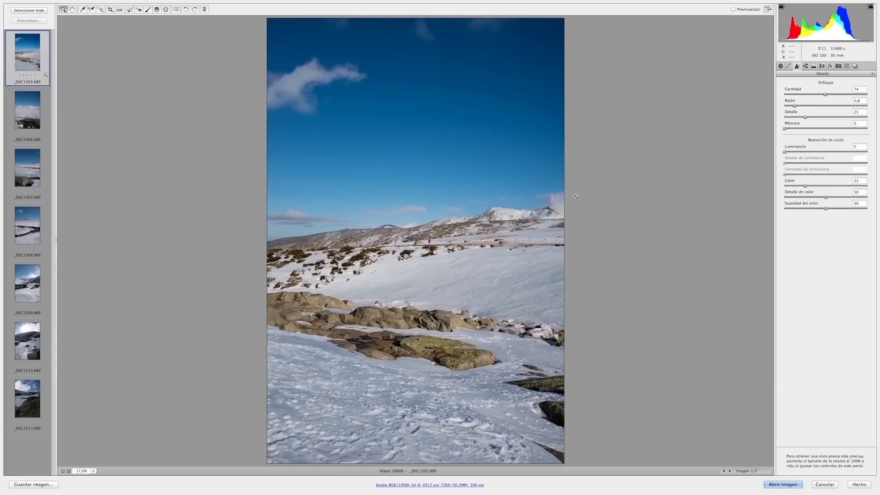
pyautogui.moveTo(458, 303)
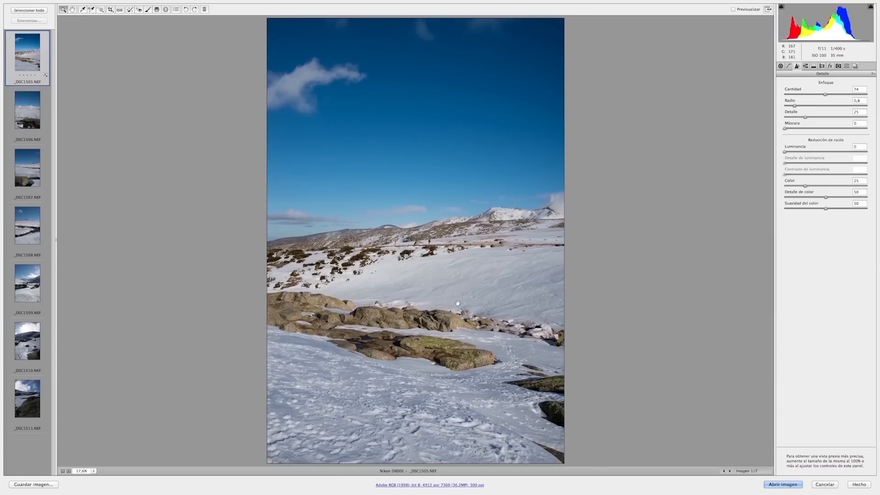
pyautogui.moveTo(813, 87)
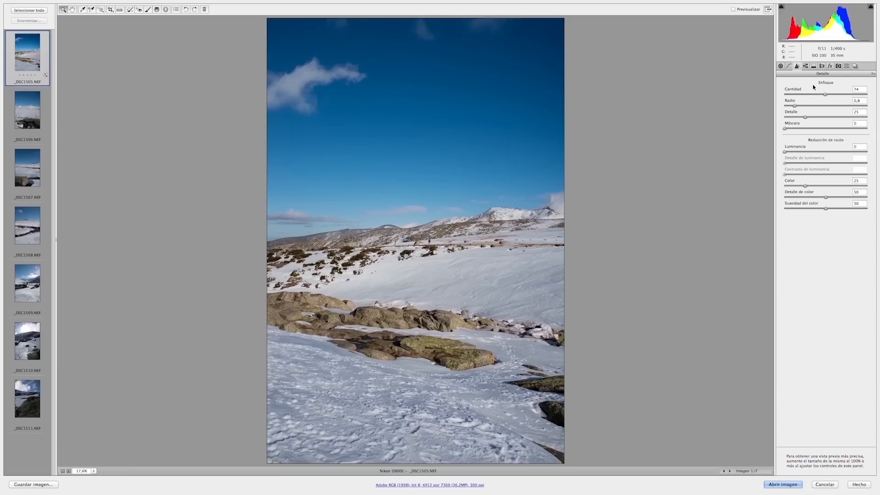
# - Enable the Sigma 35mm F1.4 lens profile correction, then switch it off to compare
pyautogui.click(829, 65)
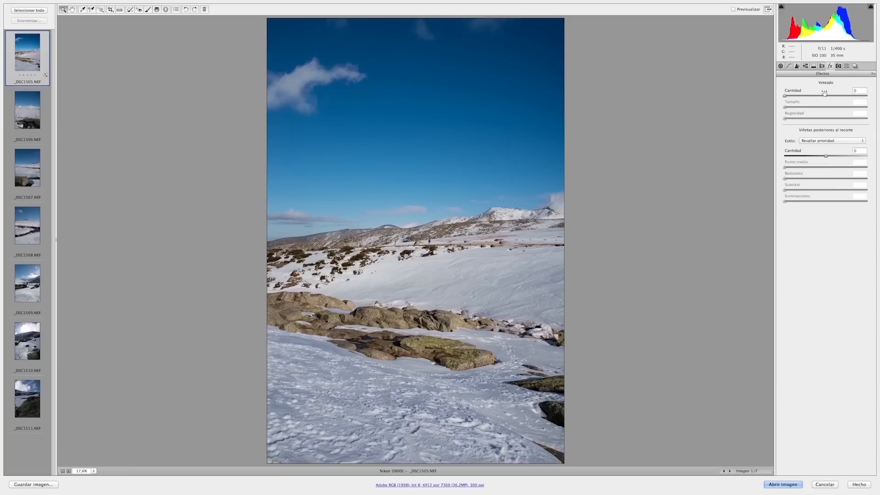
pyautogui.click(805, 65)
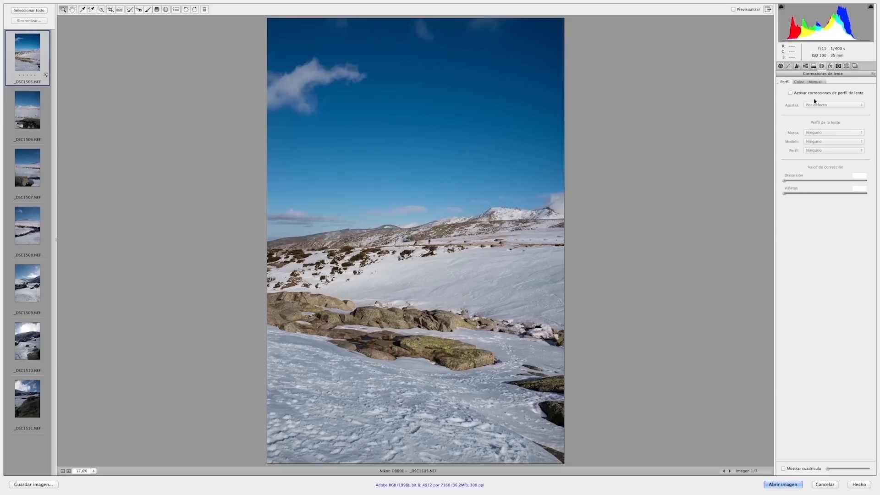
pyautogui.click(790, 92)
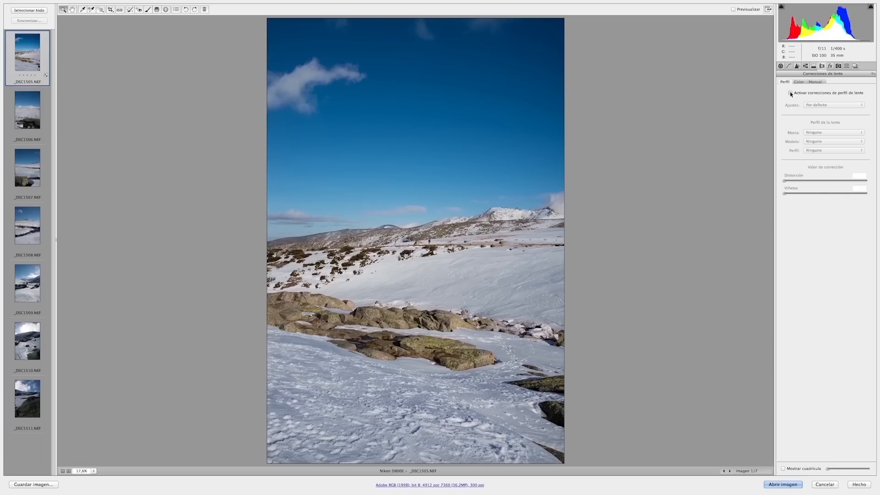
pyautogui.click(790, 93)
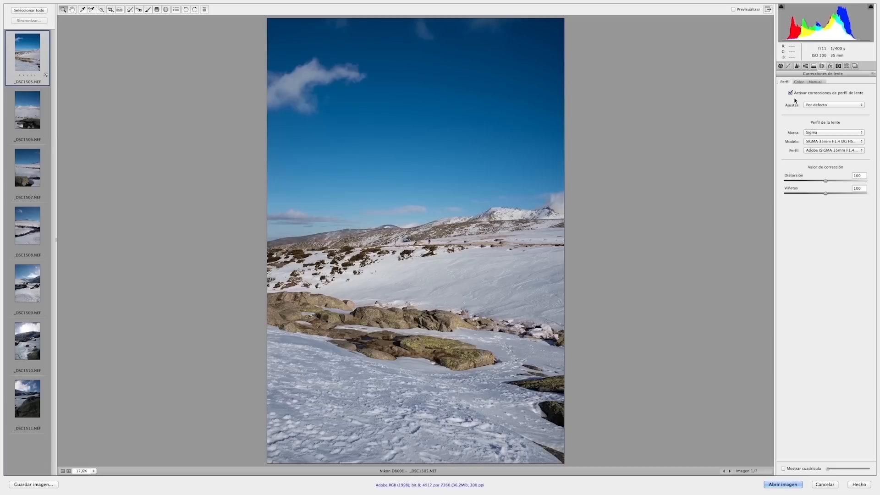
pyautogui.moveTo(793, 127)
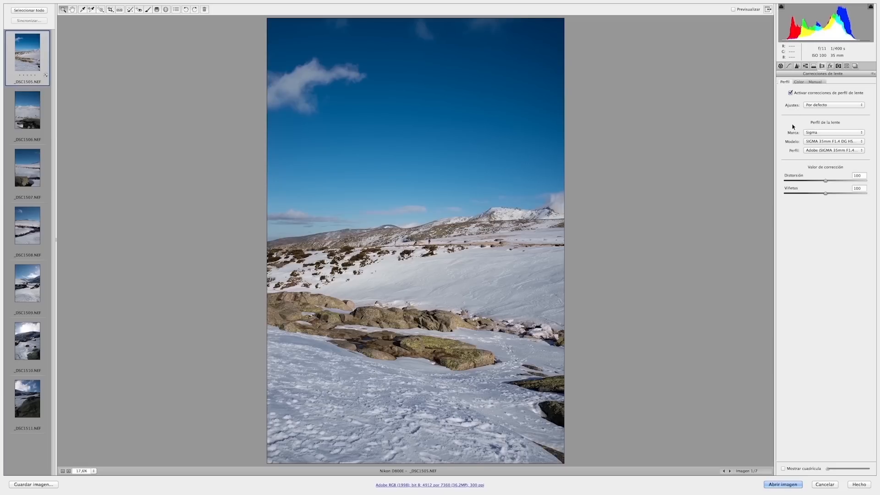
pyautogui.moveTo(825, 153)
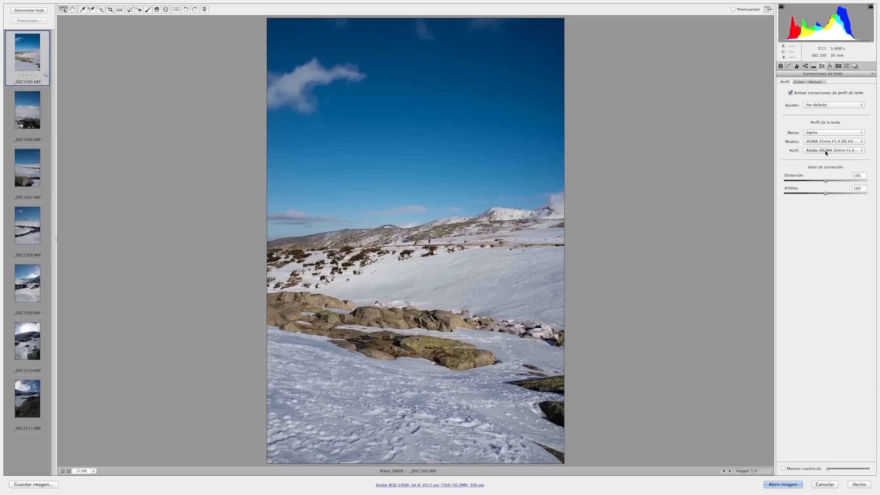
pyautogui.moveTo(825, 166)
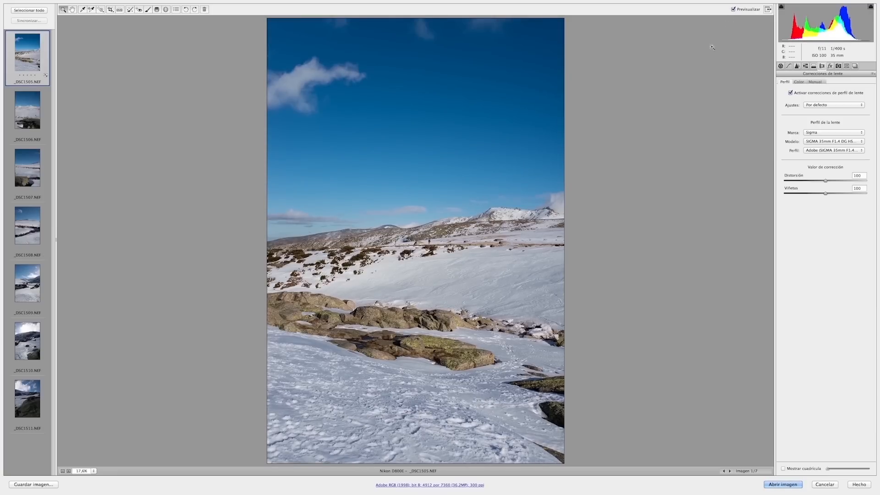
pyautogui.moveTo(754, 117)
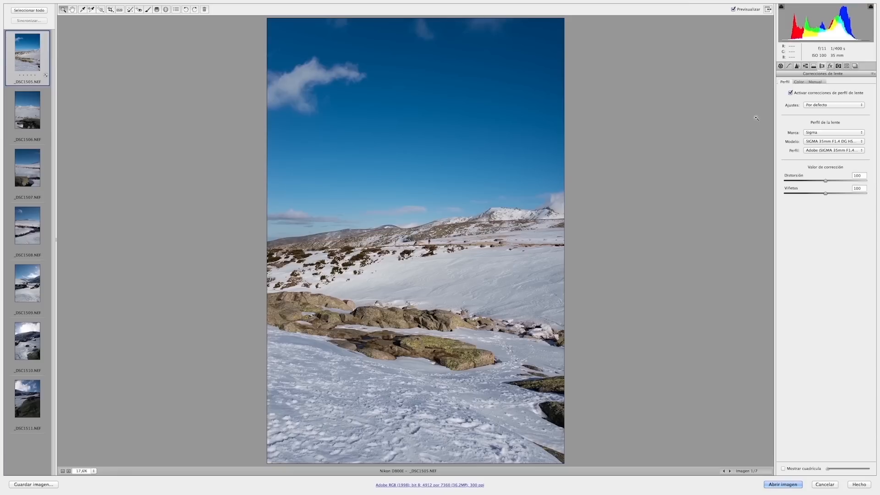
pyautogui.moveTo(790, 102)
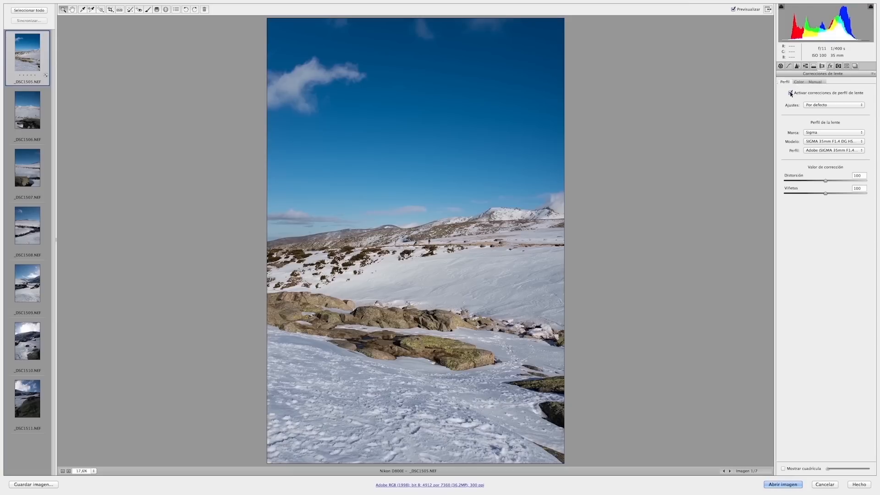
pyautogui.click(789, 93)
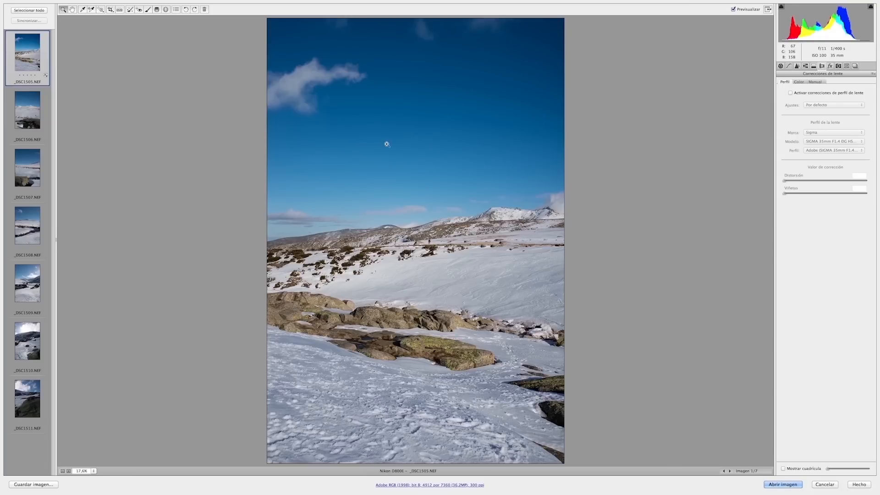
pyautogui.moveTo(781, 67)
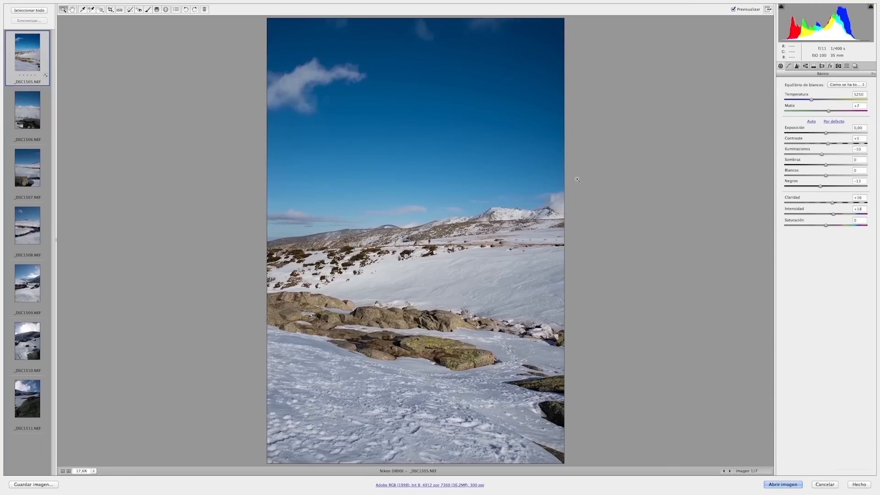
pyautogui.moveTo(469, 280)
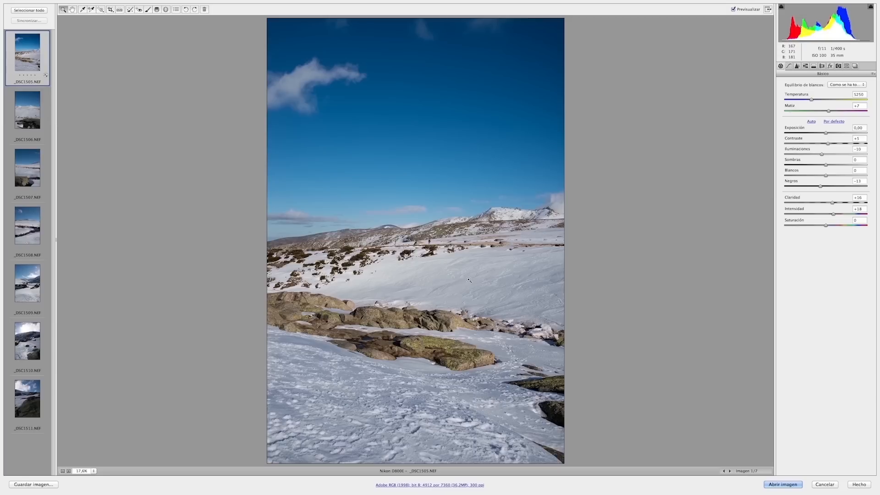
pyautogui.moveTo(483, 197)
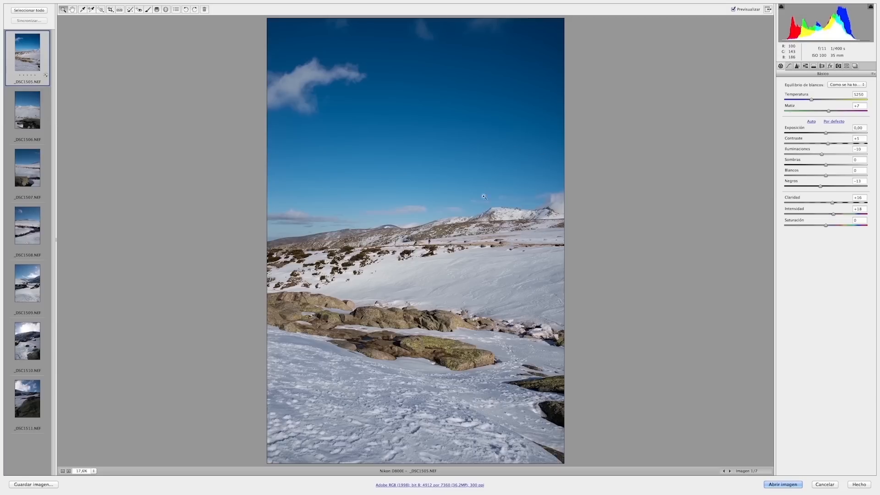
pyautogui.moveTo(471, 246)
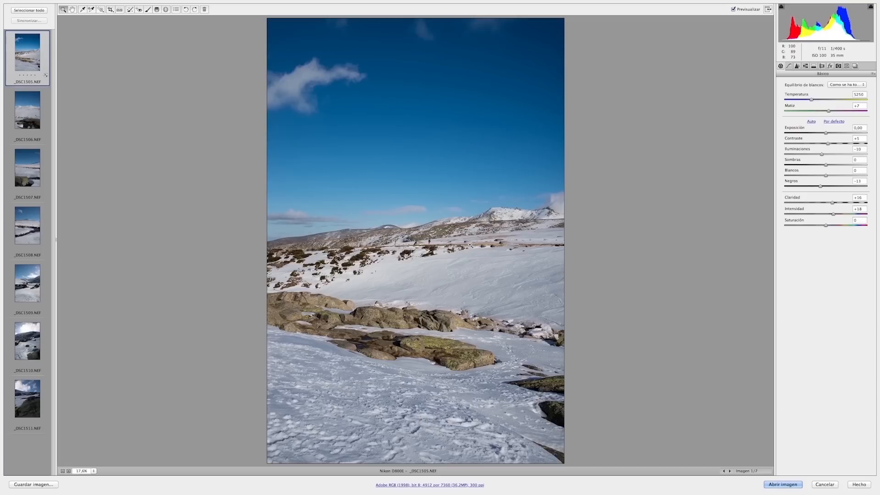
pyautogui.moveTo(519, 211)
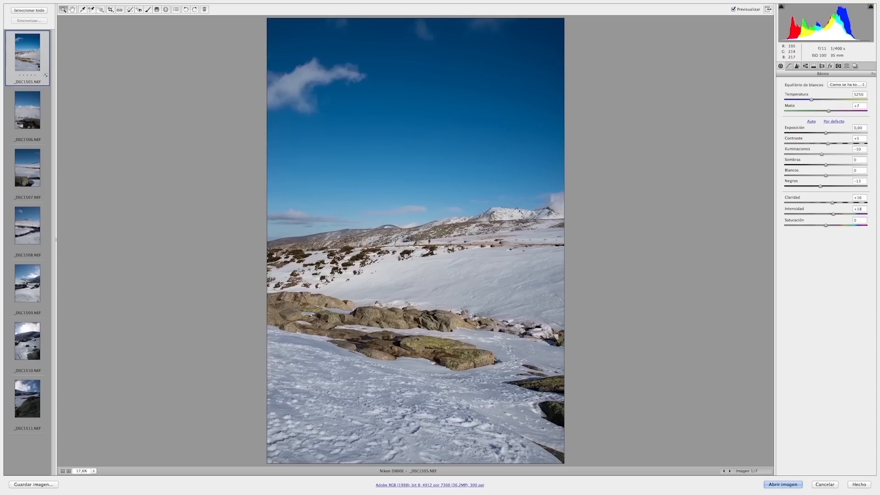
pyautogui.moveTo(582, 230)
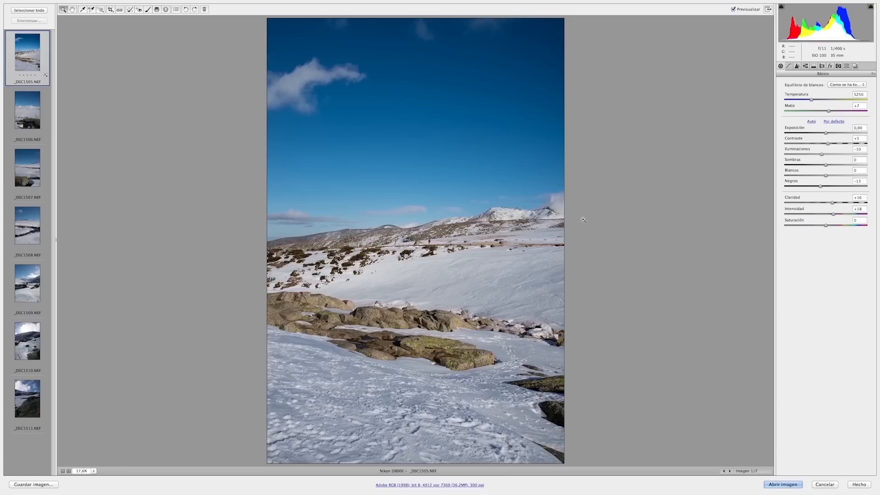
pyautogui.moveTo(582, 199)
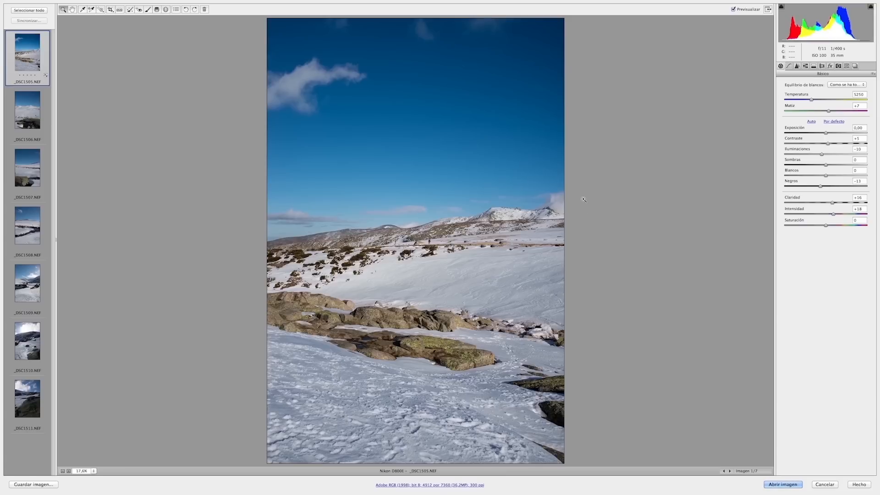
pyautogui.moveTo(584, 243)
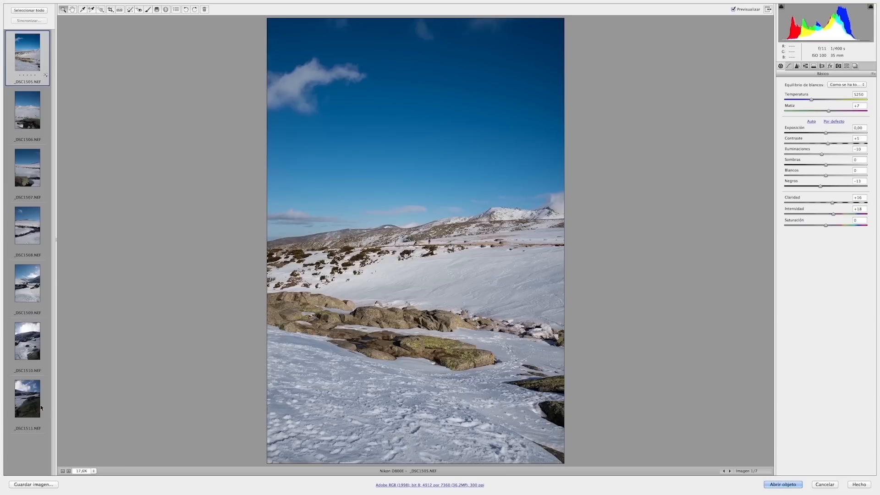
# - Select all seven photos and synchronize all of _DSC1505's settings to them
pyautogui.click(28, 10)
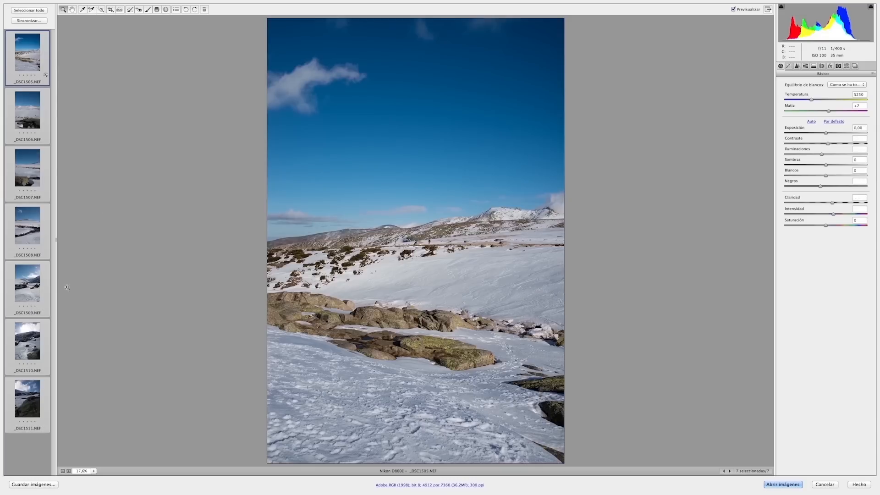
pyautogui.click(28, 20)
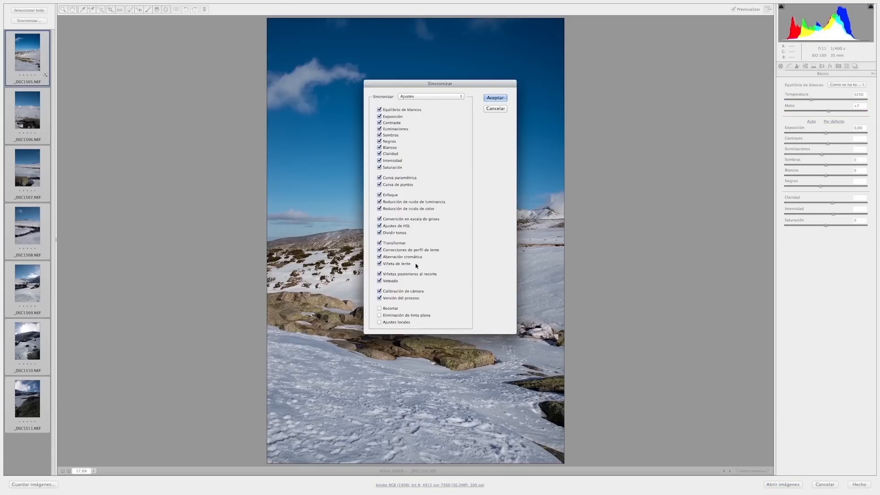
pyautogui.click(494, 98)
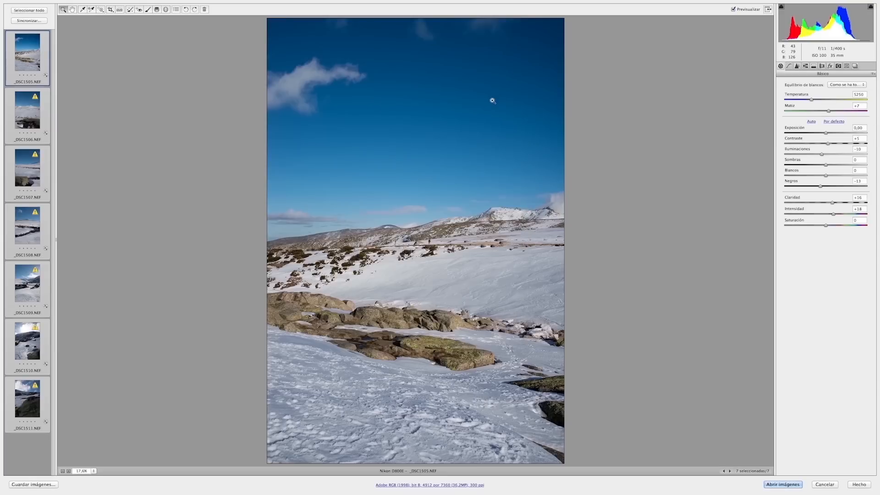
pyautogui.moveTo(115, 353)
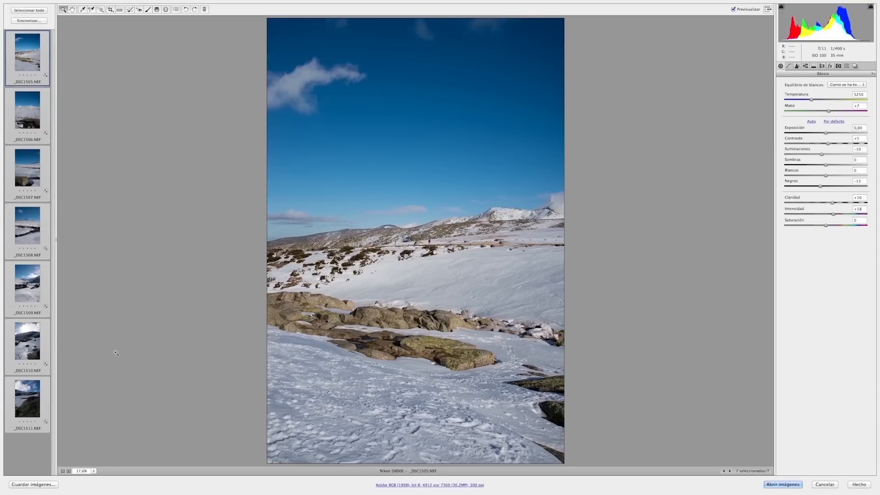
pyautogui.moveTo(51, 400)
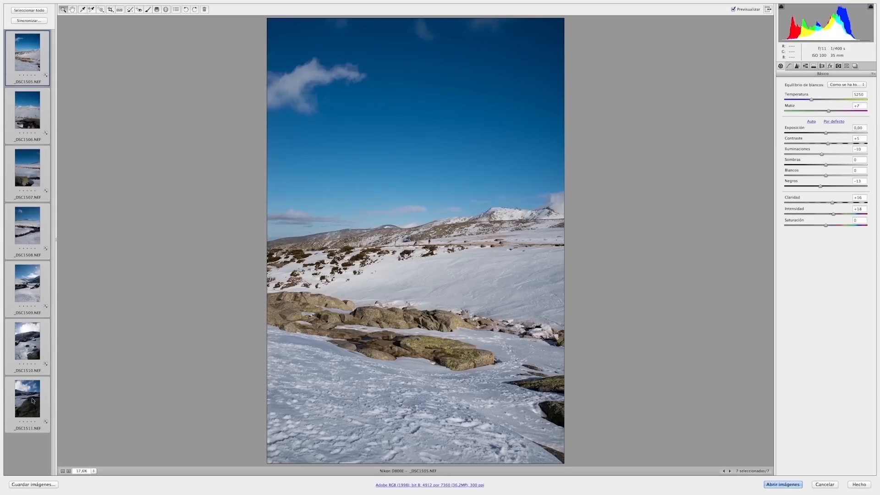
pyautogui.click(27, 400)
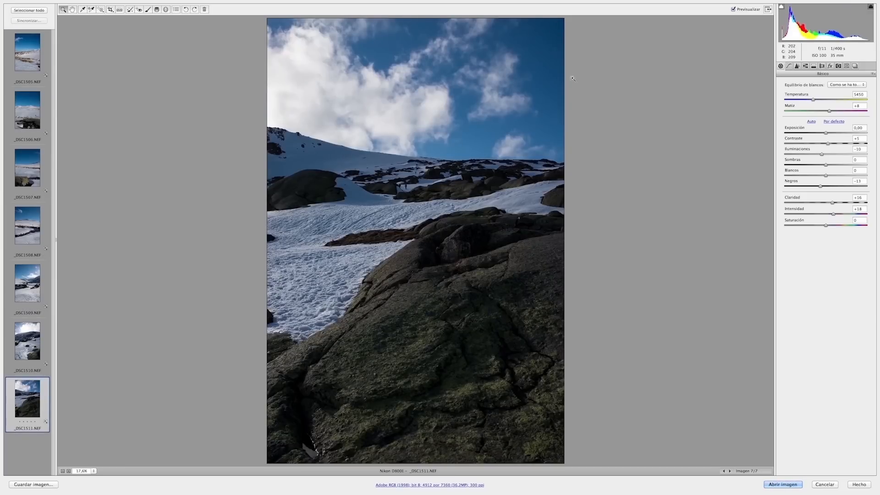
pyautogui.click(780, 4)
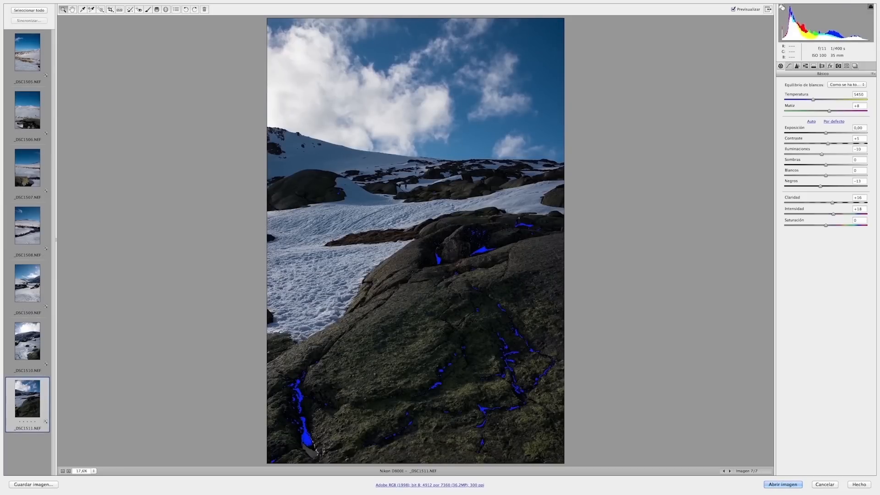
pyautogui.click(779, 9)
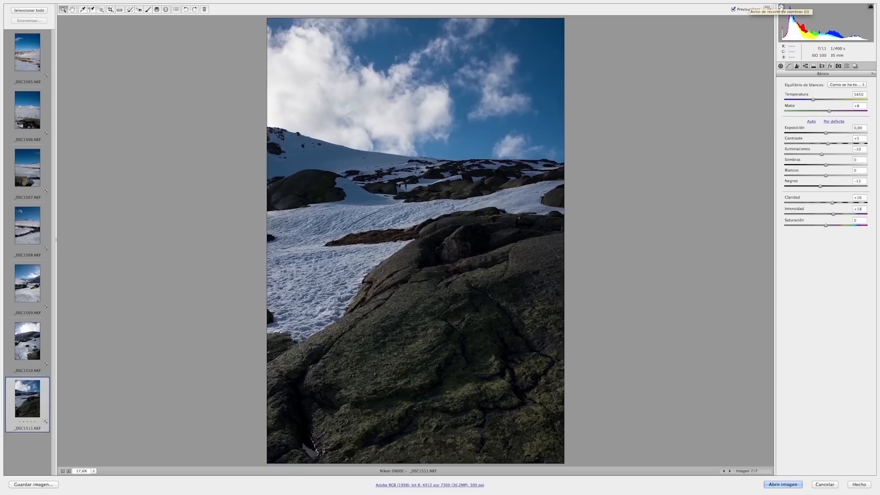
pyautogui.moveTo(394, 234)
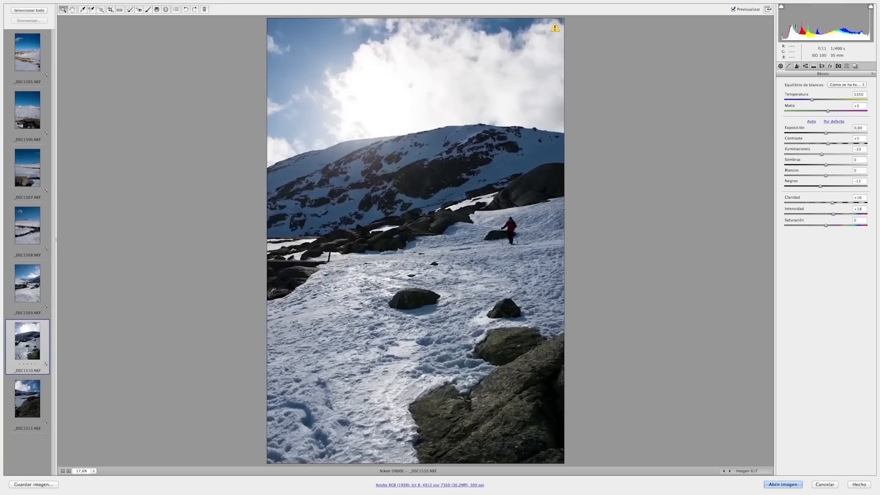
pyautogui.click(554, 27)
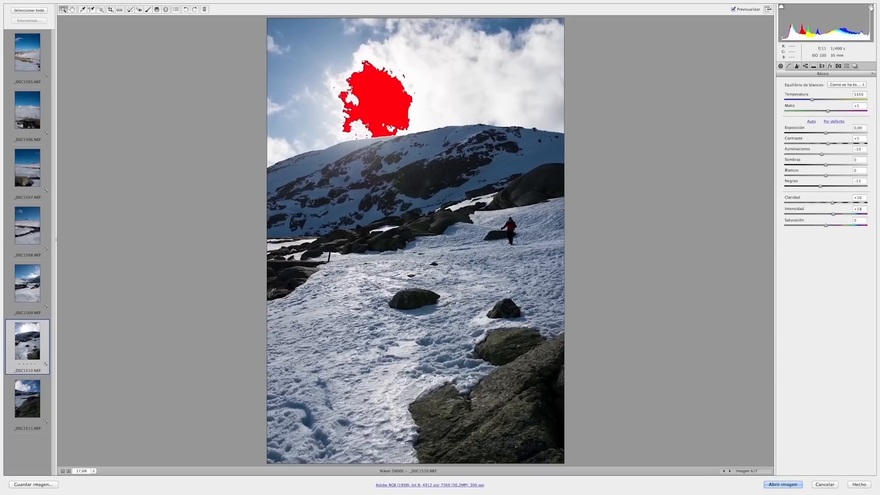
pyautogui.moveTo(870, 6)
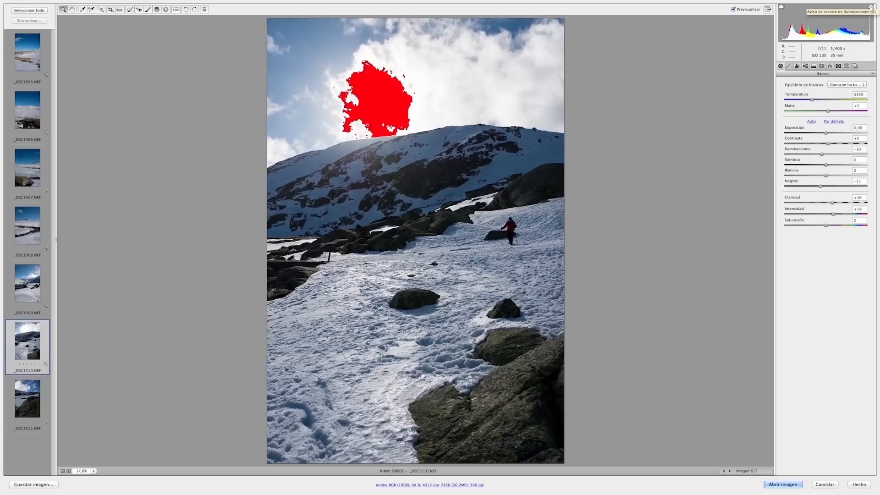
pyautogui.click(767, 9)
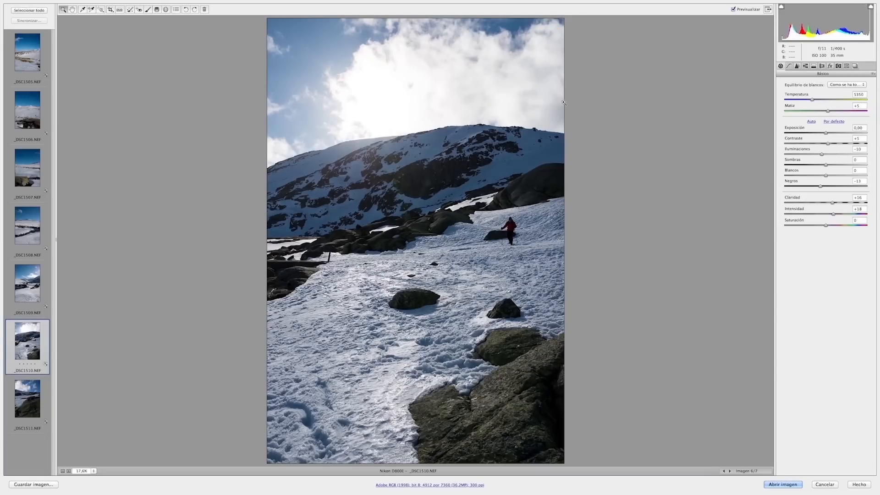
pyautogui.moveTo(515, 193)
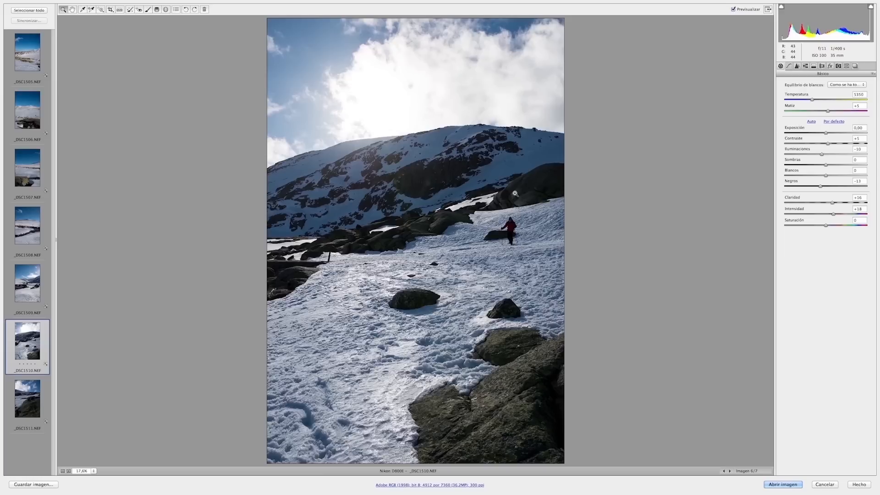
pyautogui.moveTo(510, 138)
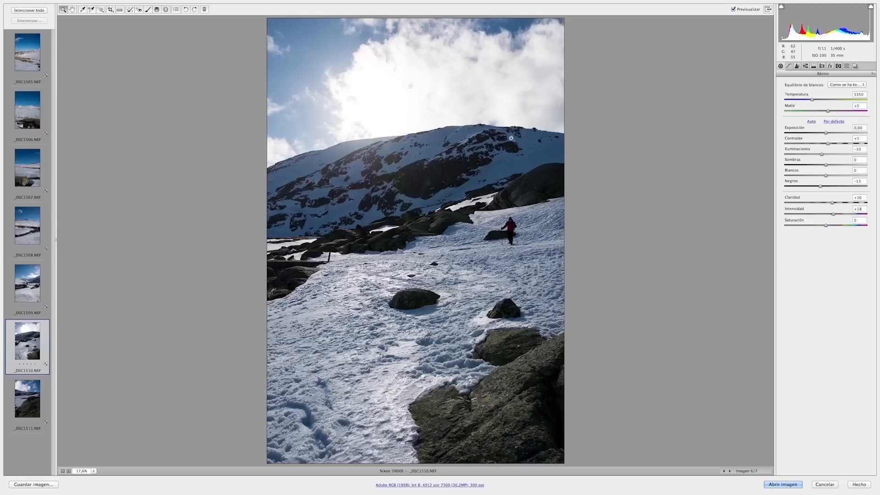
pyautogui.moveTo(47, 114)
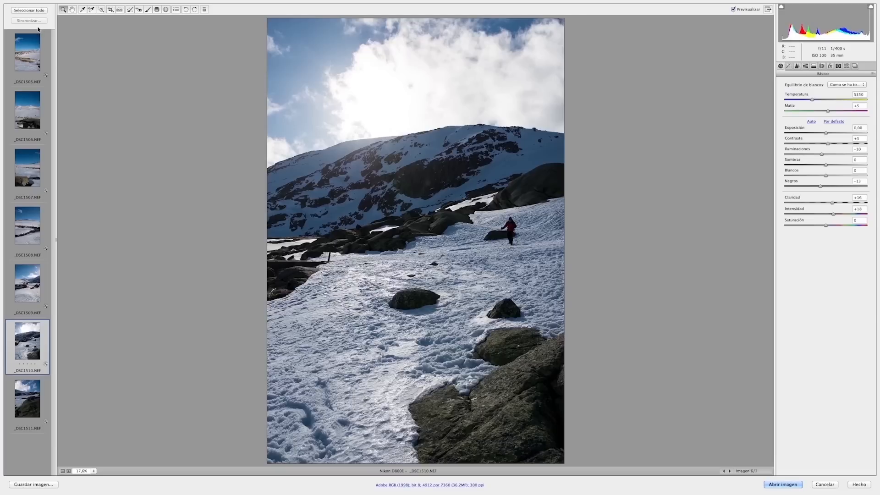
pyautogui.moveTo(467, 389)
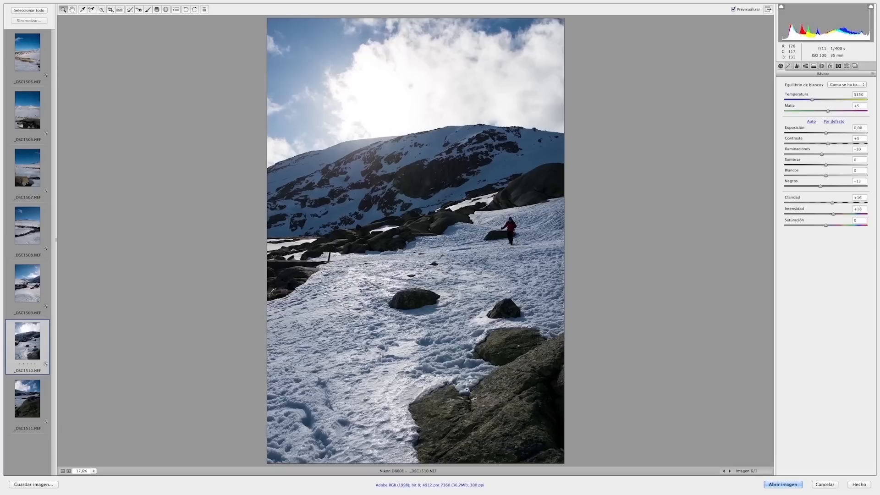
# - Set the workflow options to 16 bits per channel and ProPhoto RGB, and confirm
pyautogui.click(426, 485)
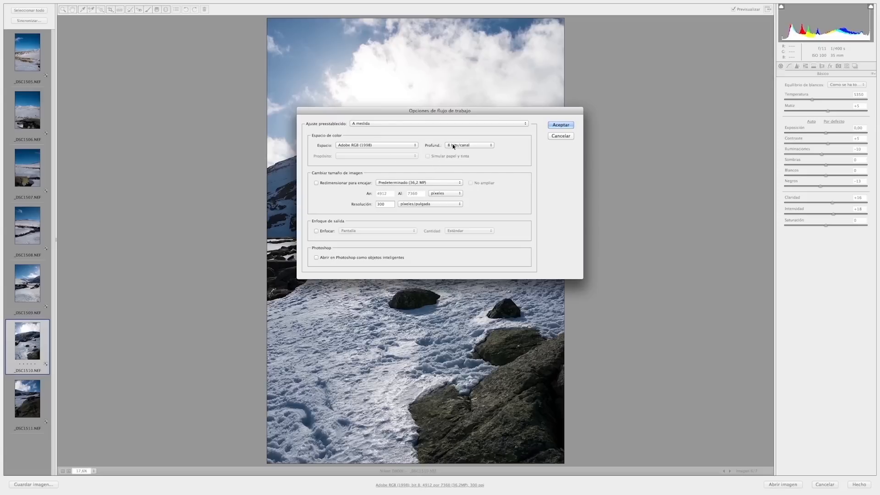
pyautogui.click(469, 144)
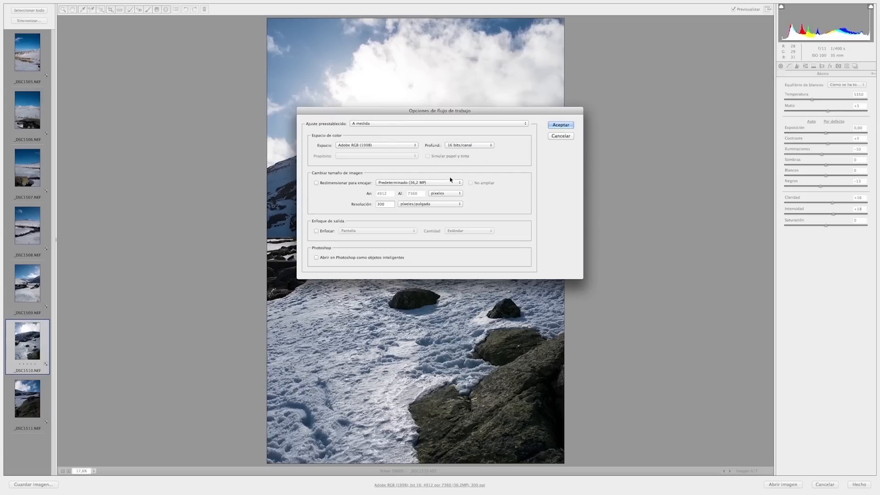
pyautogui.moveTo(403, 185)
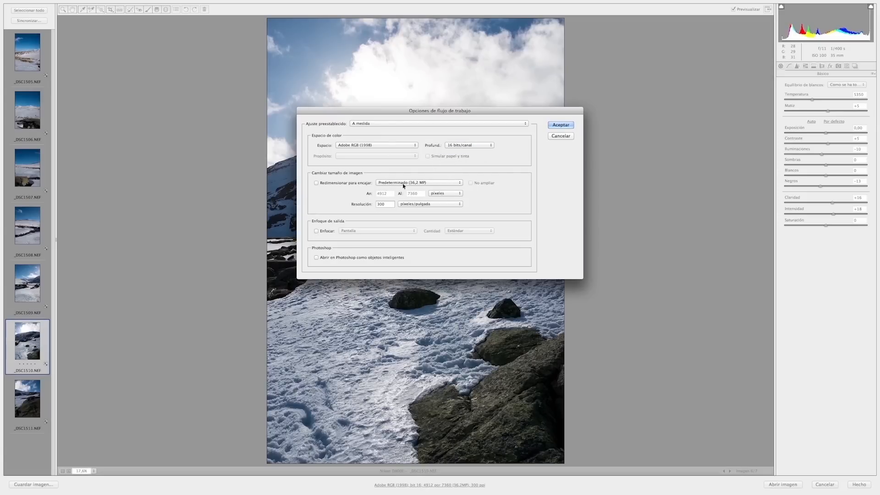
pyautogui.click(376, 145)
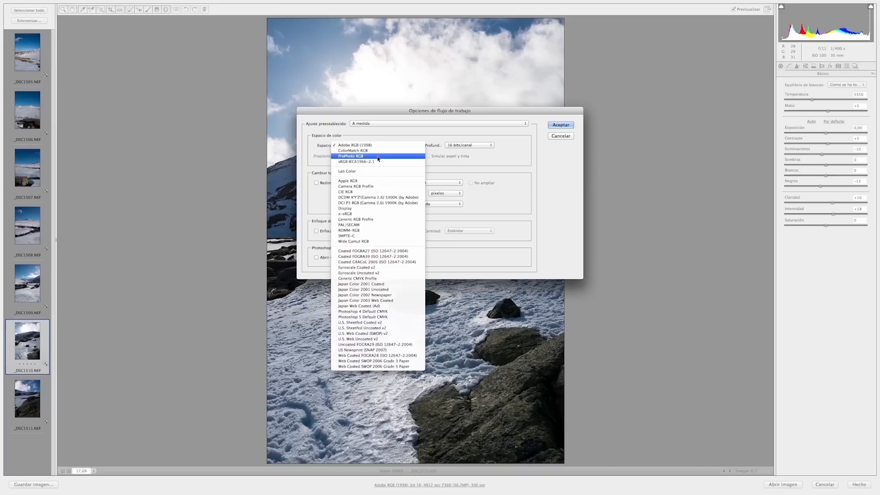
pyautogui.click(351, 156)
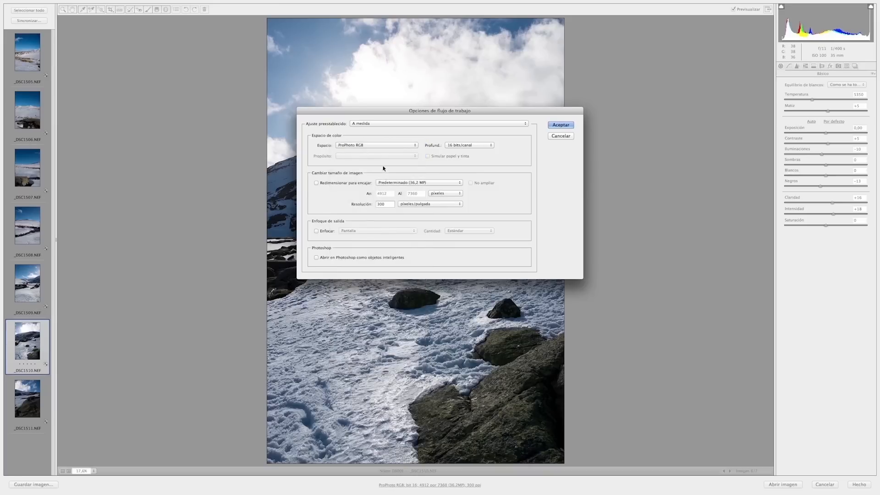
pyautogui.click(560, 124)
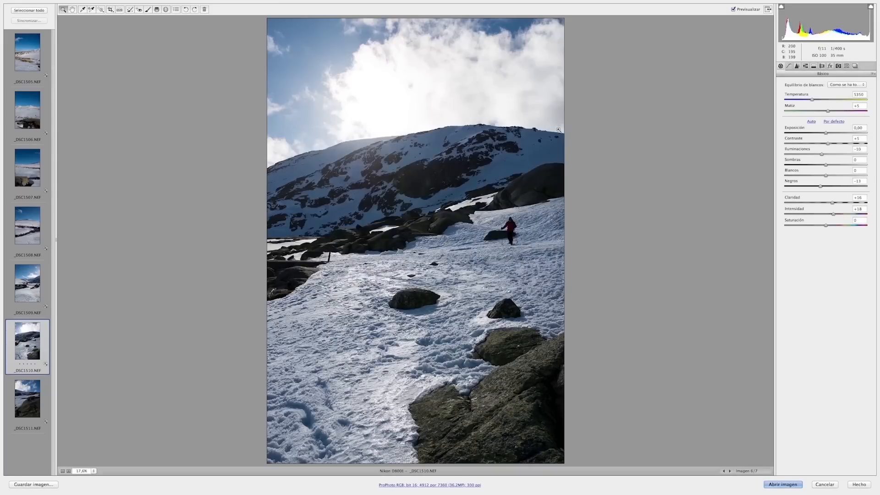
# - Show _DSC1505 from the filmstrip, then select all seven photos
pyautogui.click(27, 53)
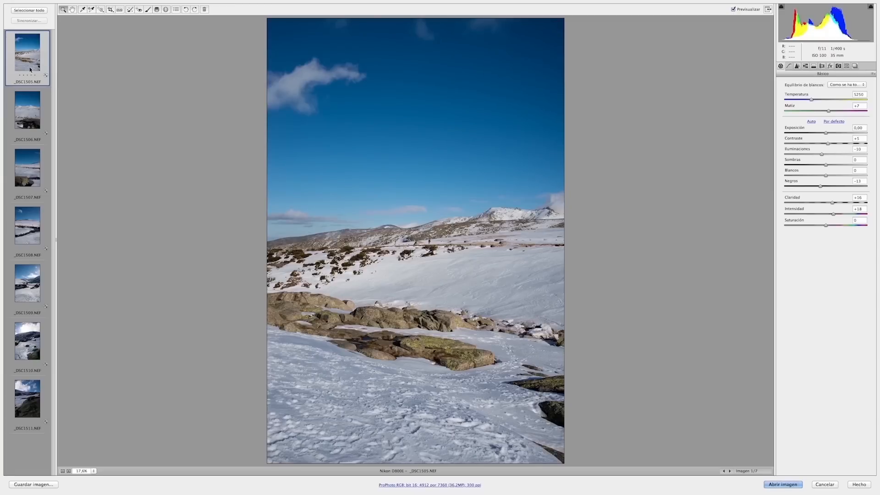
pyautogui.moveTo(452, 225)
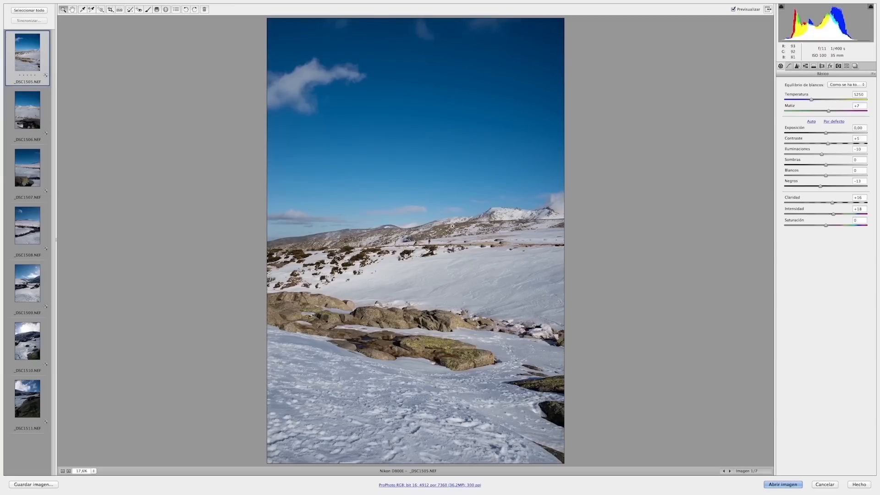
pyautogui.moveTo(107, 356)
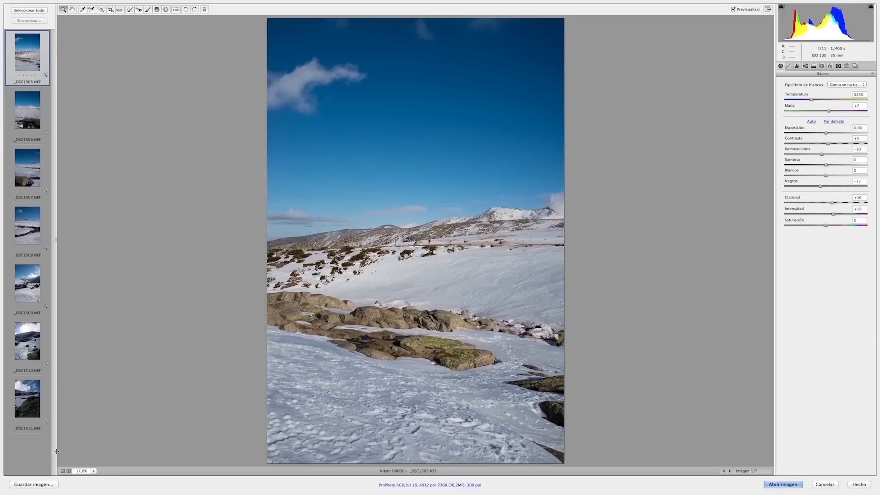
pyautogui.click(28, 10)
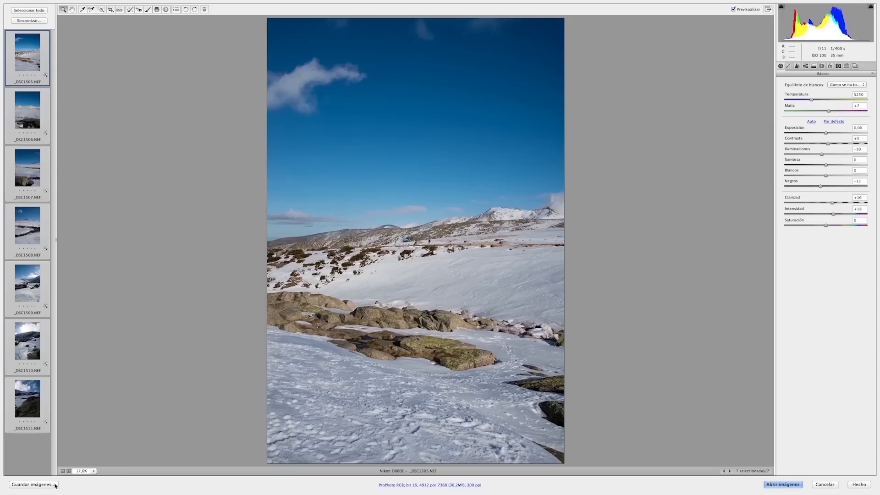
pyautogui.moveTo(33, 484)
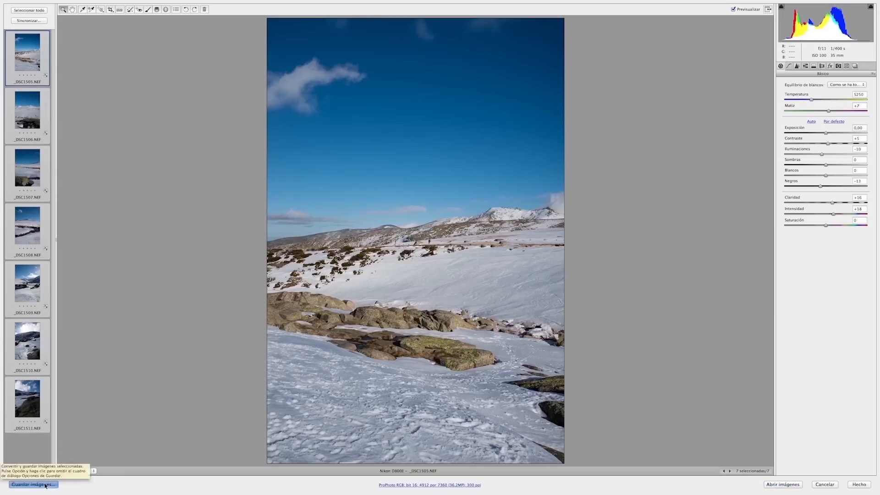
# - In Save Options choose the .psd extension, ProPhoto RGB and 16 bits per channel
pyautogui.click(33, 484)
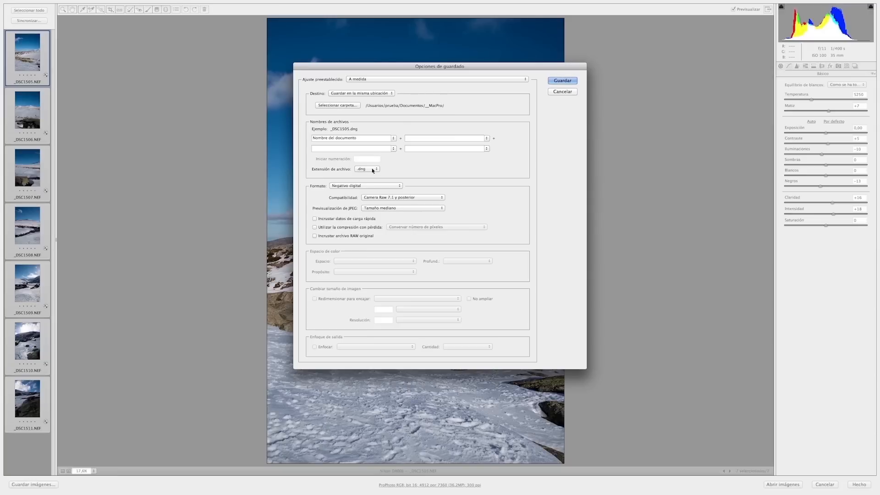
pyautogui.click(365, 169)
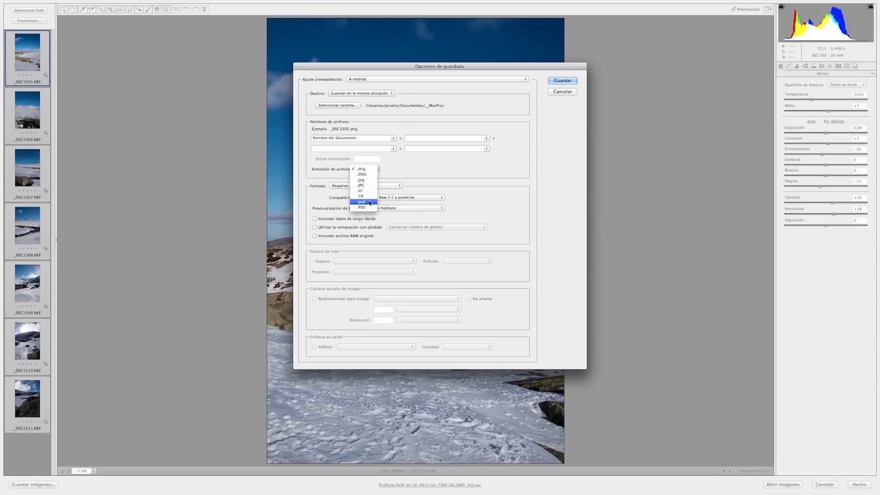
pyautogui.click(361, 201)
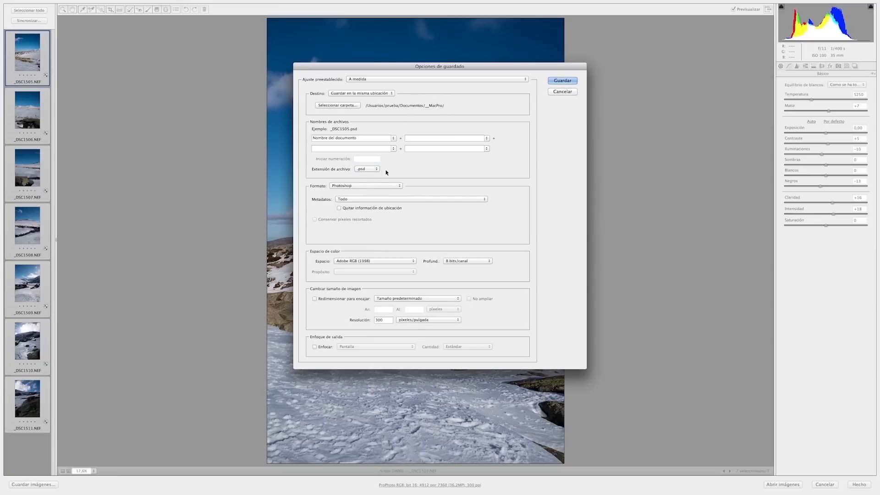
pyautogui.moveTo(380, 261)
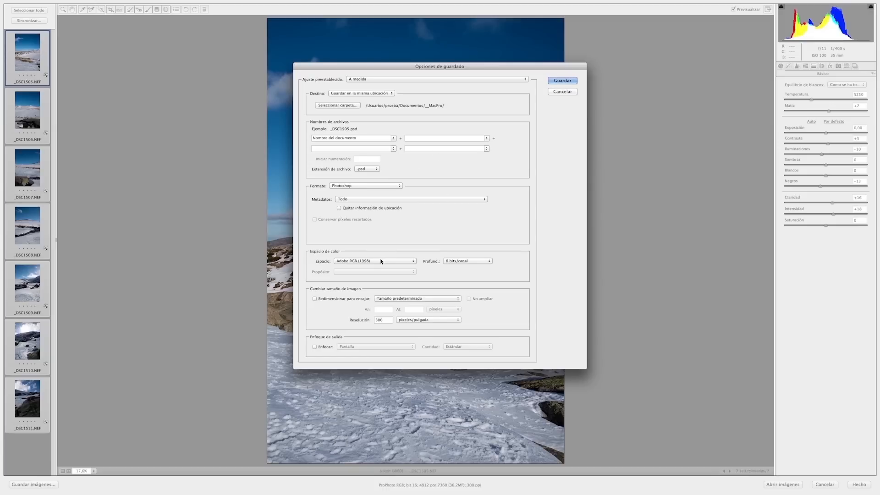
pyautogui.click(374, 260)
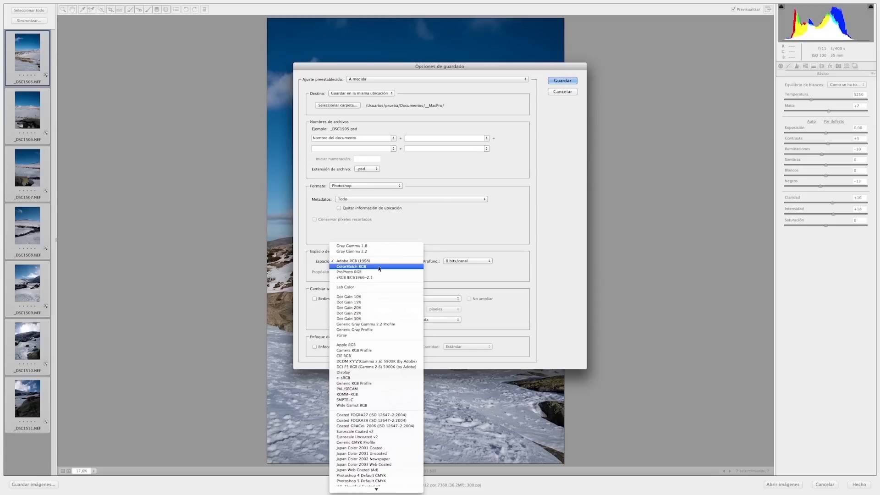
pyautogui.click(348, 272)
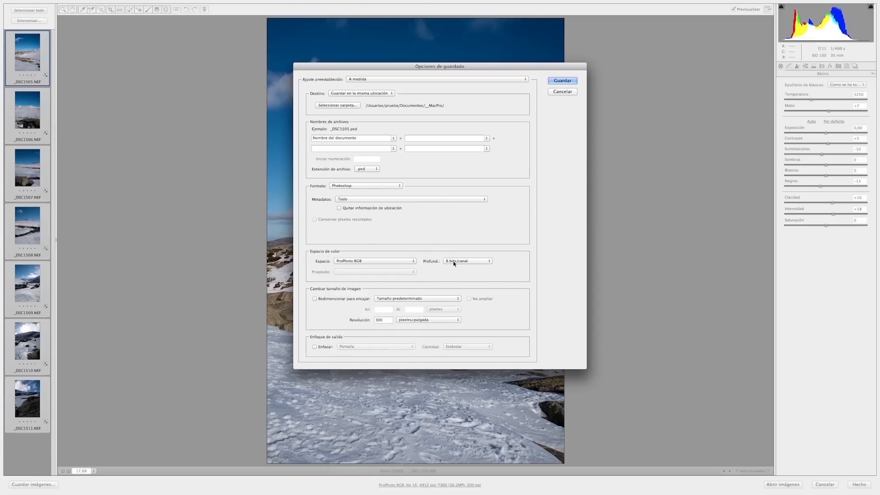
pyautogui.click(466, 260)
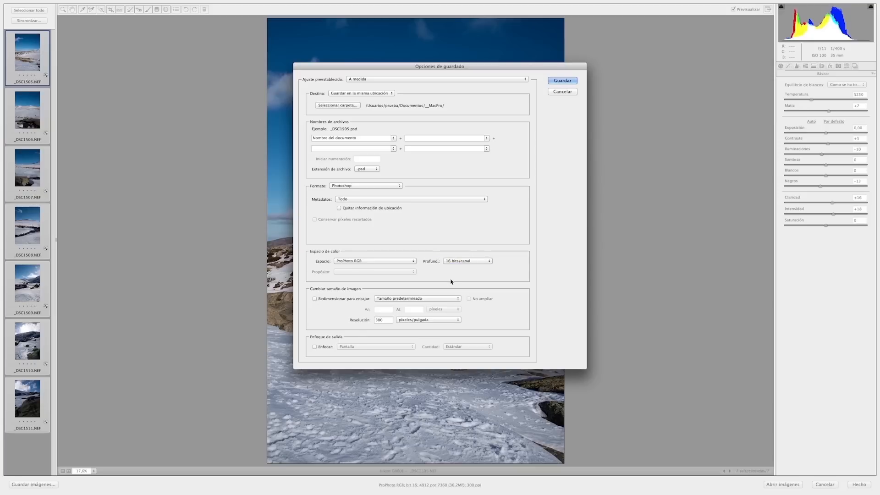
pyautogui.moveTo(468, 242)
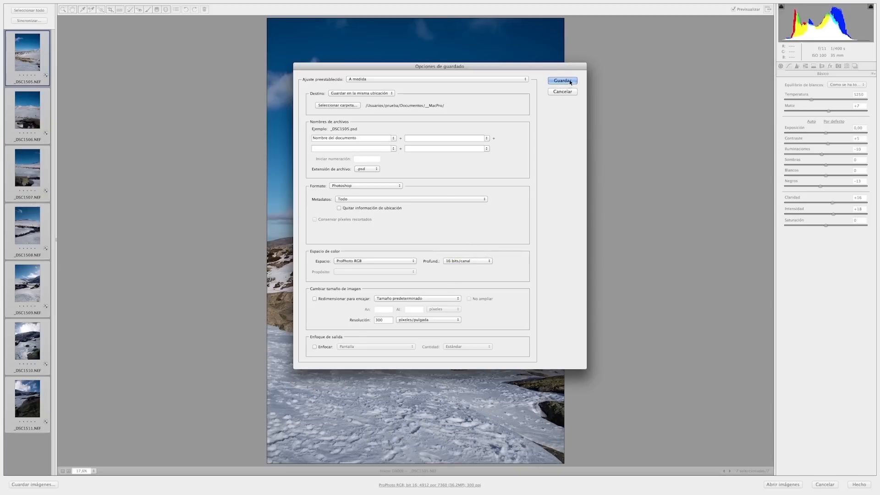
# - Begin batch-saving the seven raw photos as PSD files with Guardar
pyautogui.click(562, 80)
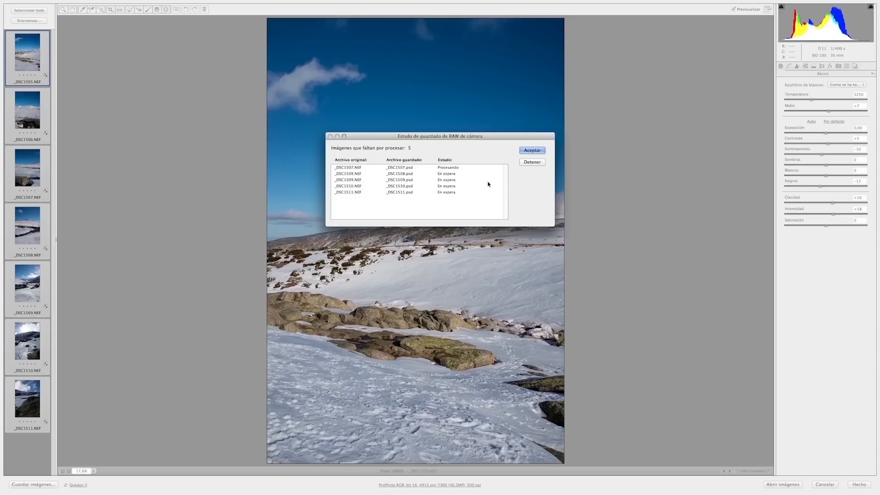
pyautogui.moveTo(477, 195)
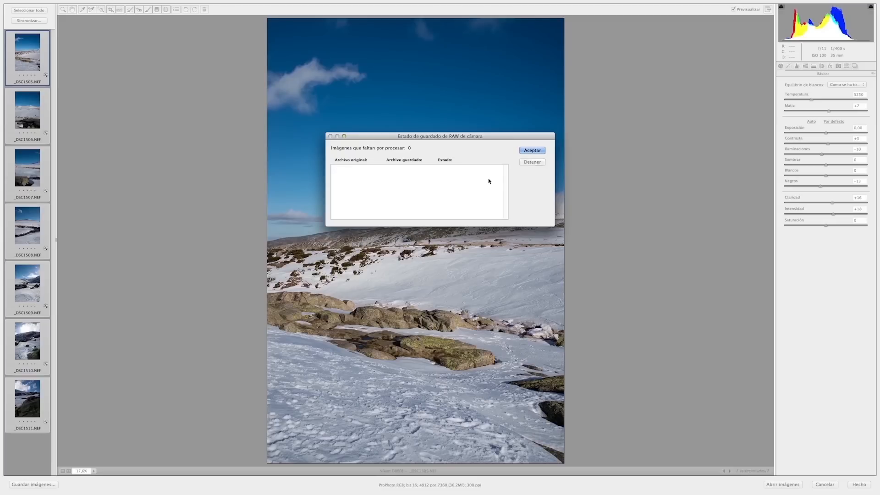
# - Dismiss the save progress window once zero images remain to process
pyautogui.click(531, 150)
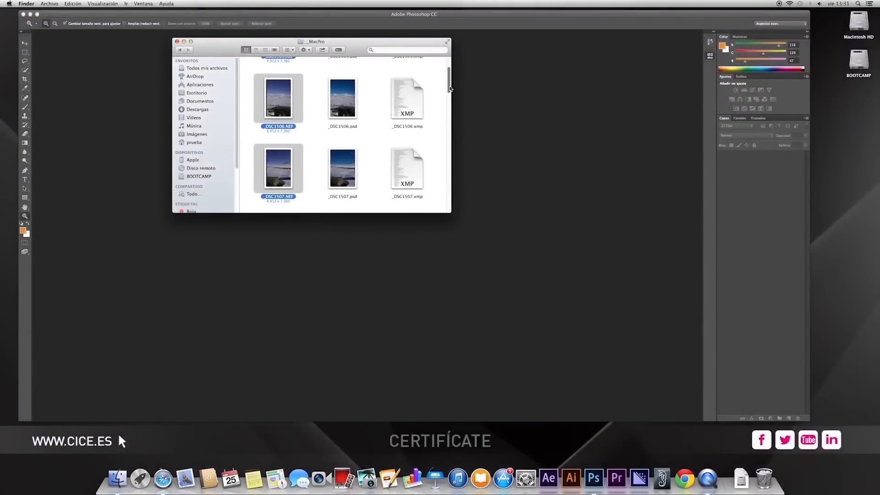
# - Scroll the _MacPro folder in Finder to find the 216.9 MB _DSC1510.psd
pyautogui.scroll(-3)
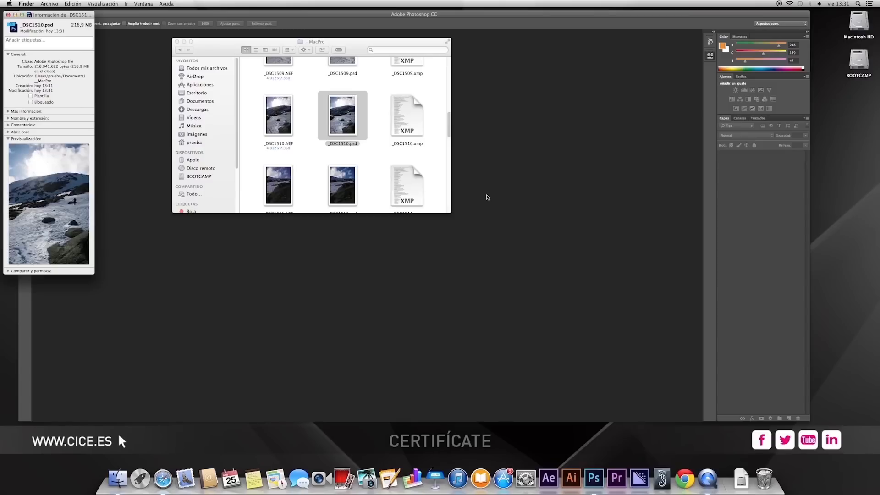
pyautogui.moveTo(518, 173)
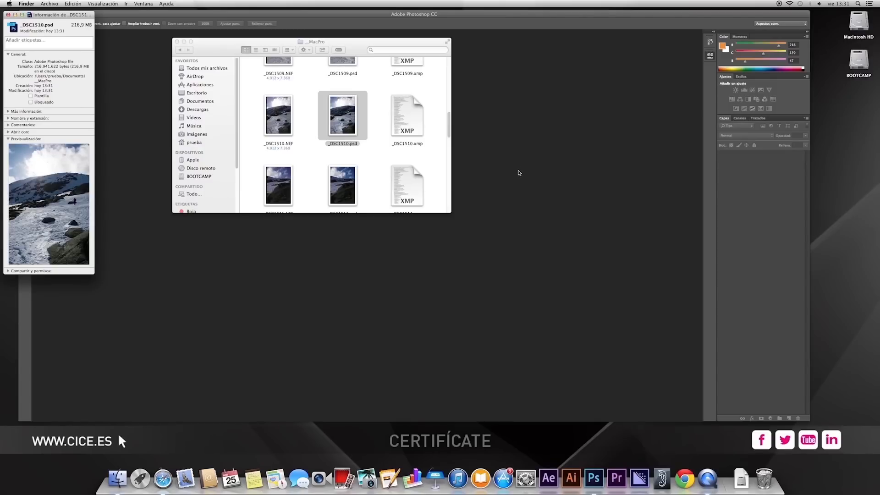
pyautogui.moveTo(489, 192)
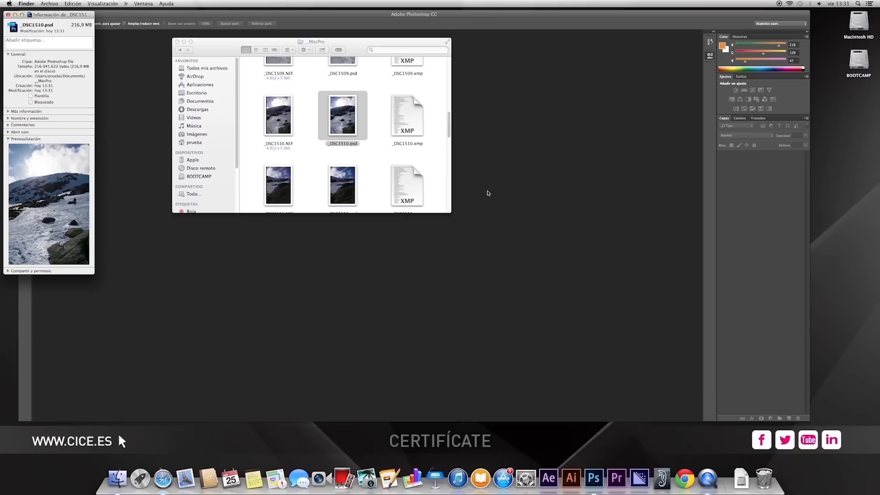
pyautogui.moveTo(481, 193)
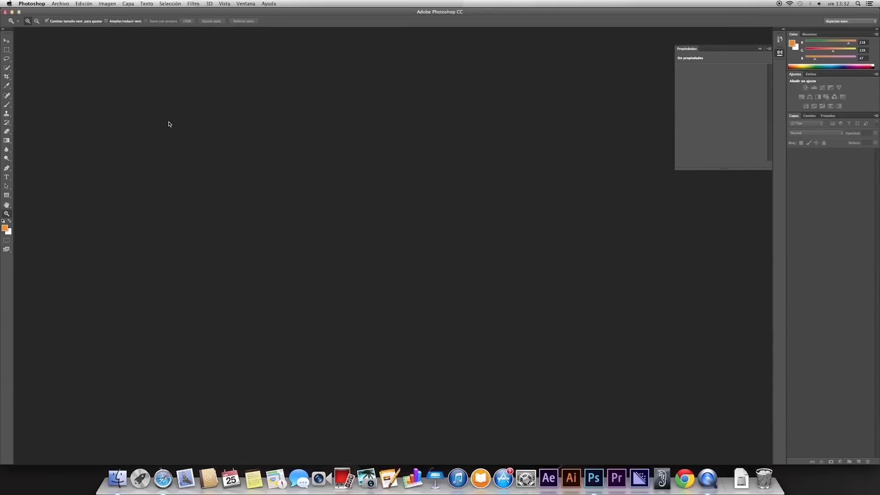
# - Open Photomerge and add _DSC1505.psd through _DSC1511.psd as source files
pyautogui.click(60, 3)
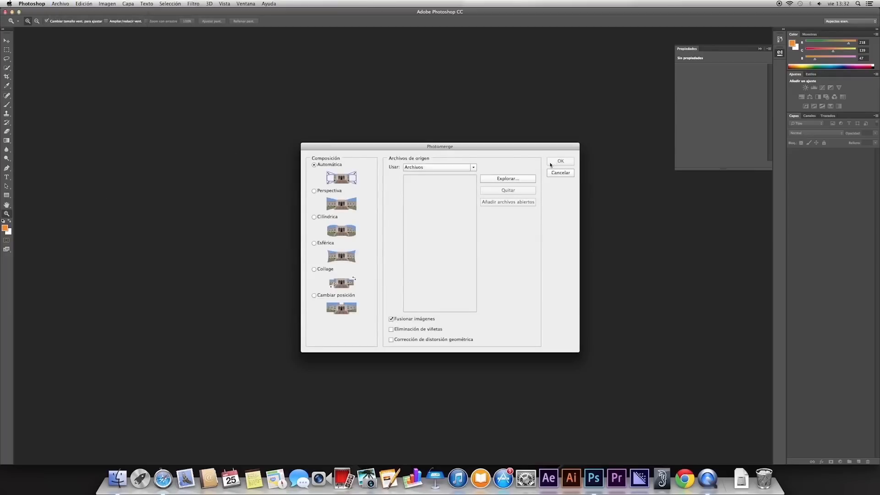
pyautogui.click(507, 178)
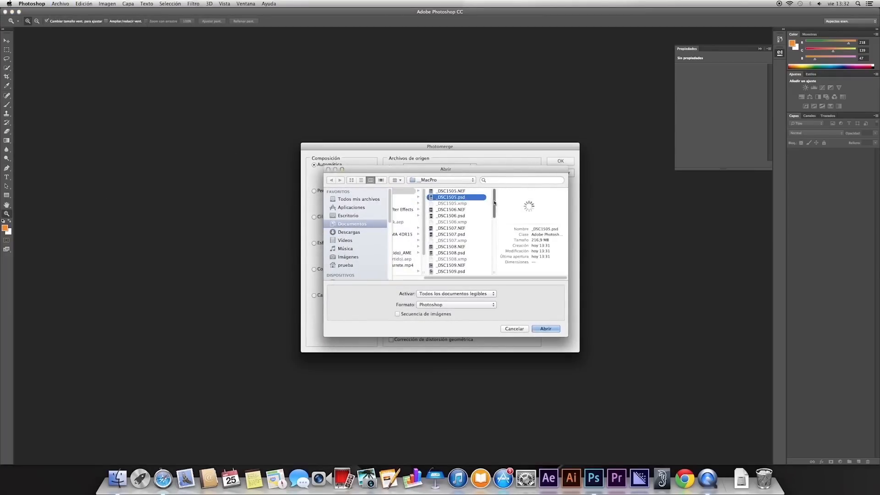
pyautogui.click(450, 216)
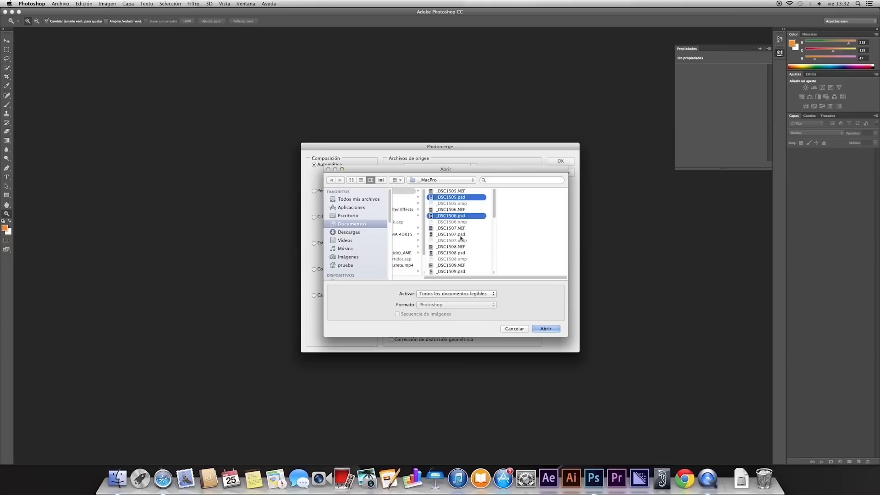
pyautogui.click(450, 271)
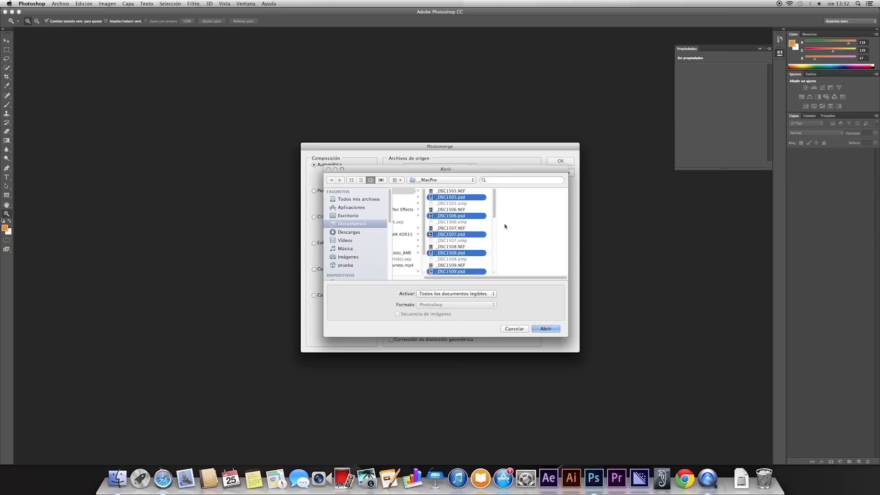
pyautogui.scroll(-3)
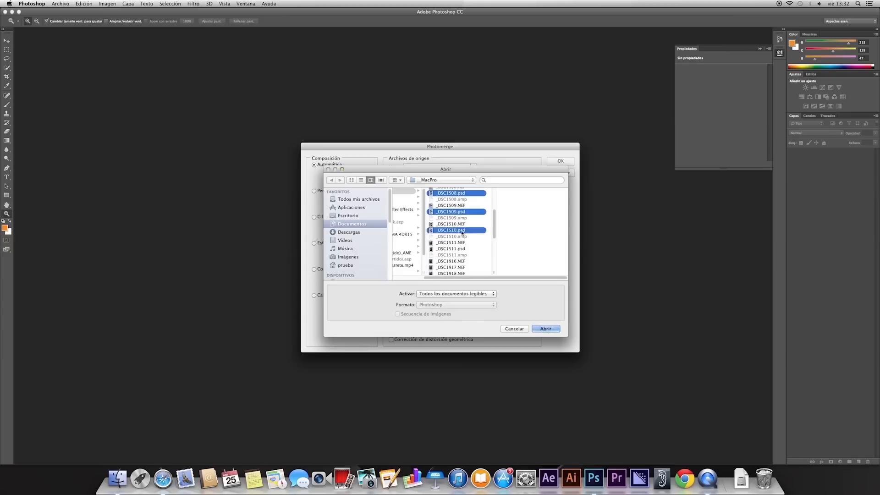
pyautogui.click(450, 248)
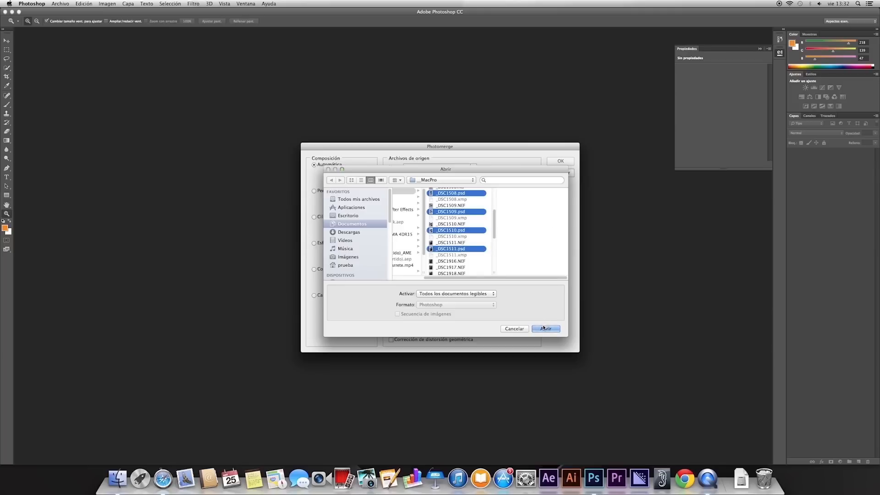
pyautogui.click(544, 328)
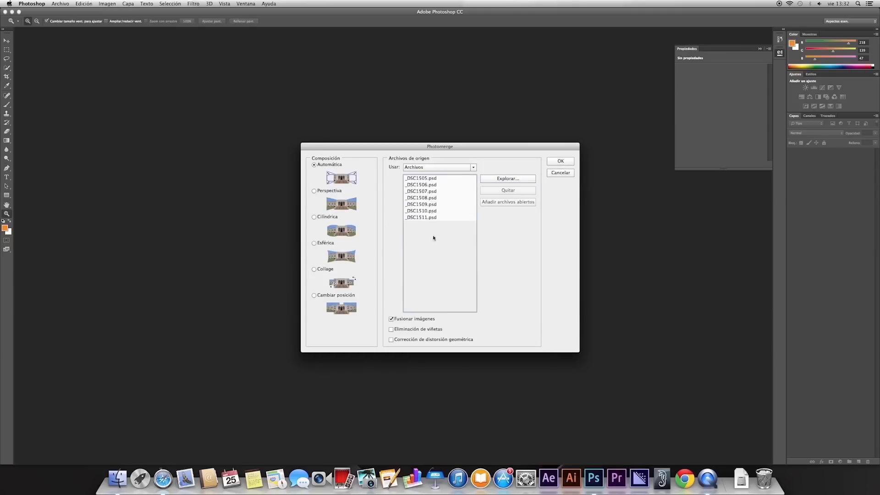
pyautogui.moveTo(468, 319)
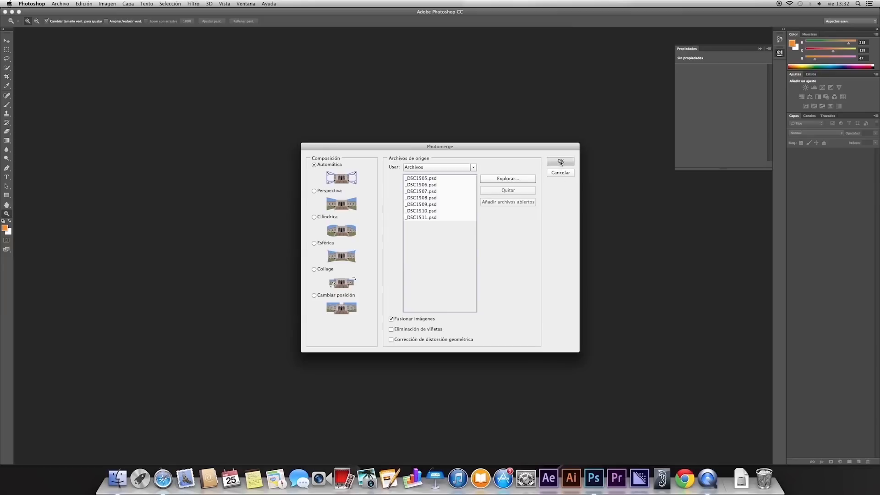
# - Run Photomerge with Automática layout and Fusionar imágenes to stitch the seven photos
pyautogui.click(560, 162)
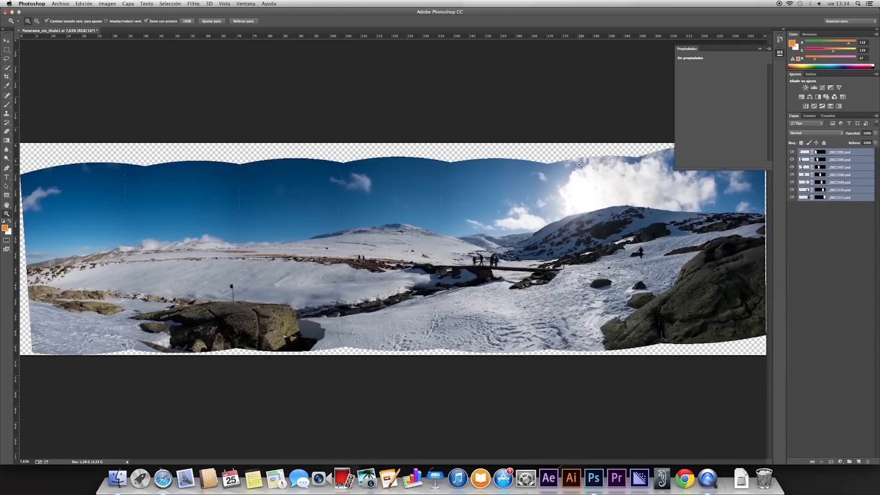
pyautogui.click(8, 42)
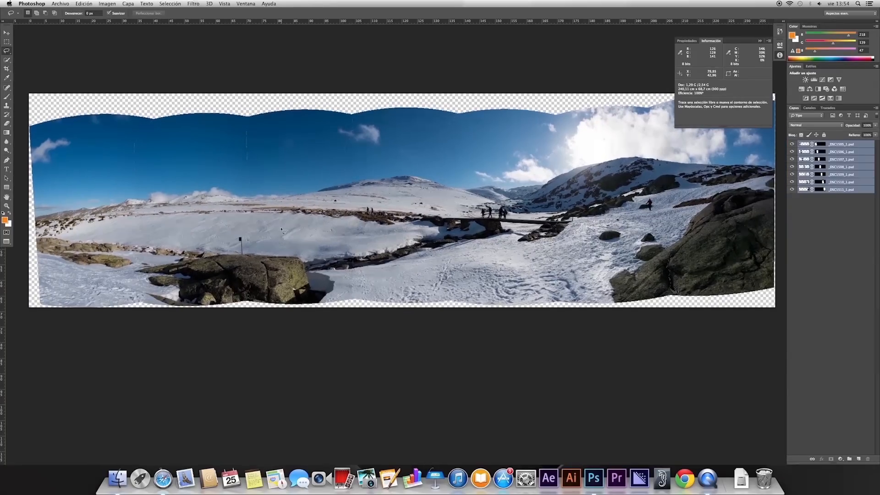
pyautogui.click(7, 197)
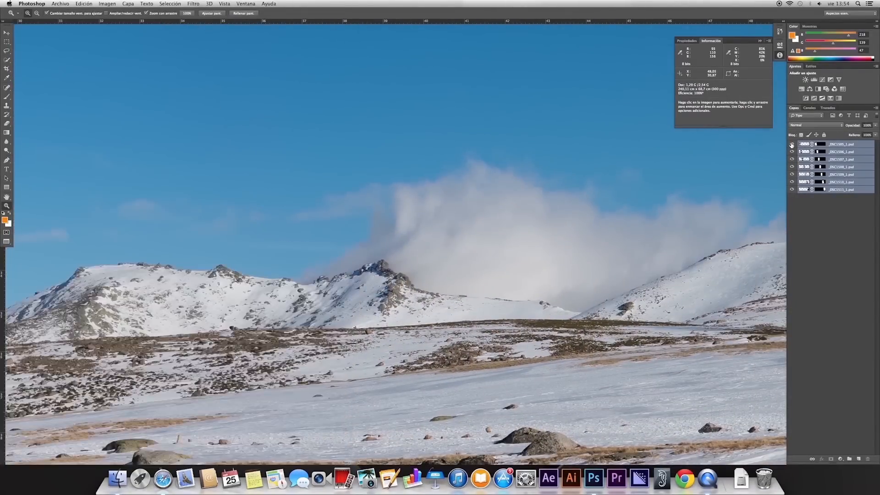
pyautogui.click(791, 143)
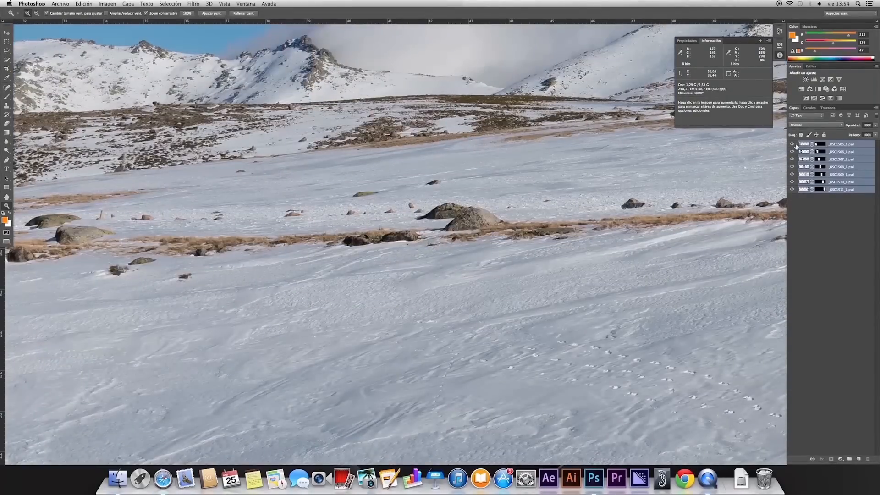
pyautogui.click(791, 143)
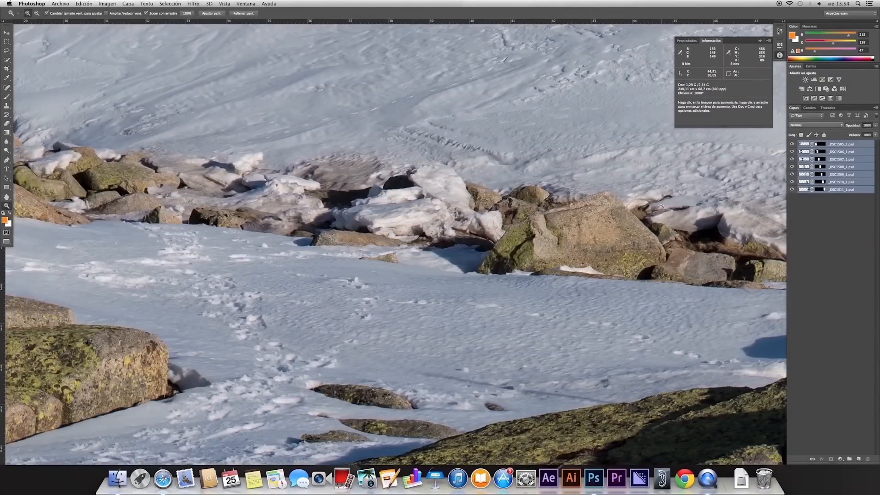
pyautogui.click(792, 144)
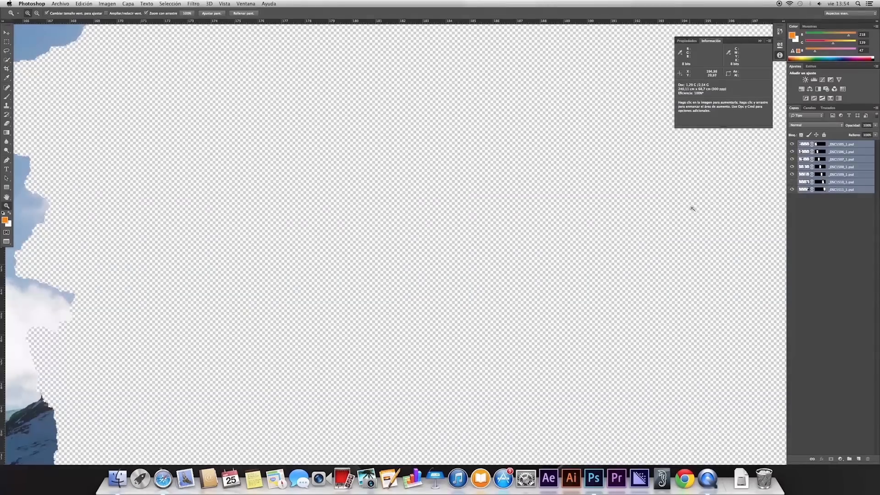
pyautogui.moveTo(307, 300)
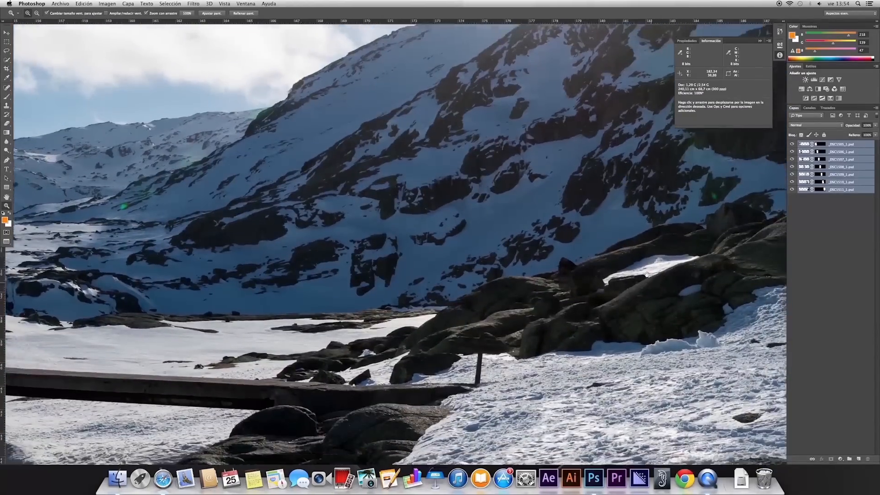
pyautogui.click(792, 182)
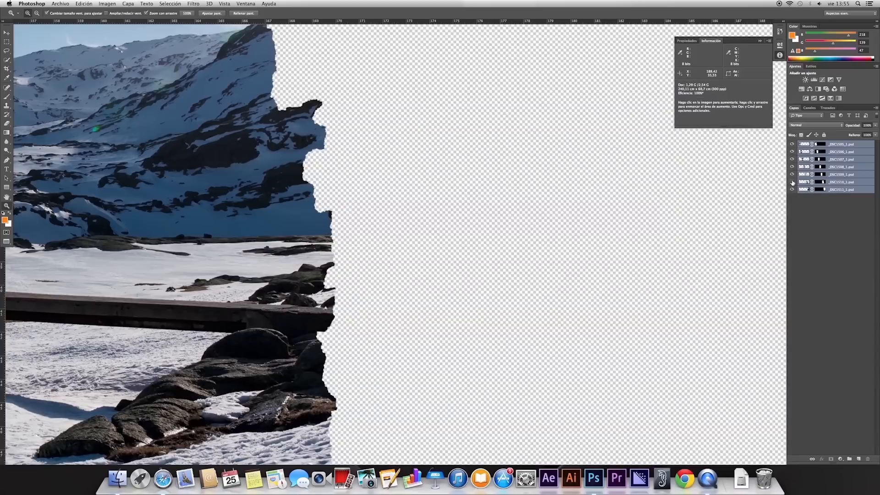
pyautogui.click(792, 182)
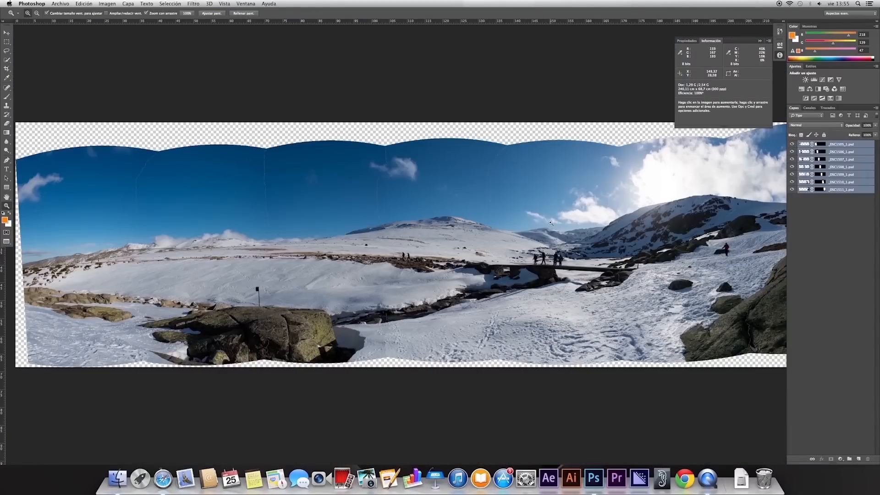
pyautogui.moveTo(144, 252)
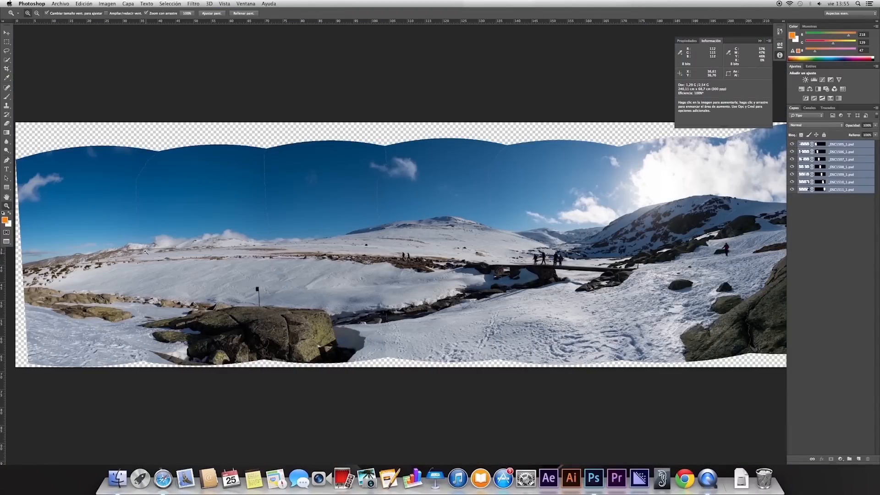
pyautogui.moveTo(427, 272)
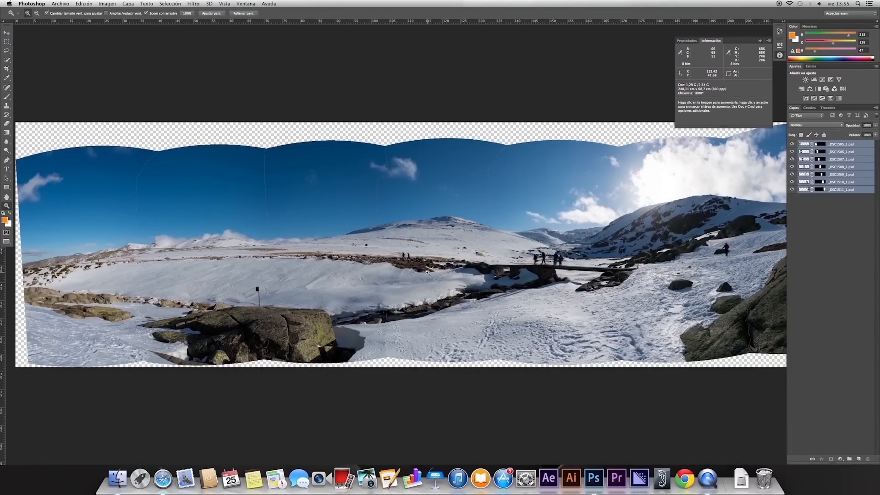
pyautogui.moveTo(143, 175)
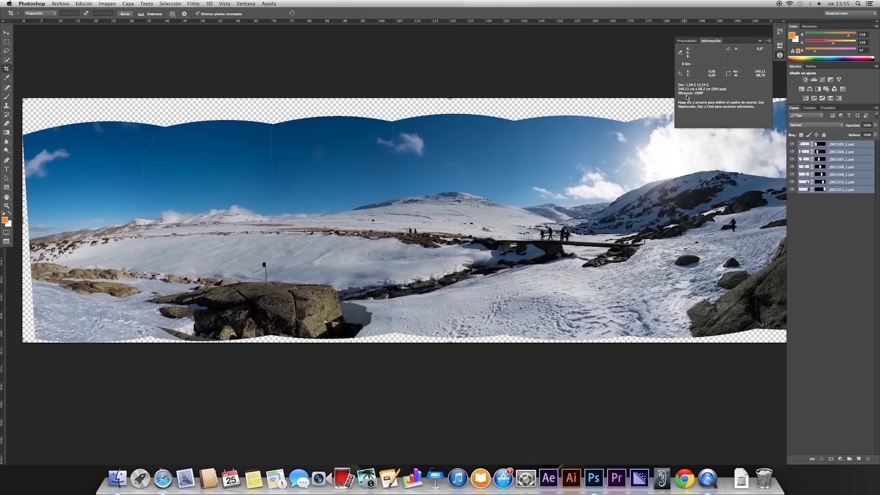
pyautogui.moveTo(685, 125)
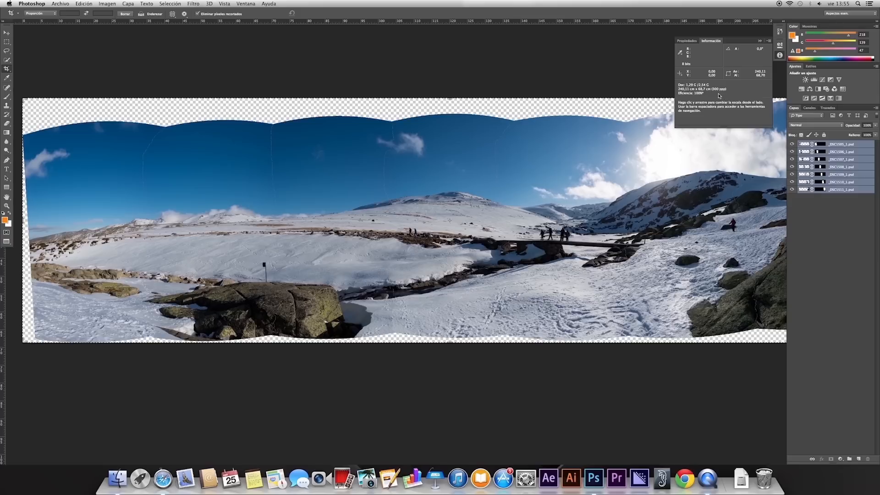
pyautogui.moveTo(683, 97)
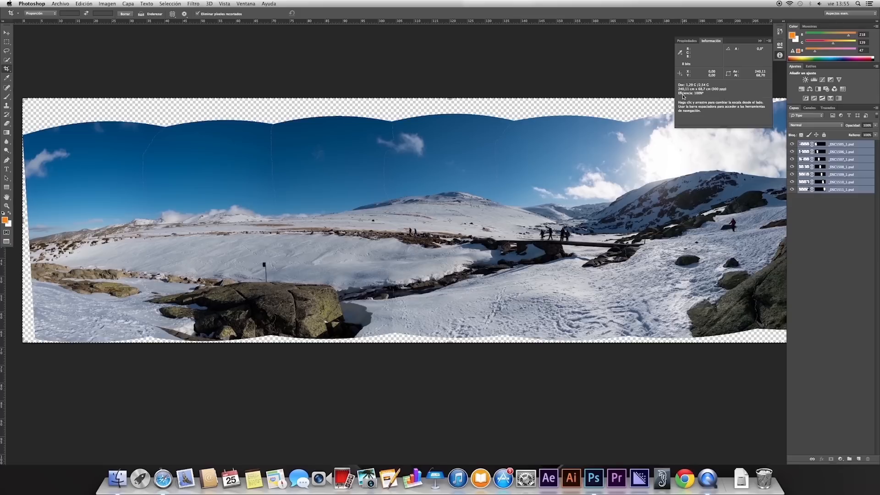
# - In Image Size, turn off Remuestrear and enter 180 pixels per inch
pyautogui.click(107, 3)
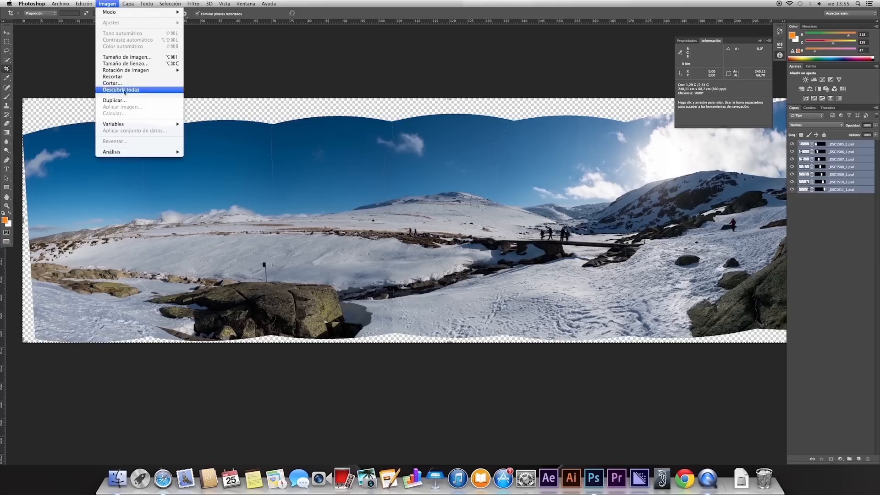
pyautogui.click(127, 57)
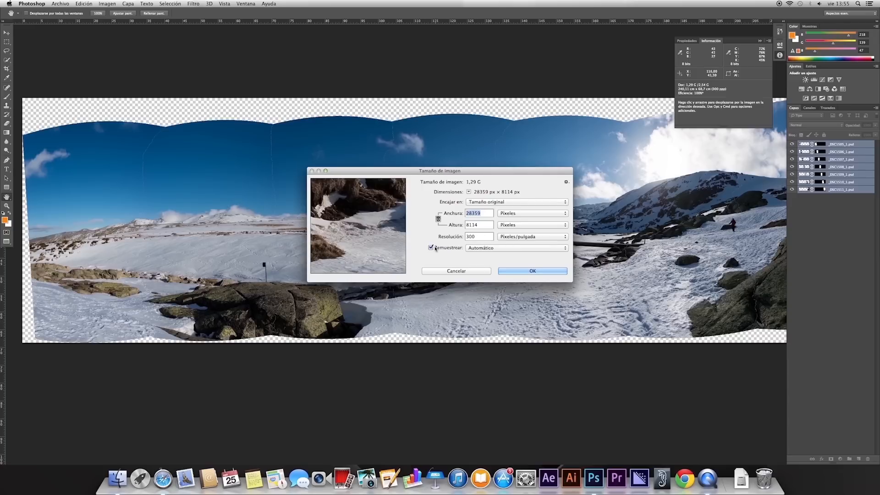
pyautogui.click(430, 248)
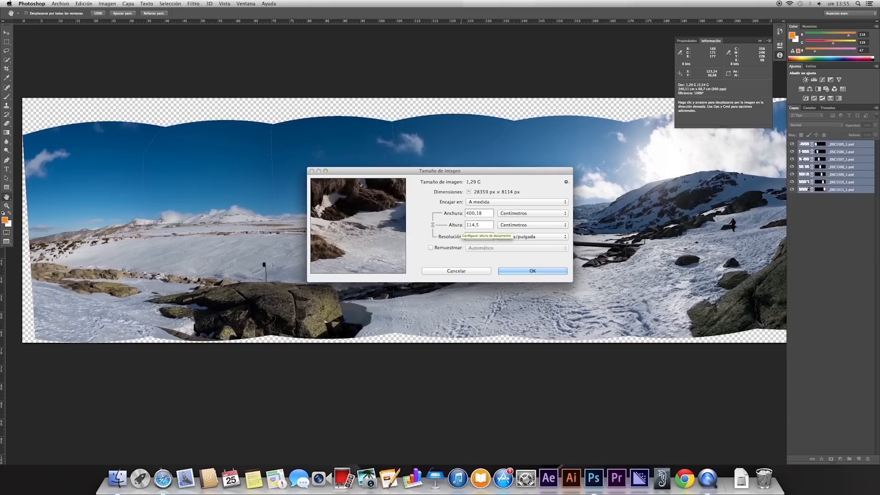
pyautogui.write('180')
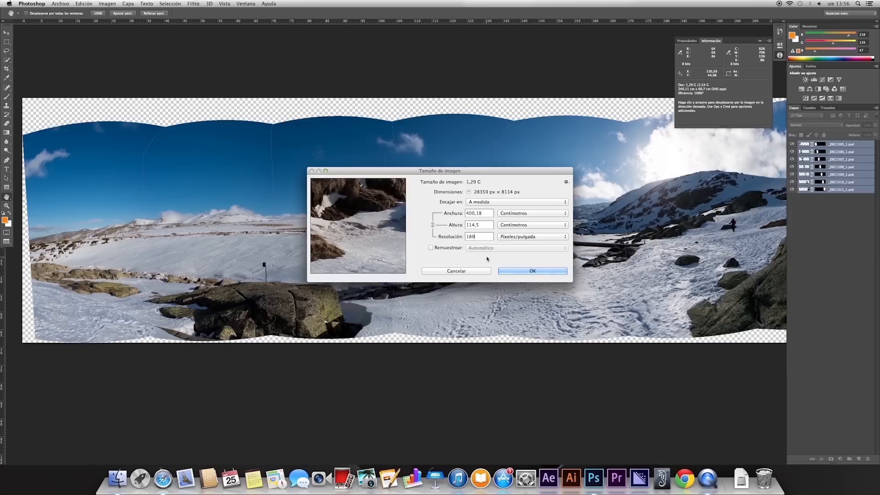
pyautogui.moveTo(475, 275)
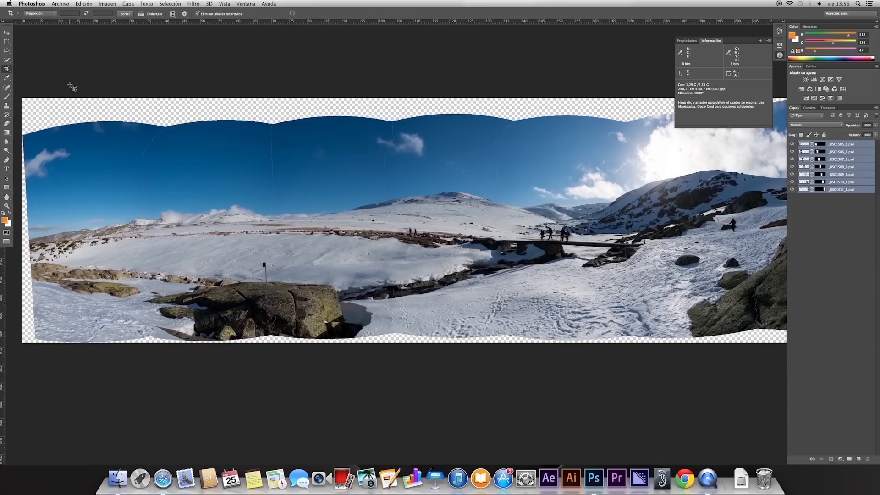
pyautogui.moveTo(417, 114)
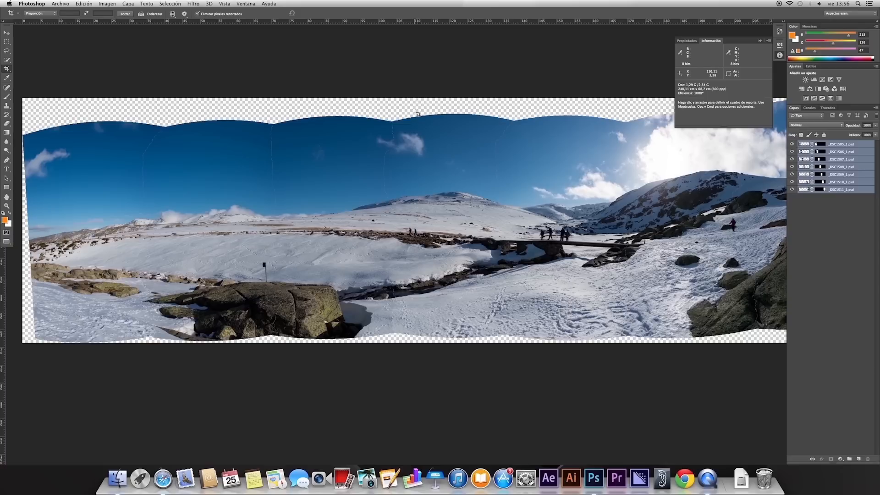
pyautogui.moveTo(35, 108)
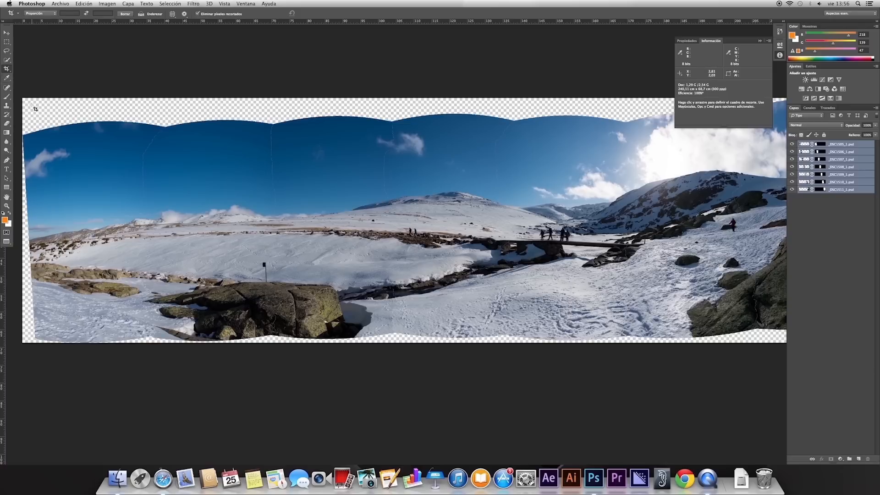
pyautogui.moveTo(44, 122)
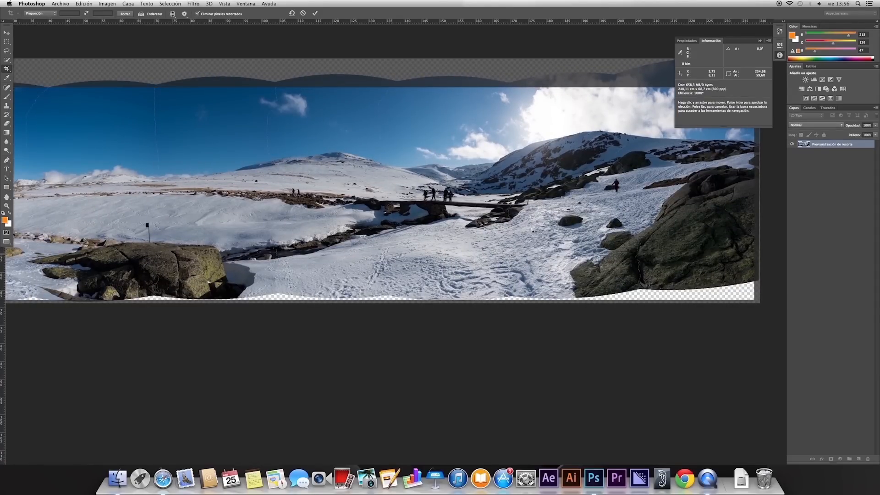
# - Commit the crop trimming the panorama's transparent top and side borders
pyautogui.click(315, 13)
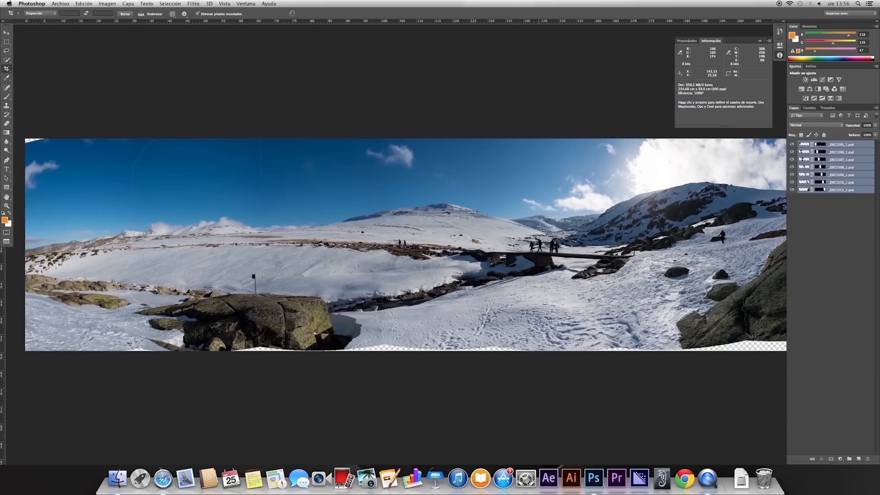
pyautogui.moveTo(507, 219)
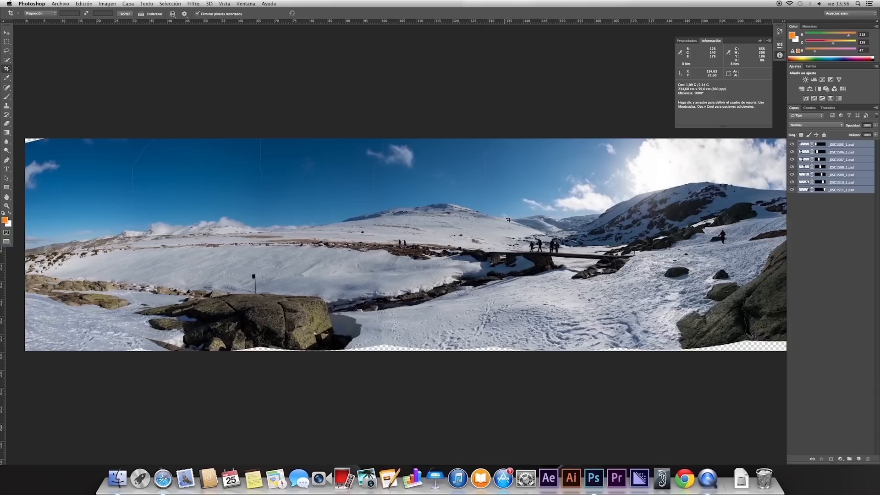
pyautogui.click(128, 3)
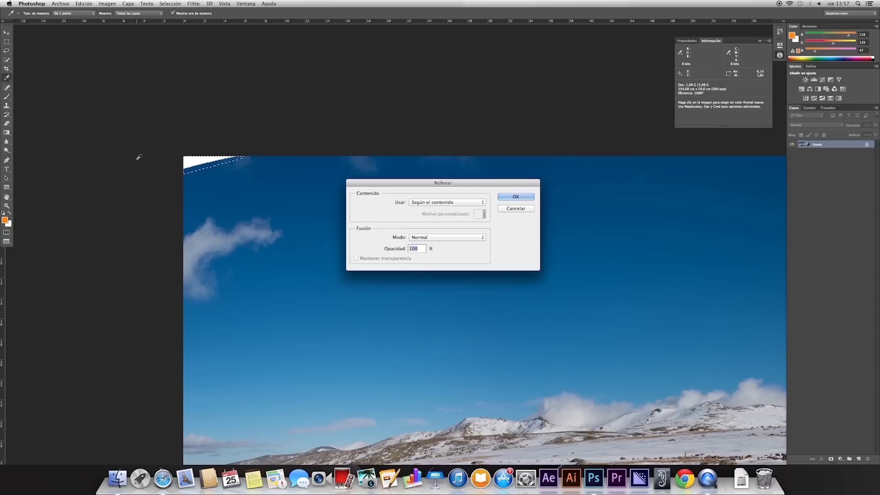
# - Content-Aware fill the blank top-left sky corner and pick the Lasso tool
pyautogui.click(515, 197)
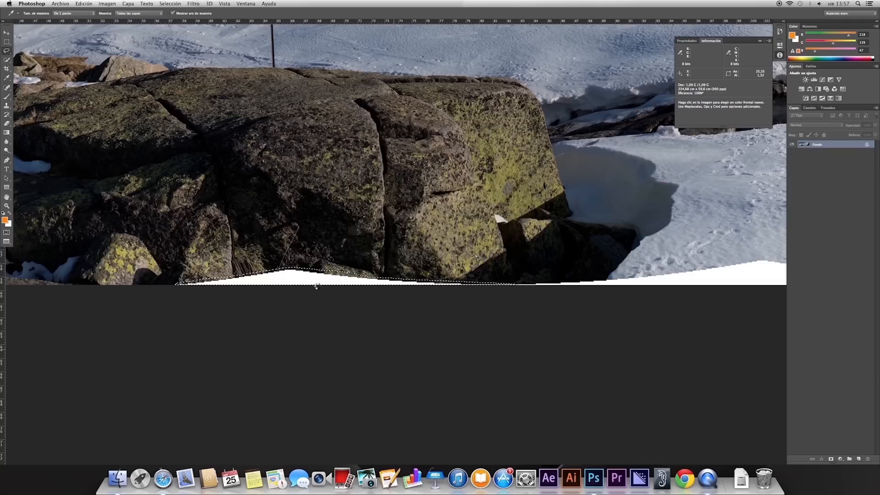
pyautogui.click(8, 41)
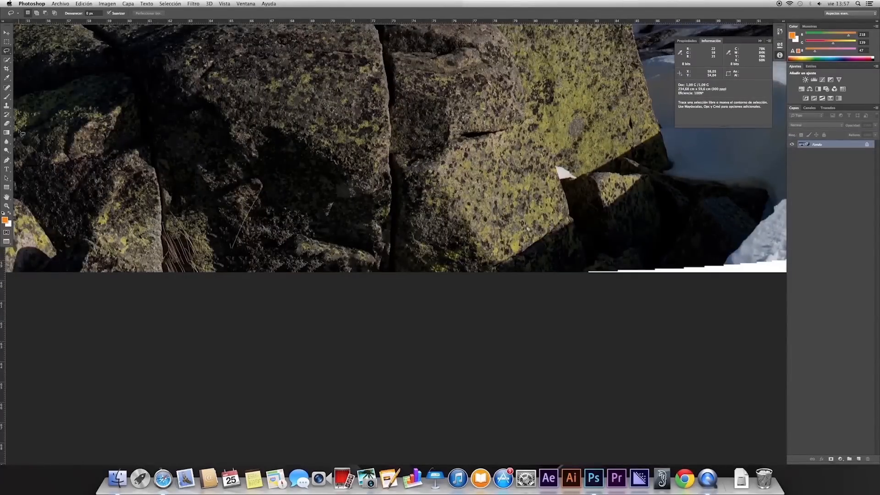
pyautogui.moveTo(225, 259)
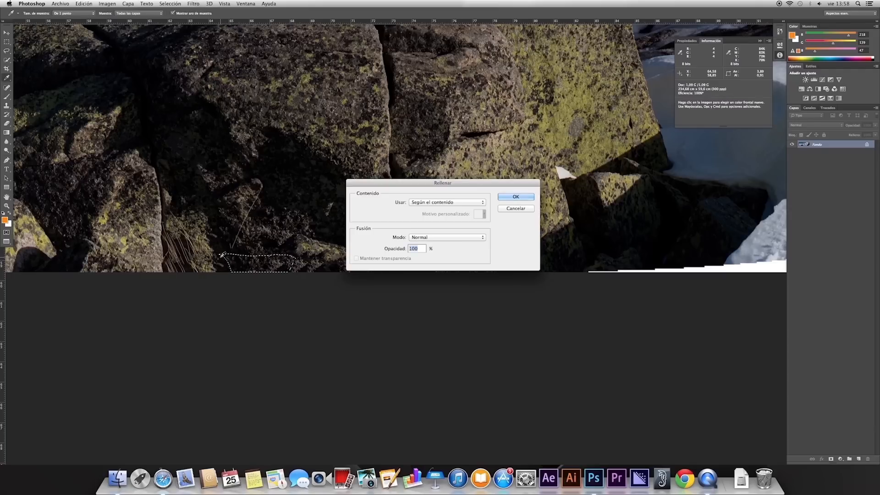
# - Content-Aware fill the grass stalks at the rock's foot, then lasso the strip below the snow
pyautogui.click(514, 196)
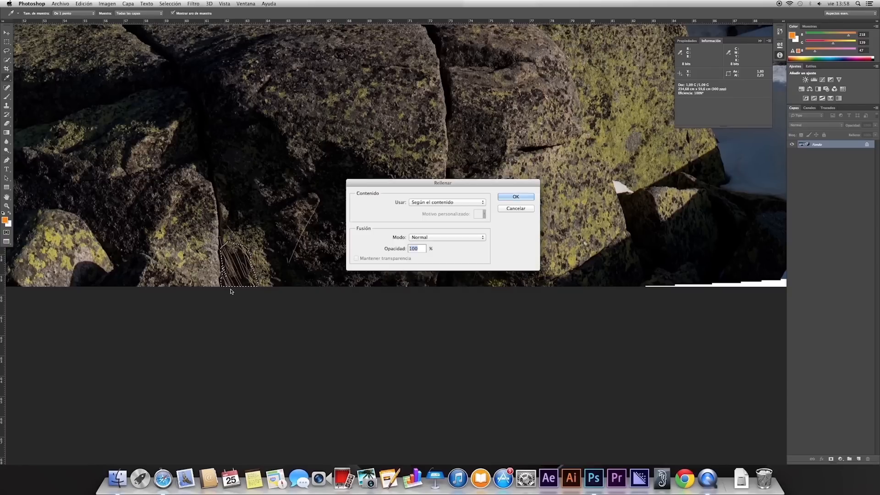
pyautogui.click(515, 197)
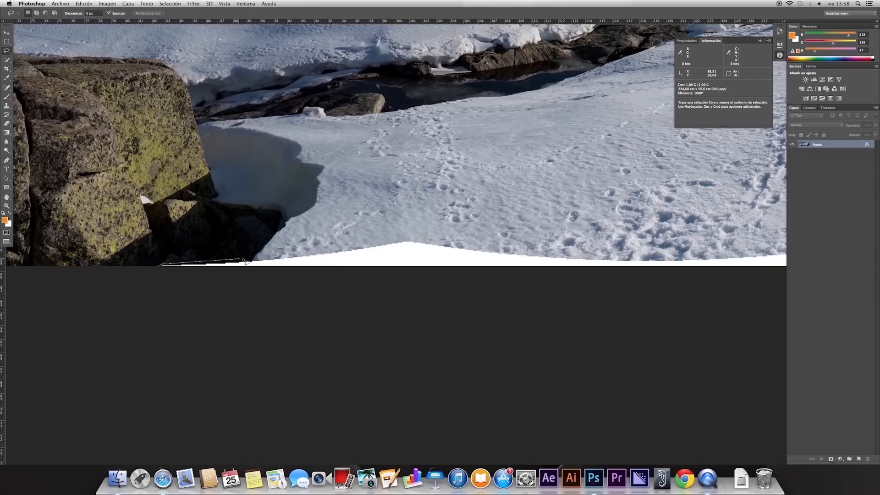
pyautogui.moveTo(390, 240)
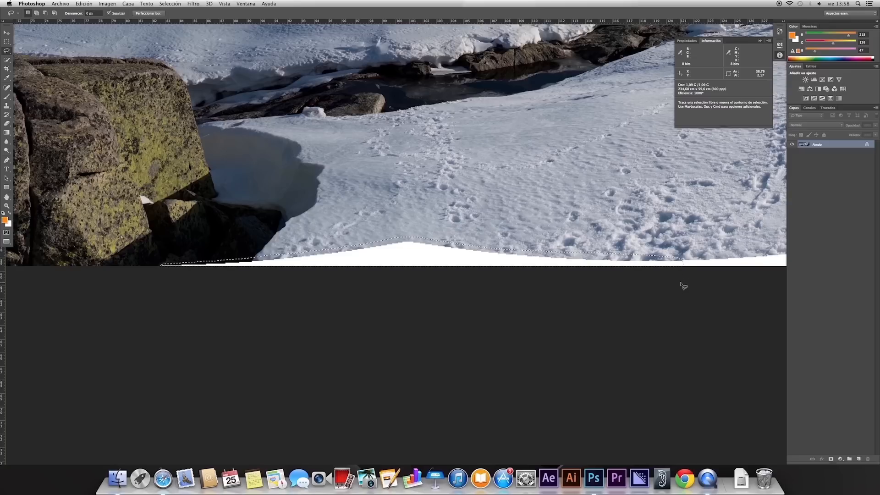
pyautogui.click(7, 160)
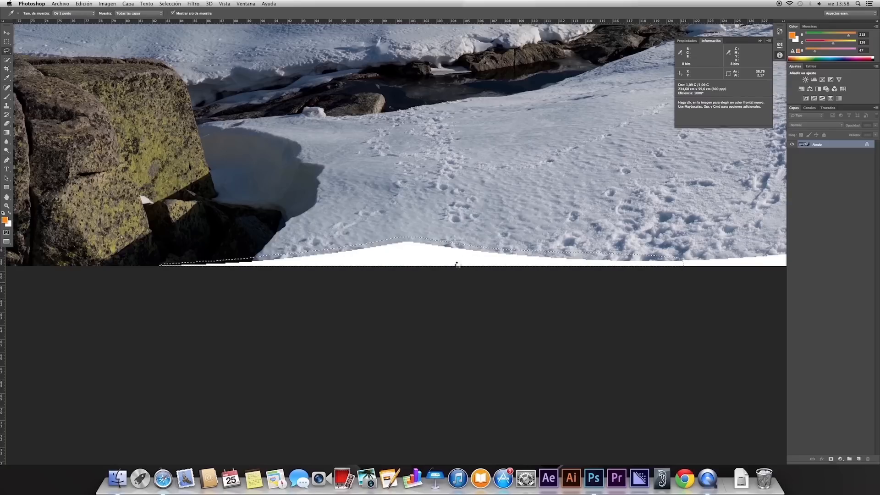
pyautogui.moveTo(449, 268)
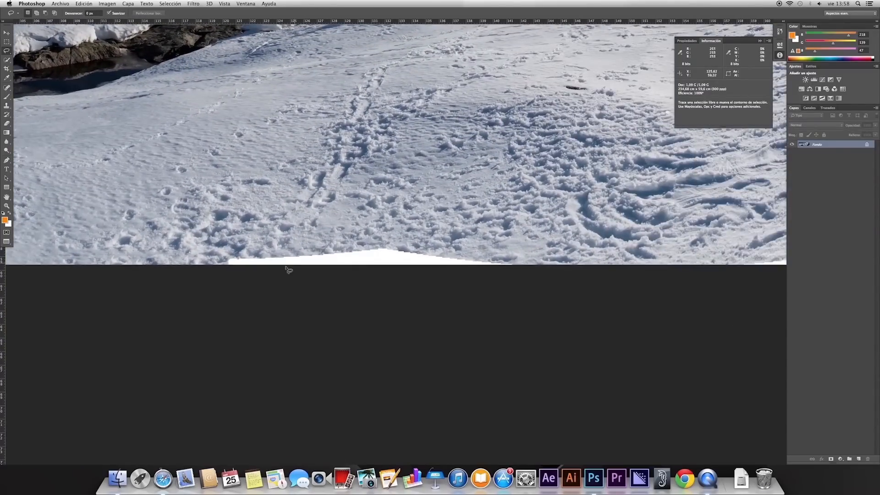
pyautogui.moveTo(272, 256)
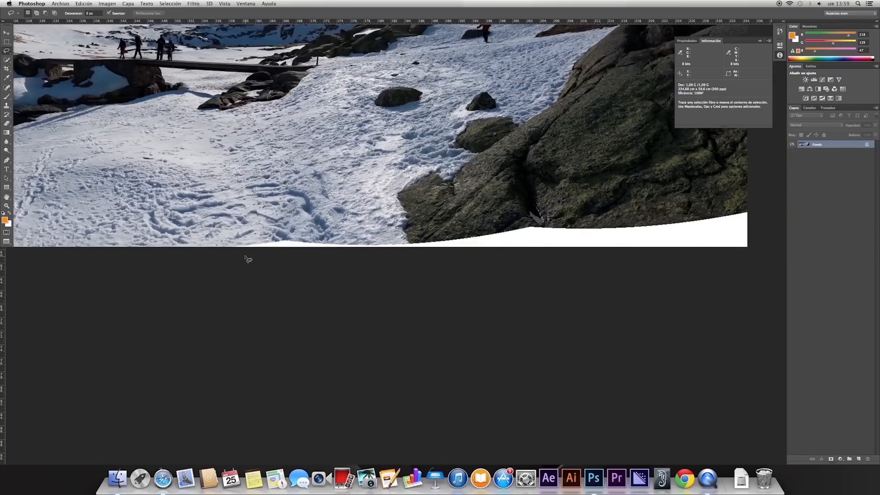
pyautogui.moveTo(245, 247)
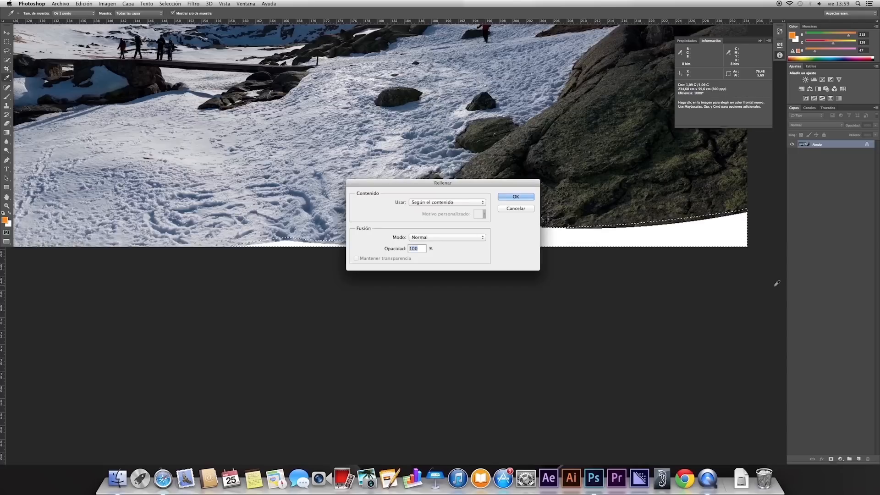
# - Confirm Content-Aware Fill for the white gap beneath the right-hand rock slope
pyautogui.click(515, 196)
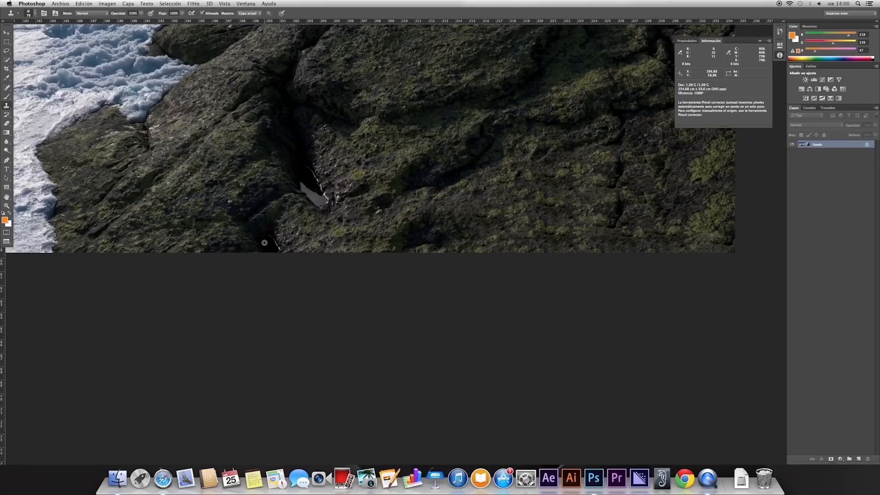
pyautogui.moveTo(274, 248)
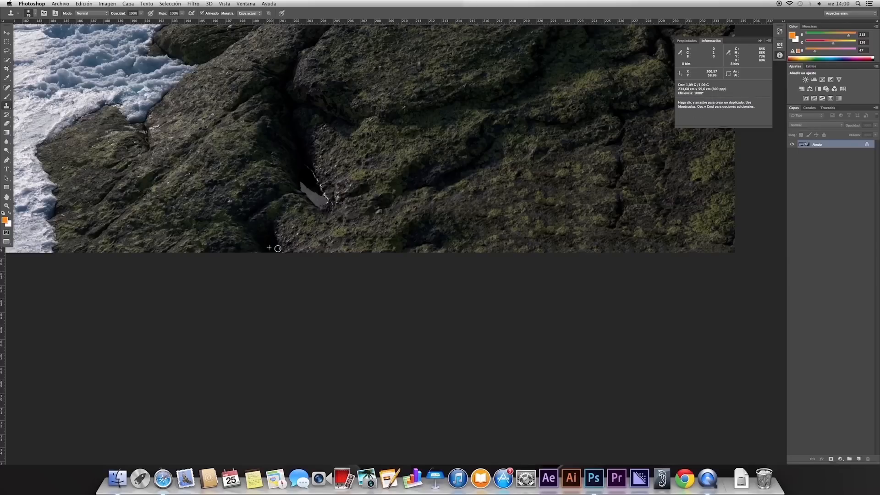
pyautogui.moveTo(406, 235)
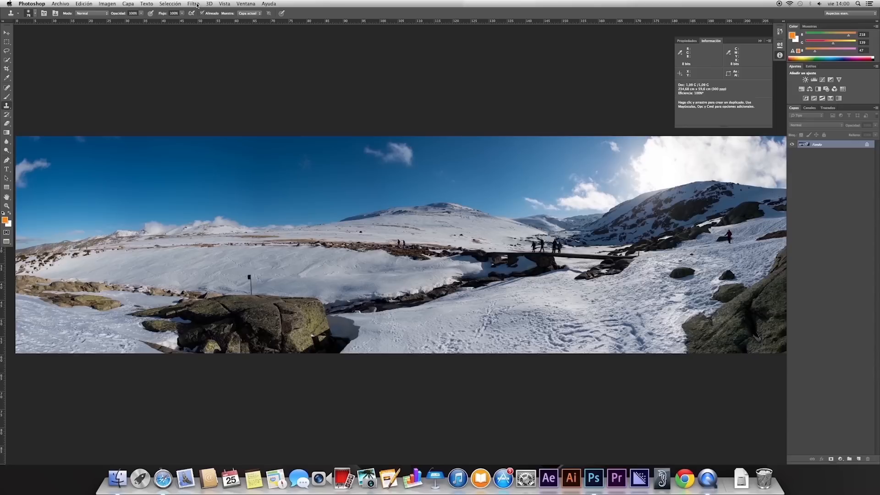
# - Launch Silver Efex Pro 2 from the Filter > Nik Collection menu
pyautogui.click(193, 4)
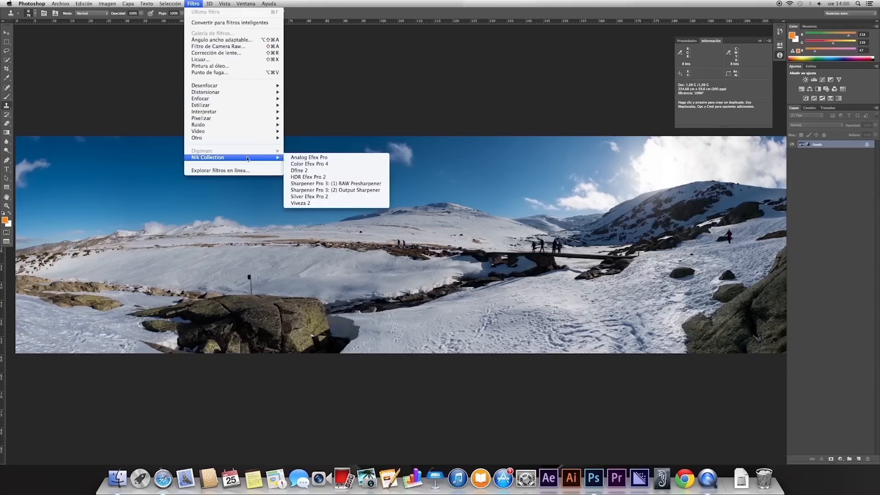
pyautogui.moveTo(309, 196)
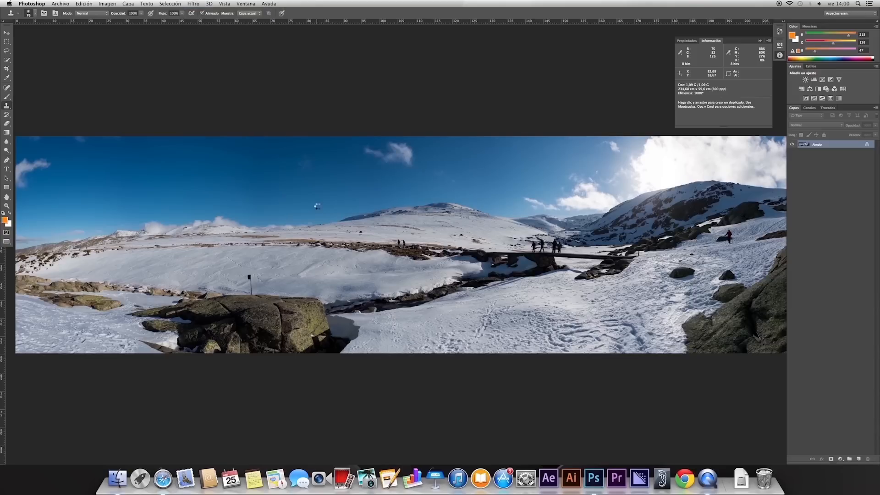
pyautogui.moveTo(317, 207)
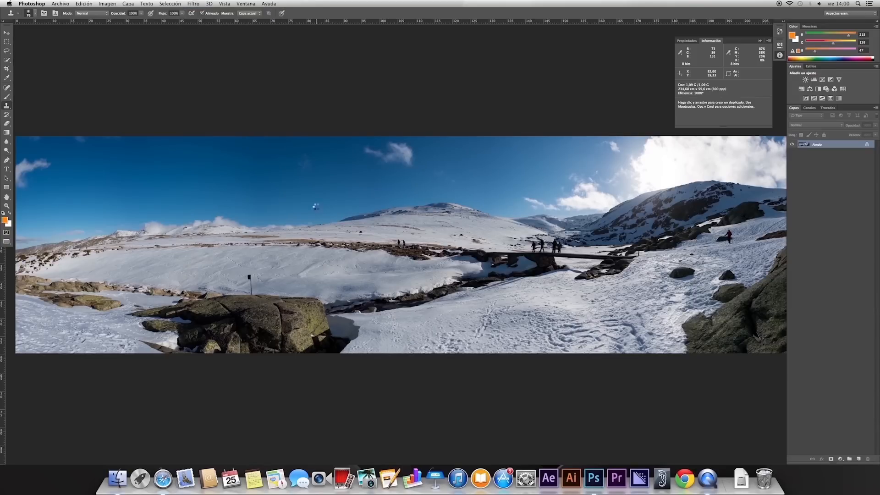
pyautogui.moveTo(319, 206)
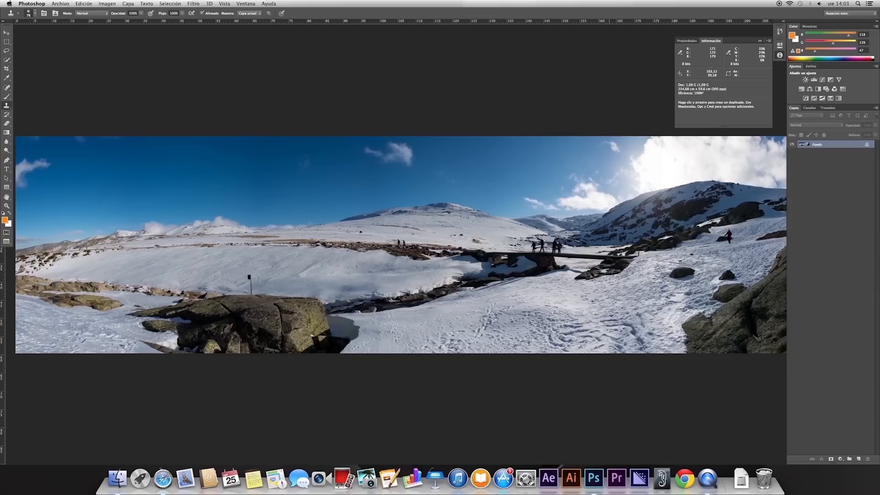
pyautogui.moveTo(604, 245)
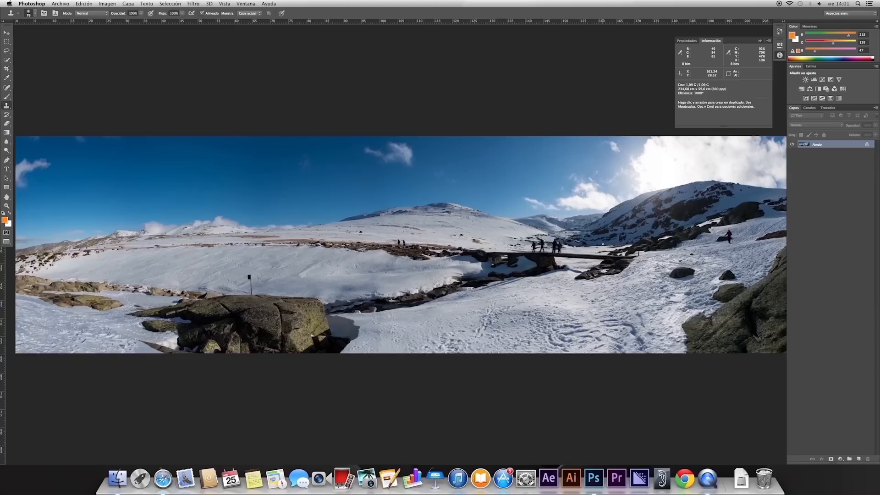
pyautogui.moveTo(604, 238)
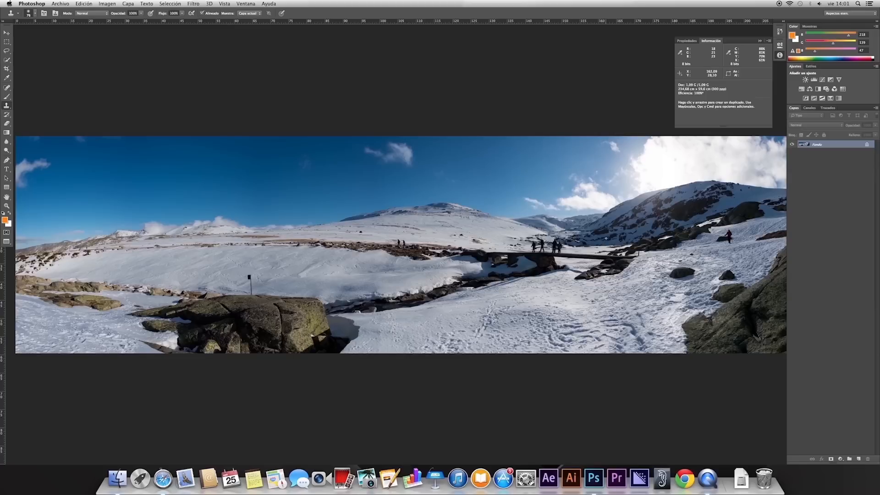
pyautogui.moveTo(549, 178)
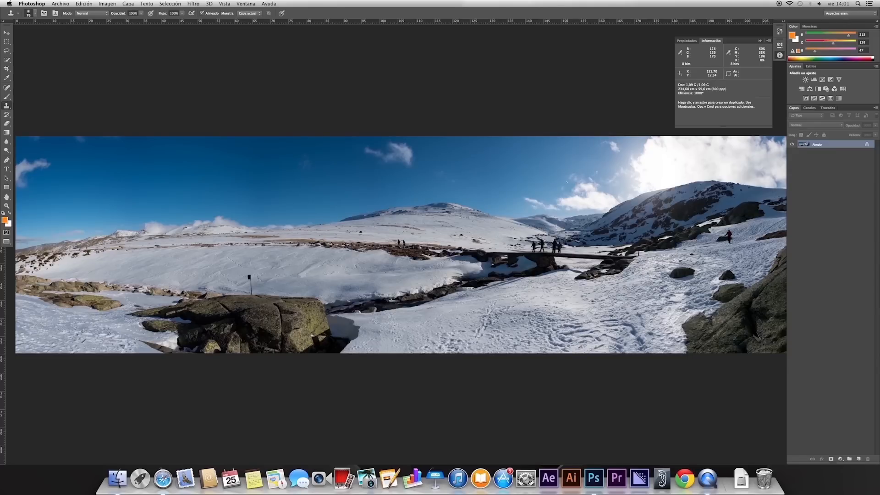
pyautogui.moveTo(555, 176)
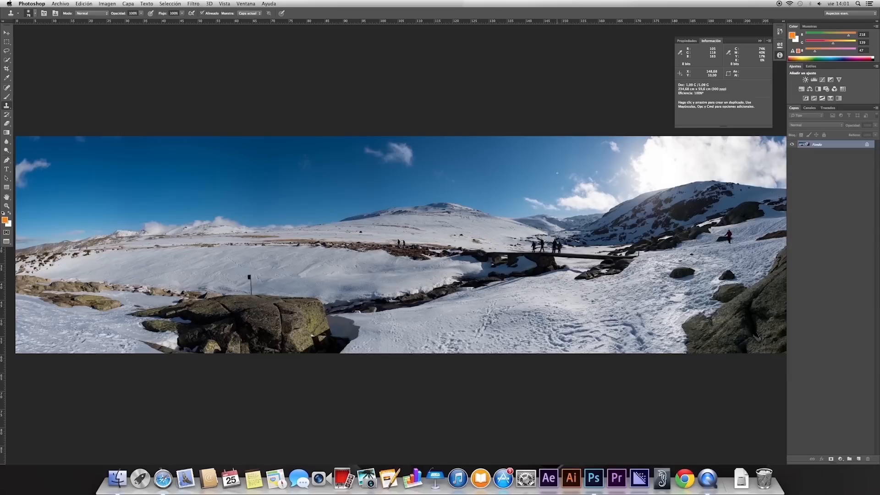
pyautogui.moveTo(519, 168)
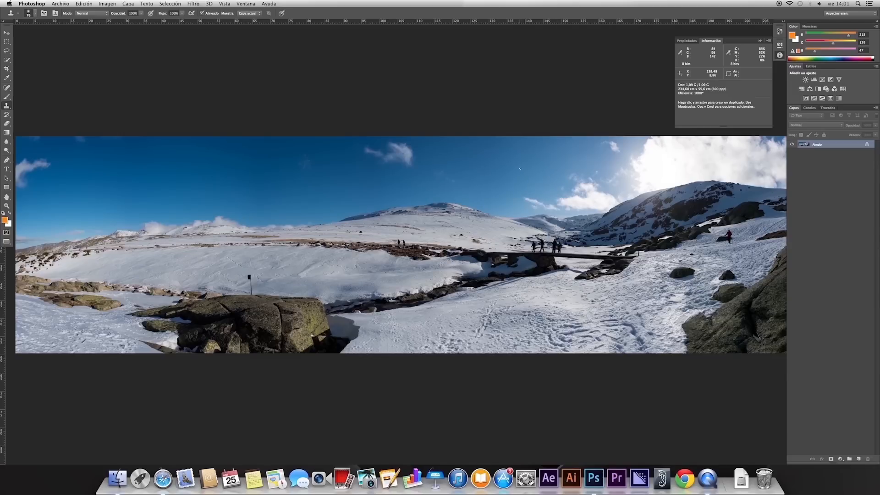
pyautogui.moveTo(522, 168)
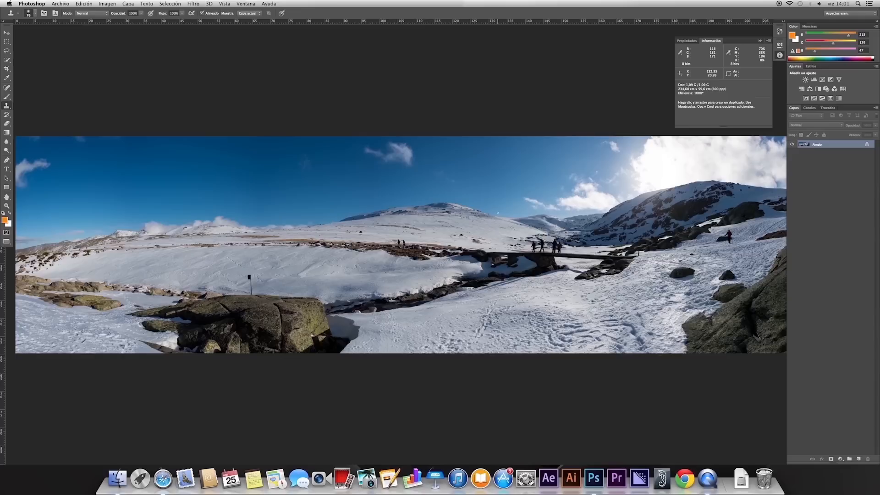
pyautogui.moveTo(496, 212)
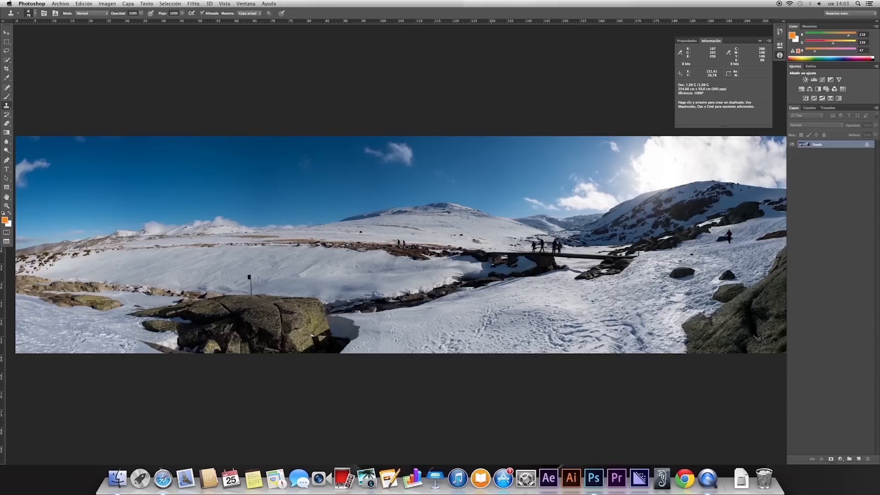
pyautogui.moveTo(504, 208)
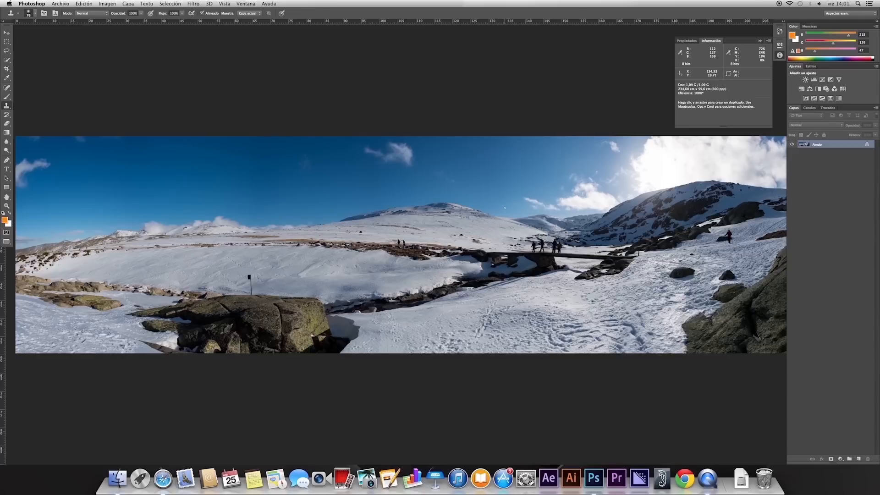
pyautogui.click(192, 4)
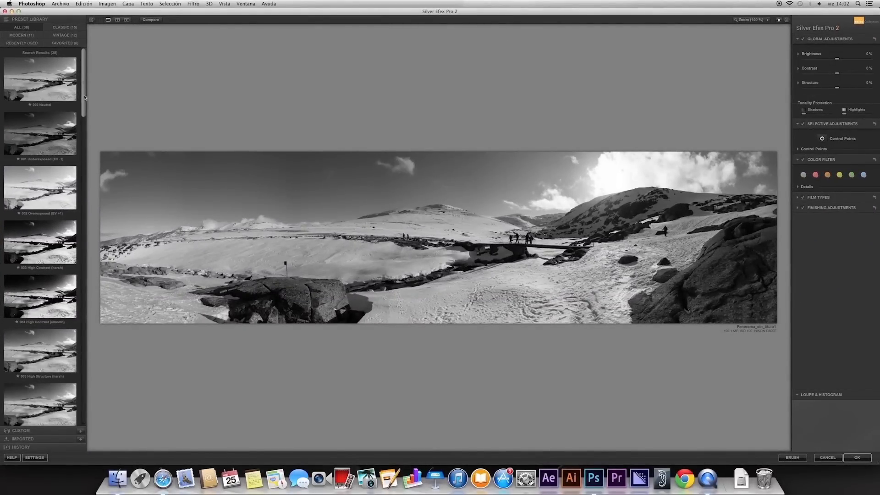
# - Browse the Preset Library and try the Full Spectrum and Full Spectrum Inverse presets
pyautogui.scroll(-3)
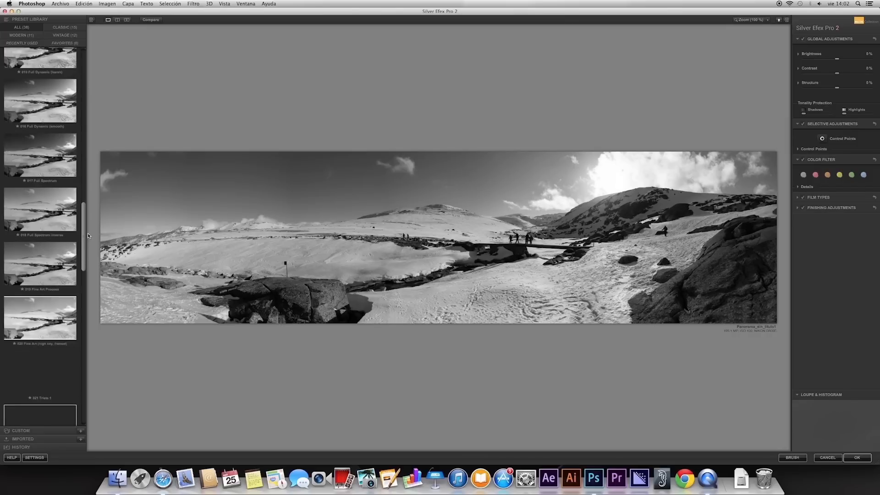
pyautogui.scroll(-3)
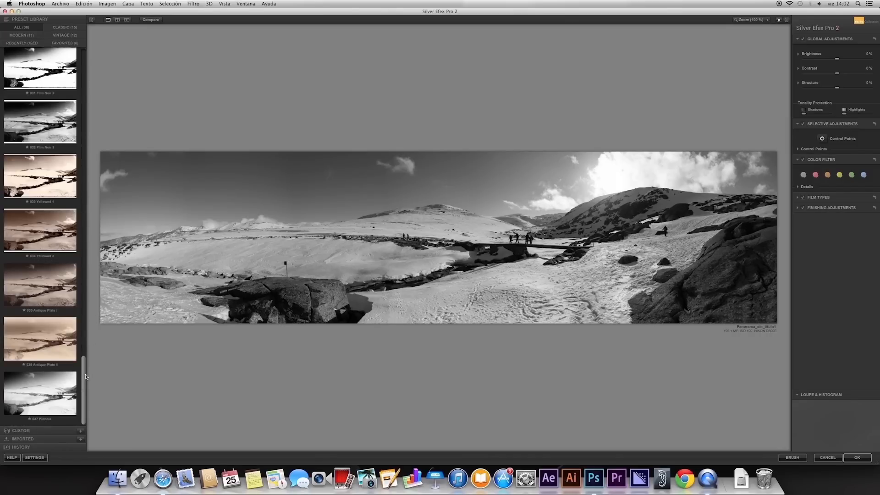
pyautogui.scroll(3)
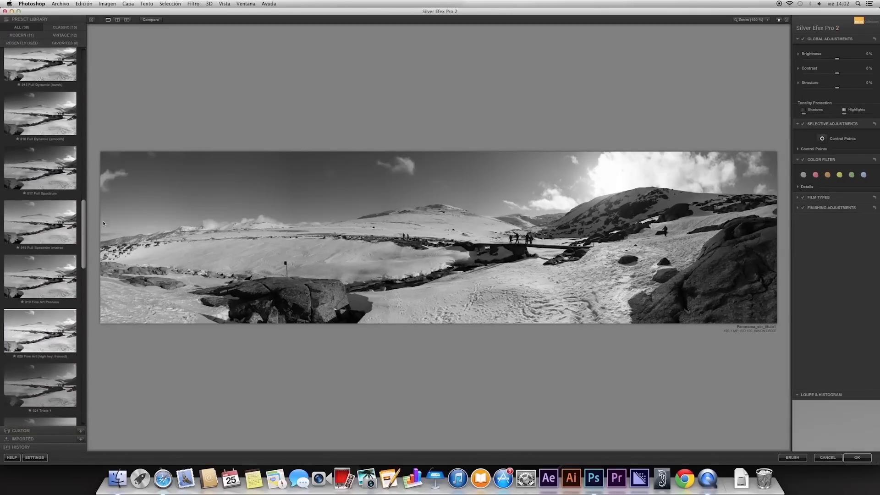
pyautogui.click(40, 222)
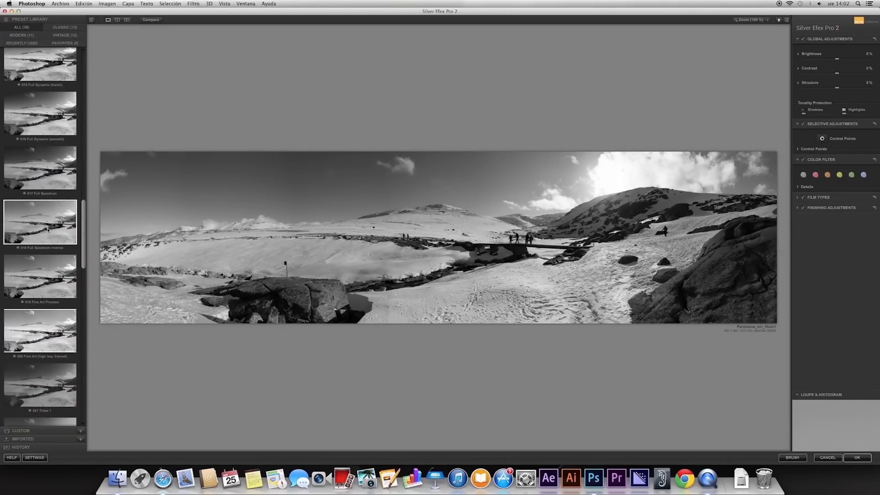
pyautogui.click(40, 168)
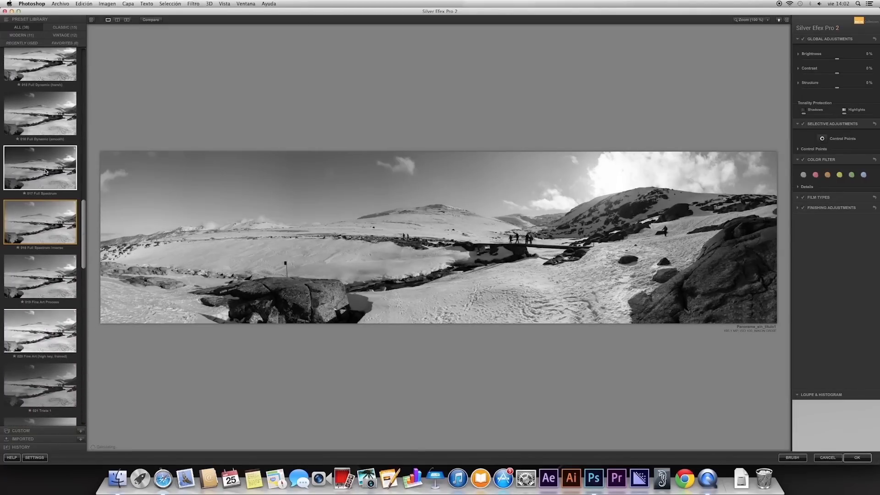
pyautogui.click(40, 169)
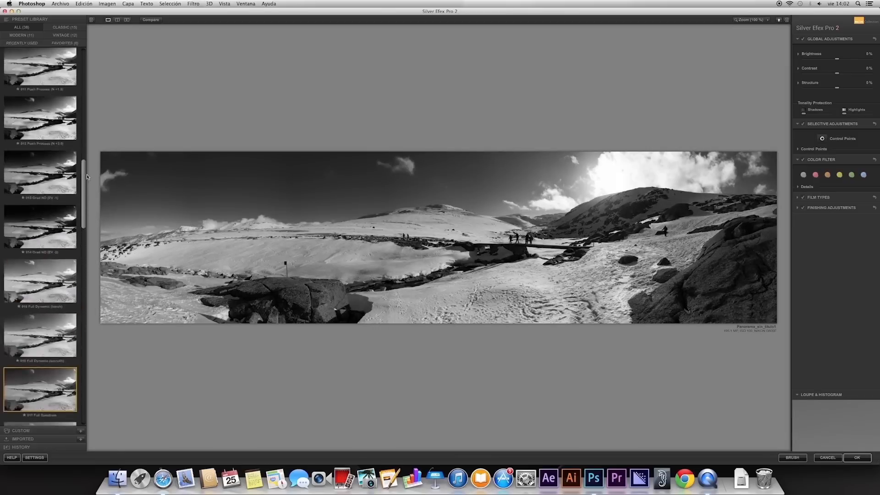
# - Try Grad ND, Push Process and Full Dynamic, ending on the muted Triste 1 preset
pyautogui.click(40, 229)
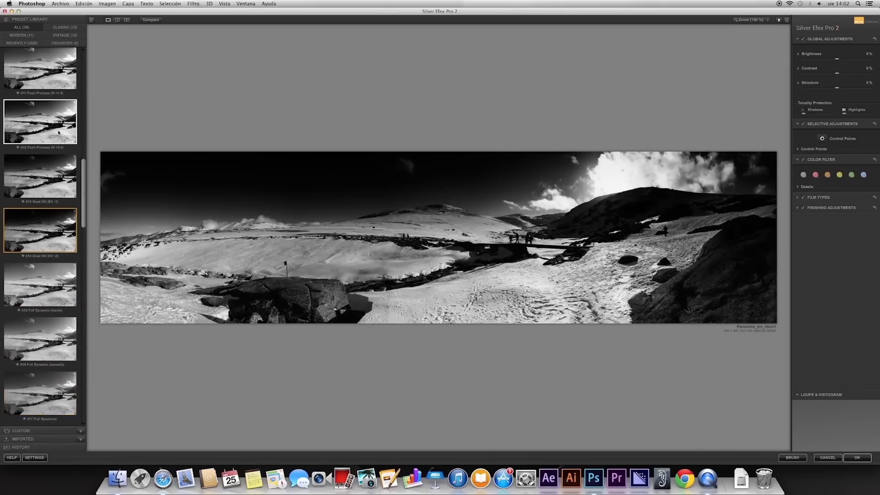
pyautogui.click(40, 122)
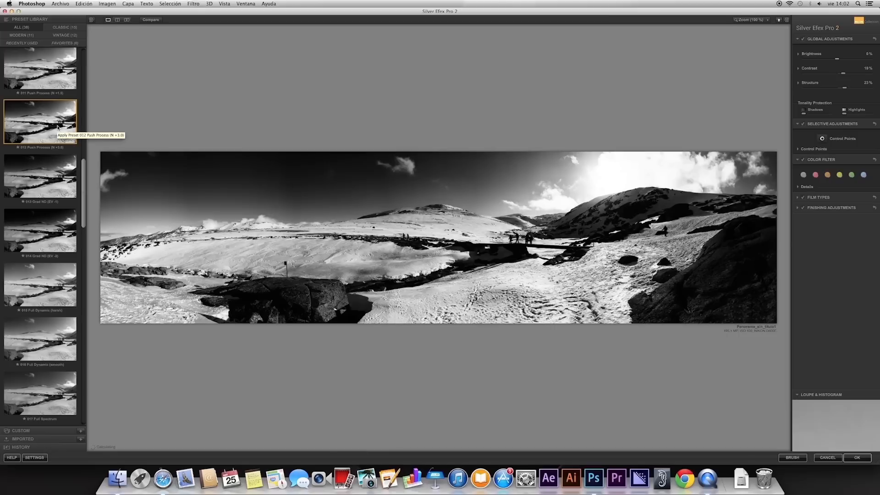
pyautogui.moveTo(729, 44)
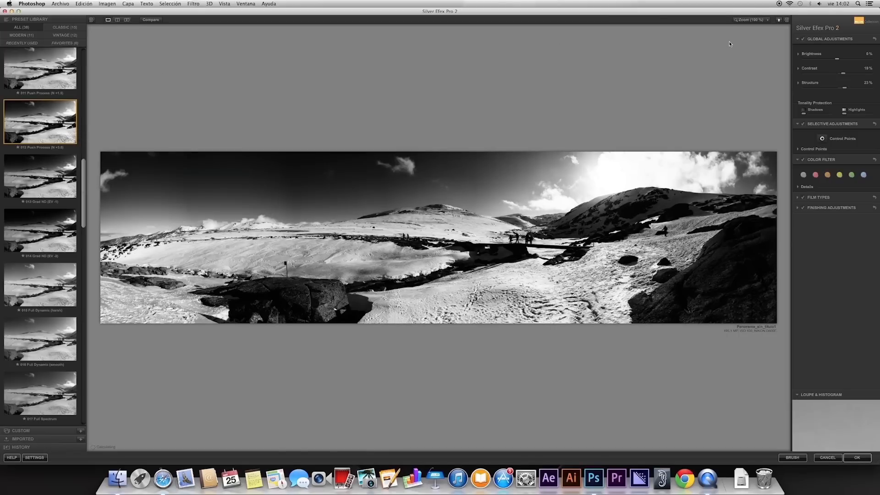
pyautogui.click(40, 230)
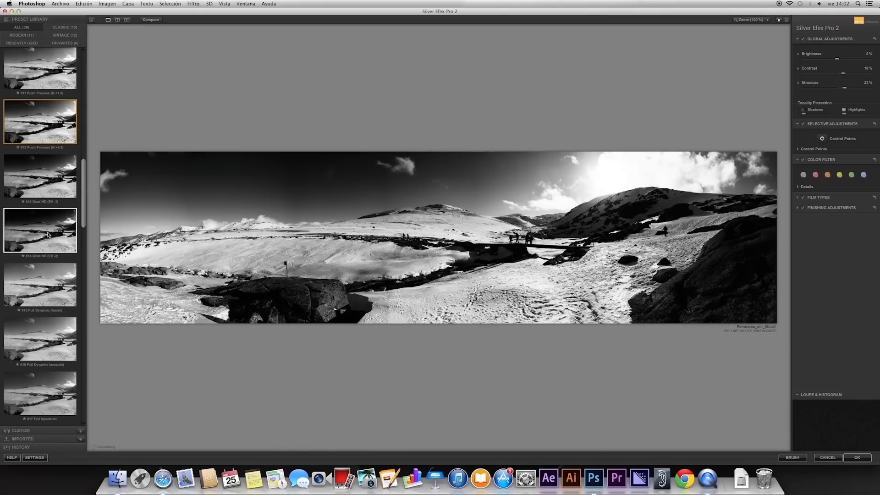
pyautogui.click(40, 284)
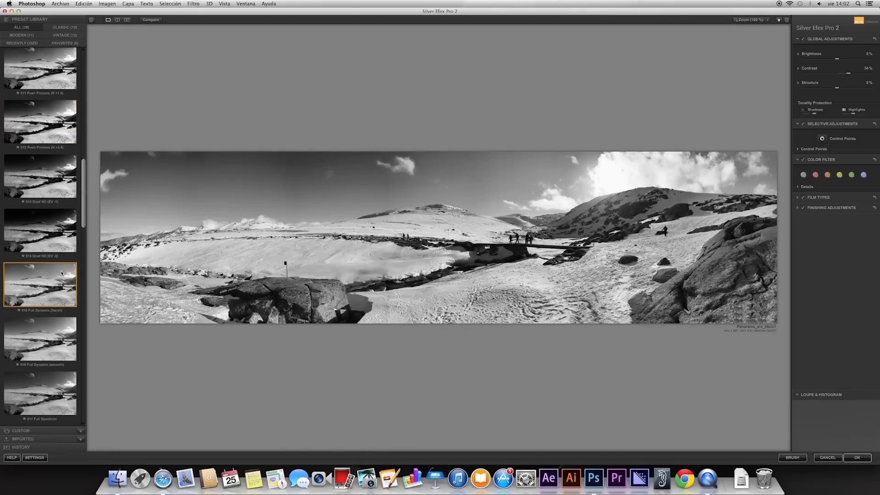
pyautogui.scroll(-3)
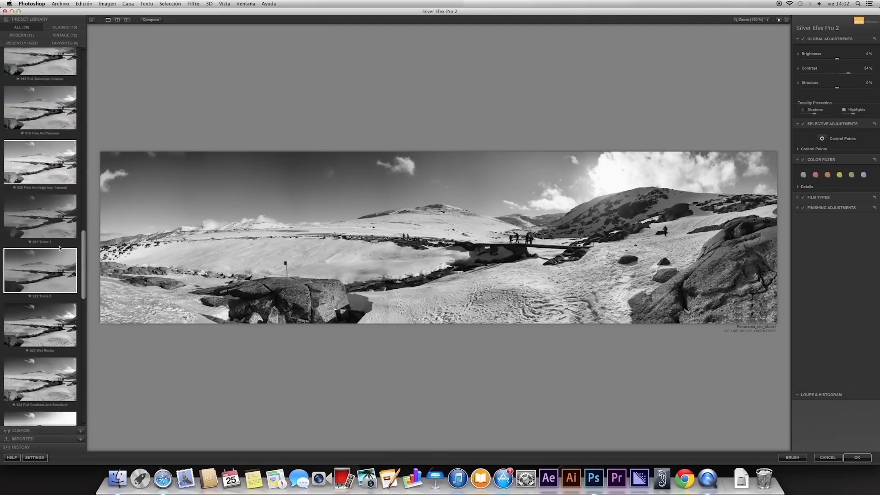
pyautogui.click(39, 216)
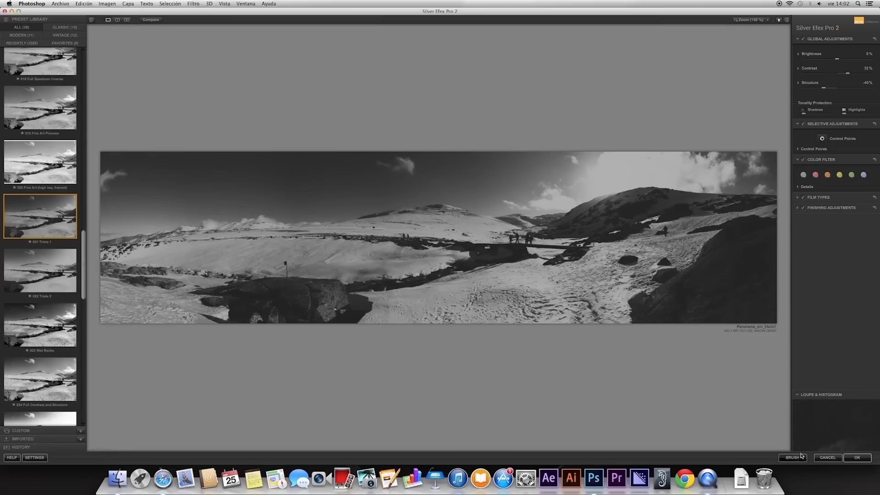
# - Expand Loupe & Histogram to check the muted version's tonal histogram, then collapse it
pyautogui.click(820, 394)
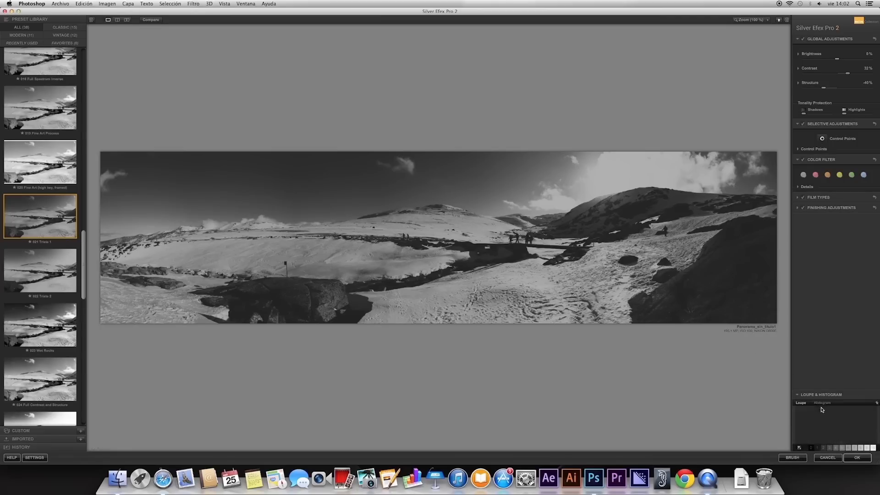
pyautogui.click(821, 402)
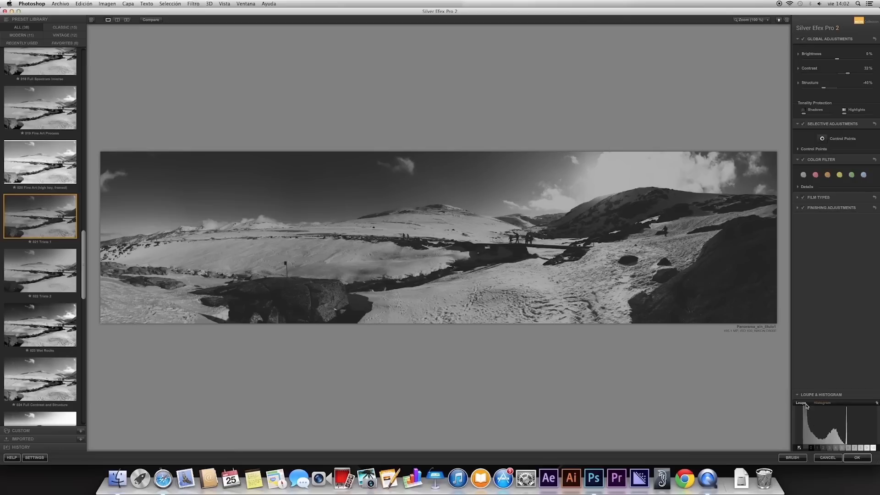
pyautogui.click(797, 394)
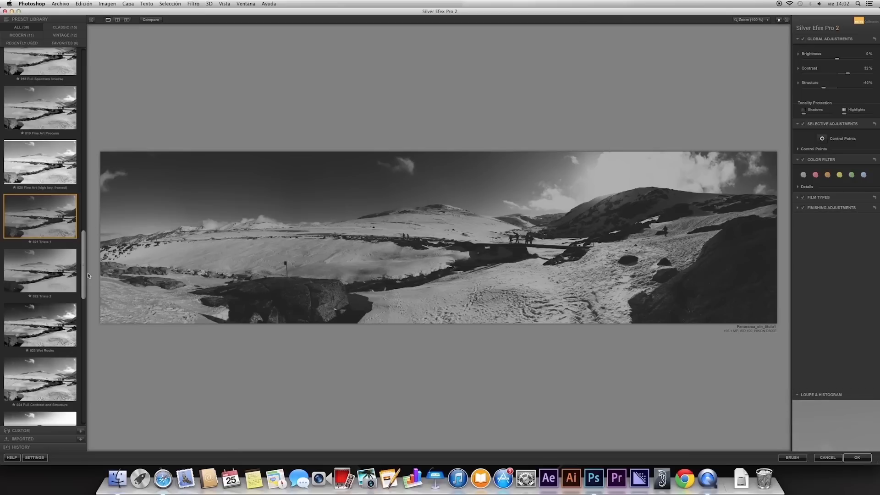
# - Apply the Film Noir 1 preset from the Preset Library to the panorama
pyautogui.scroll(-3)
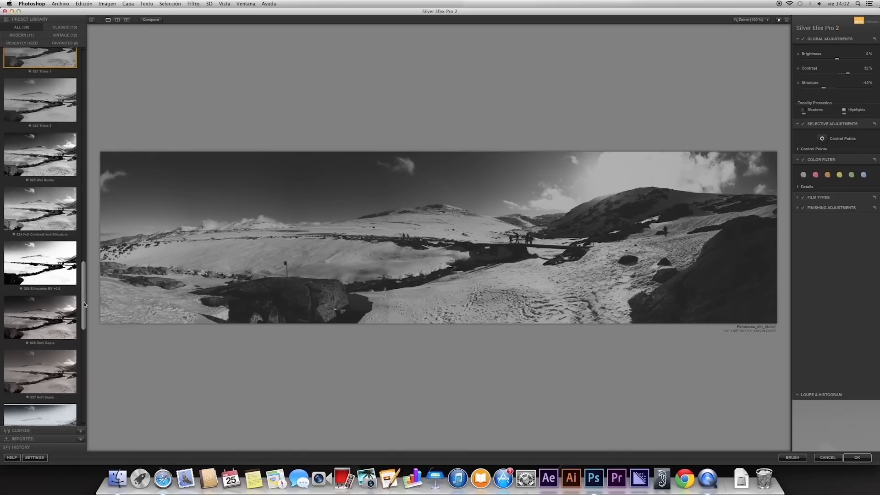
pyautogui.scroll(-3)
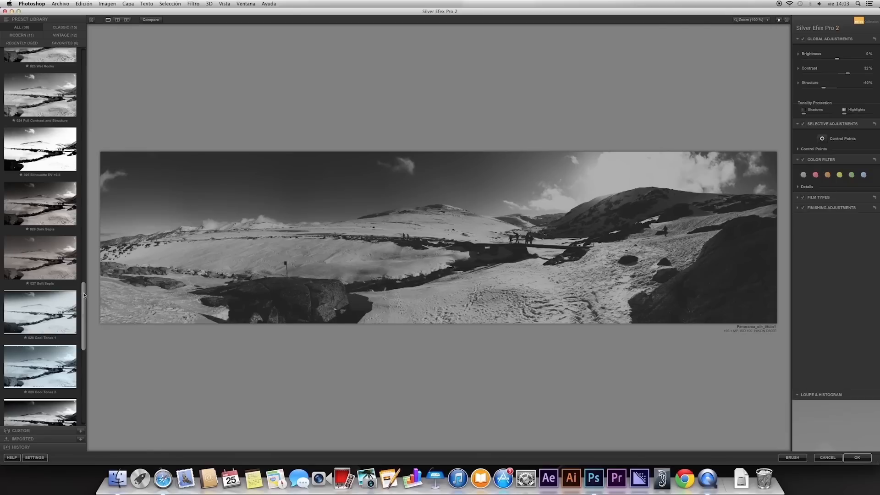
pyautogui.scroll(-3)
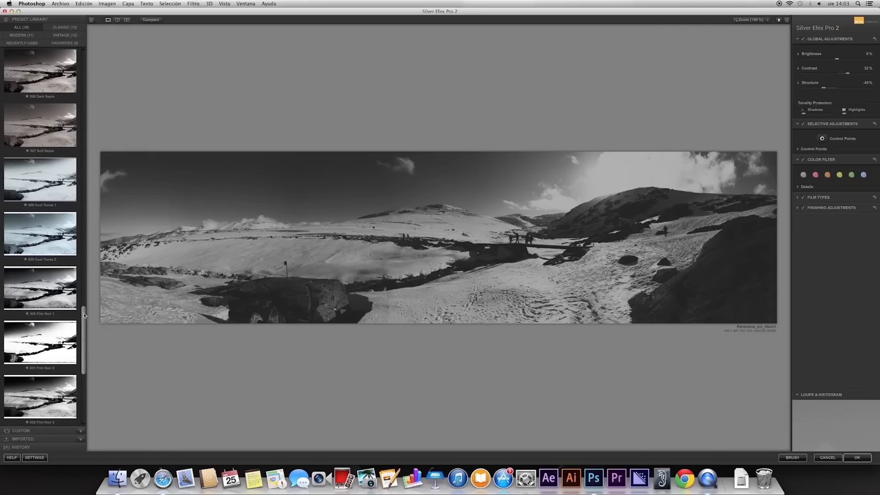
pyautogui.click(40, 288)
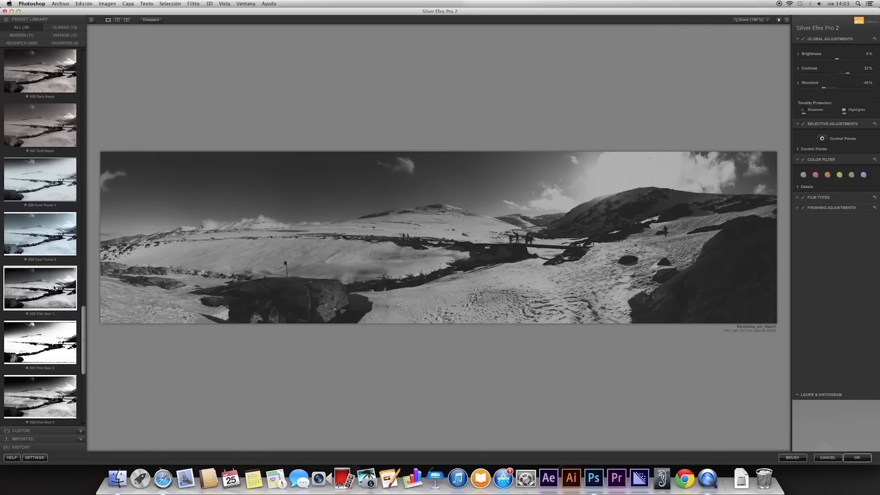
pyautogui.click(40, 288)
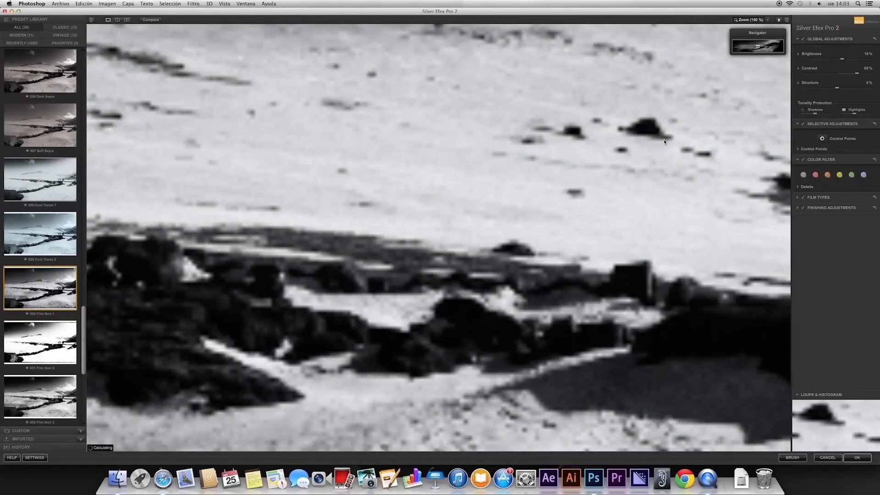
pyautogui.moveTo(670, 137)
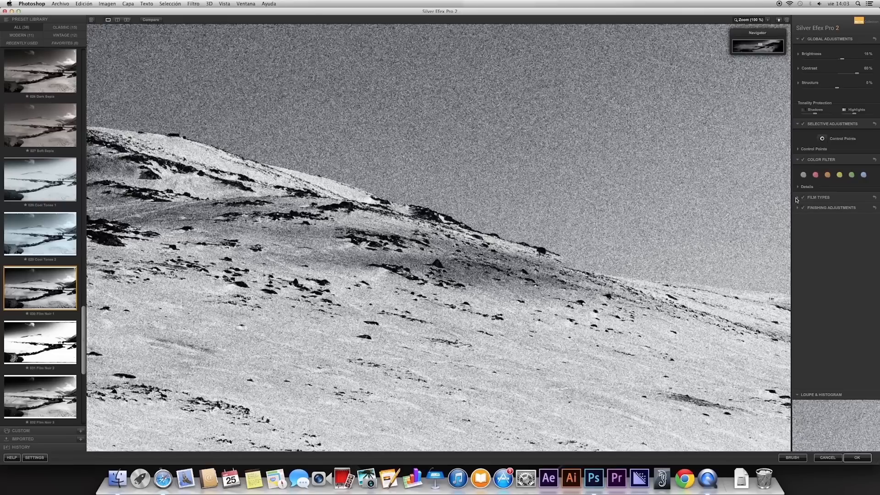
# - Expand Film Types and open the film emulation list to choose Fuji Neopan ACROS 100
pyautogui.click(797, 197)
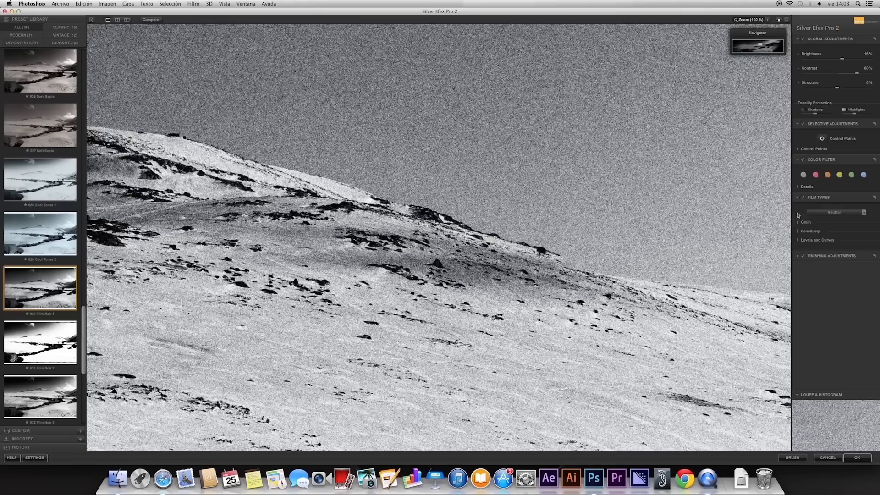
pyautogui.click(805, 222)
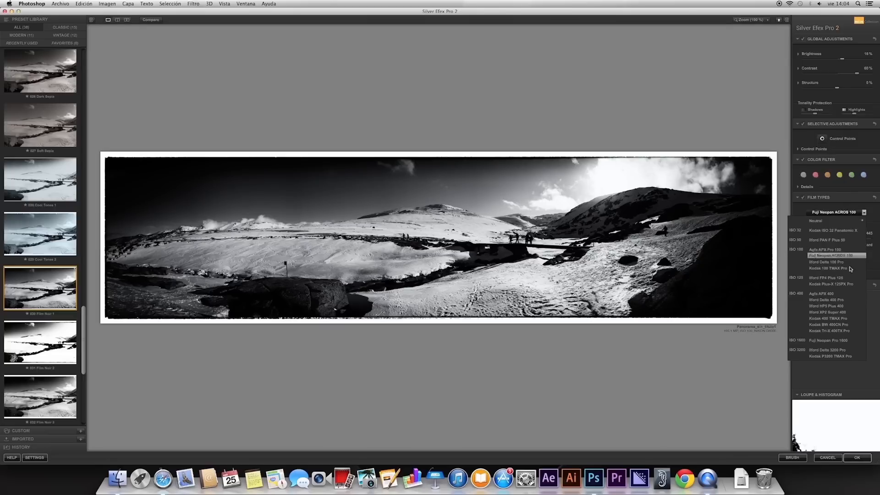
# - Try Ilford Delta 400, Kodak TMAX, Tri-X, Panatomic X and other films, ending on Neutral
pyautogui.click(829, 318)
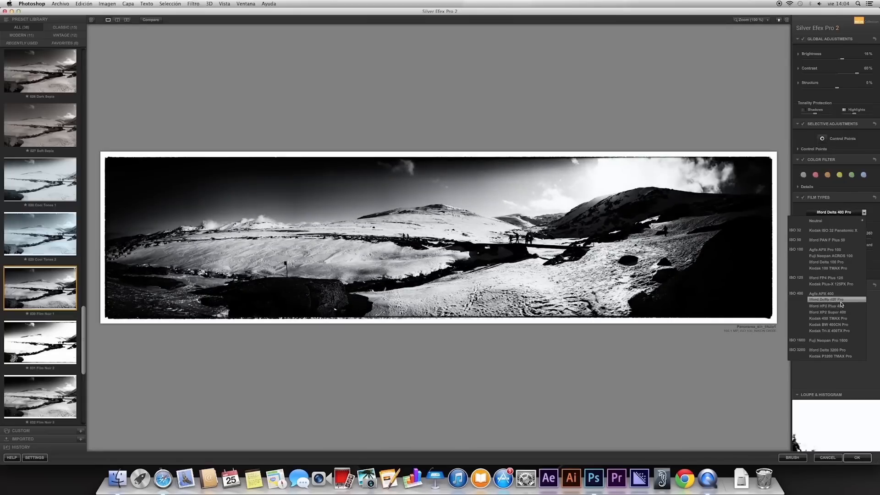
pyautogui.click(830, 355)
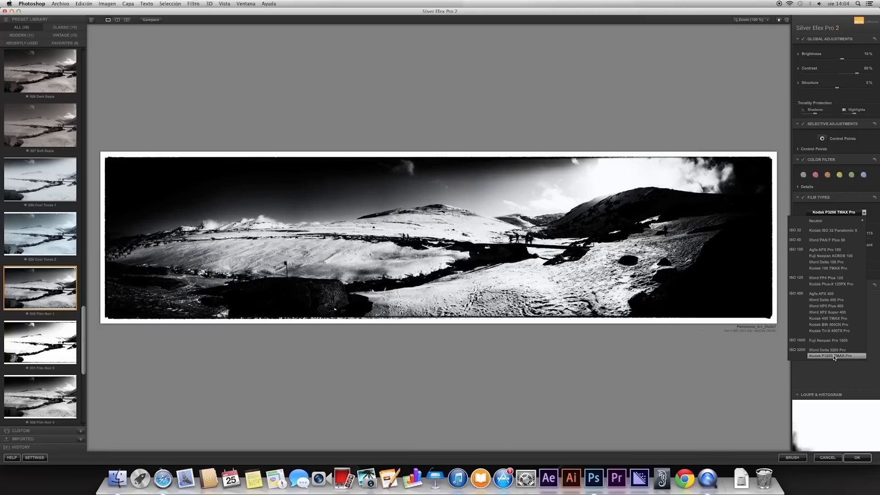
pyautogui.click(832, 311)
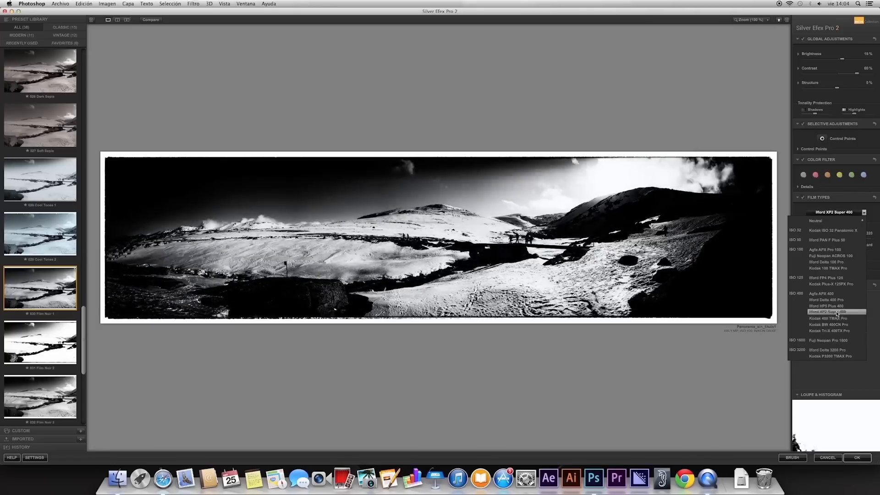
pyautogui.click(830, 267)
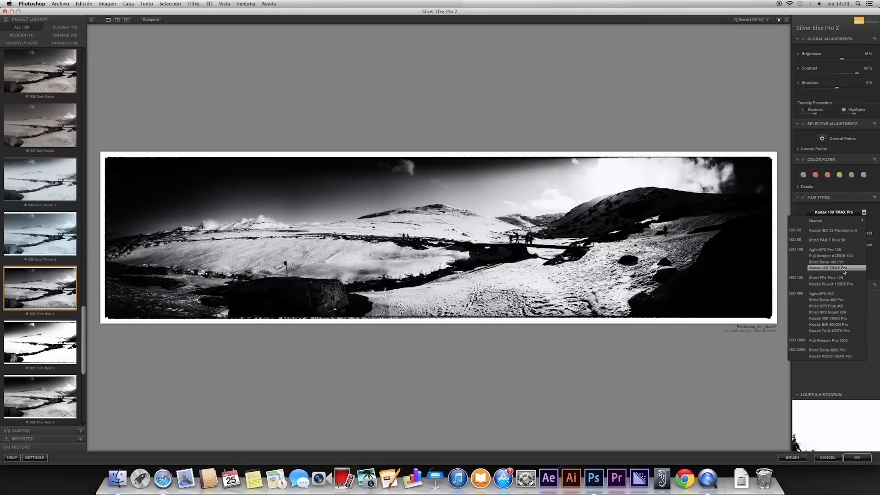
pyautogui.click(830, 305)
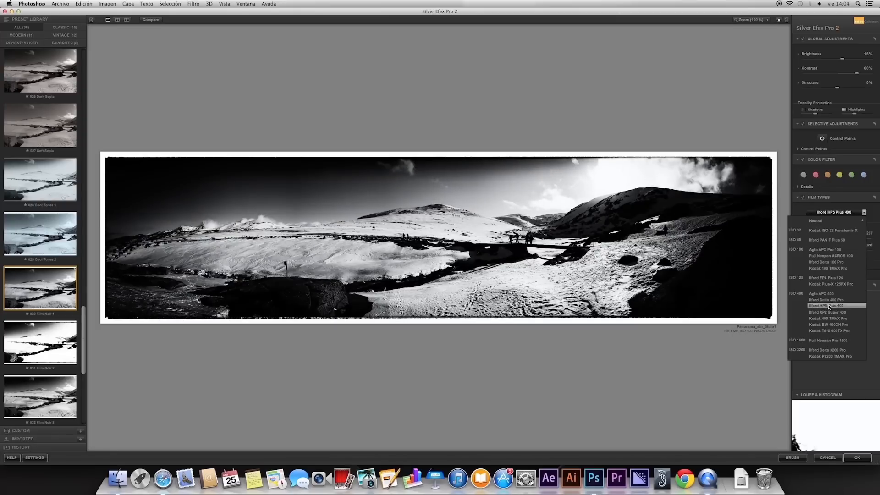
pyautogui.click(830, 330)
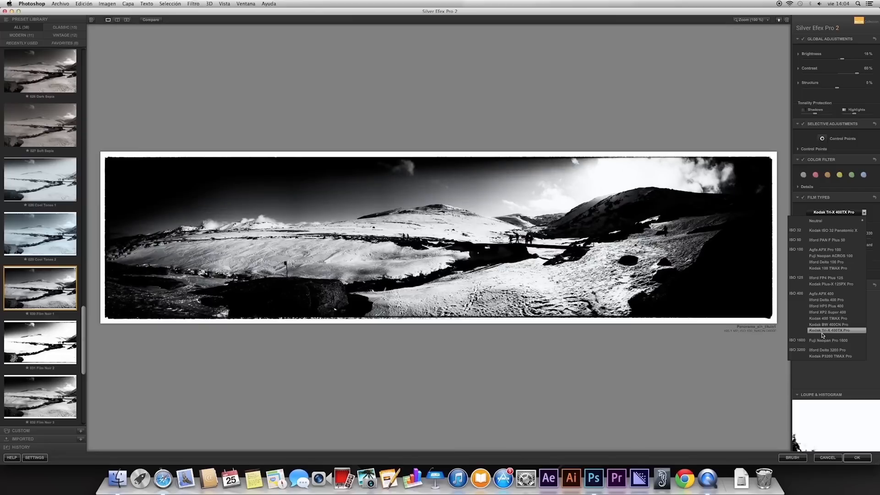
pyautogui.click(830, 284)
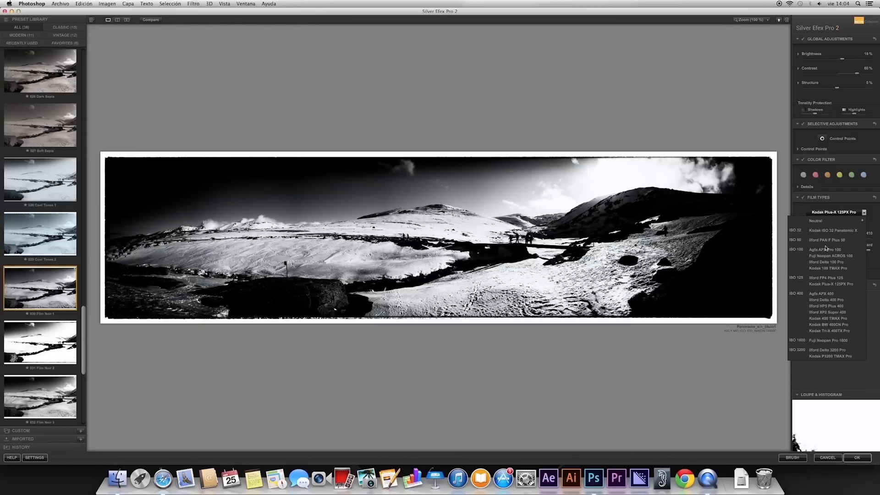
pyautogui.click(835, 230)
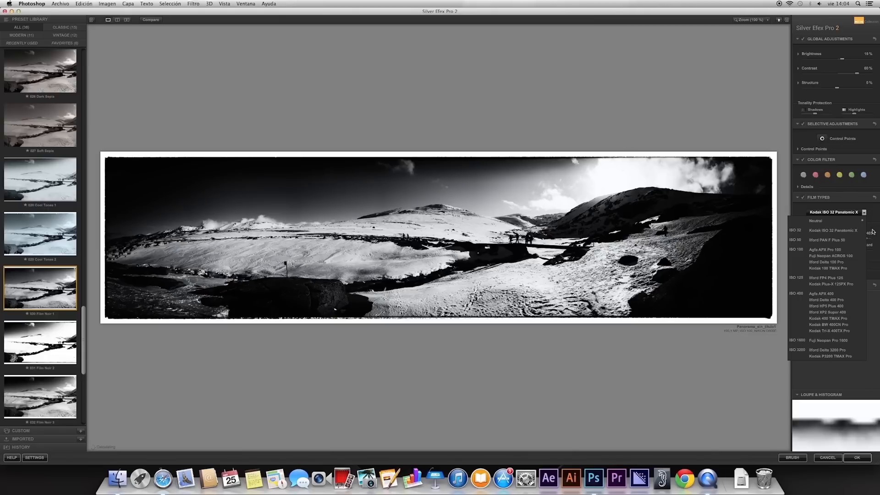
pyautogui.click(833, 220)
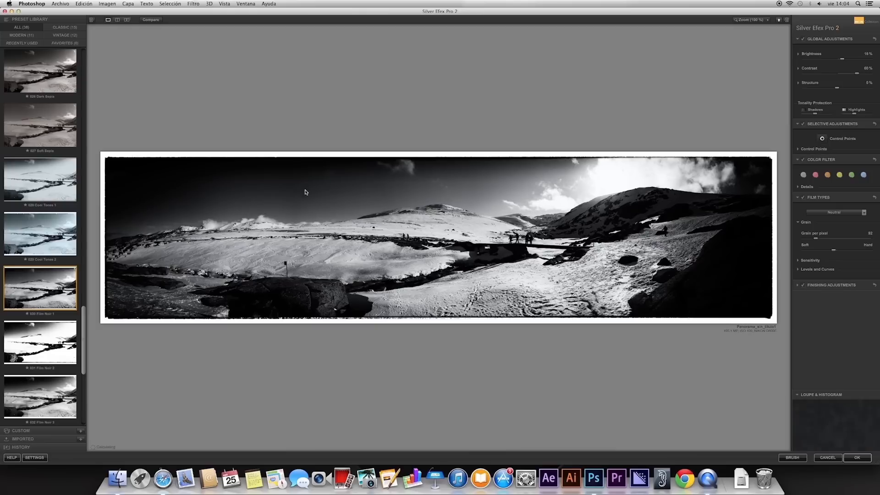
pyautogui.moveTo(318, 187)
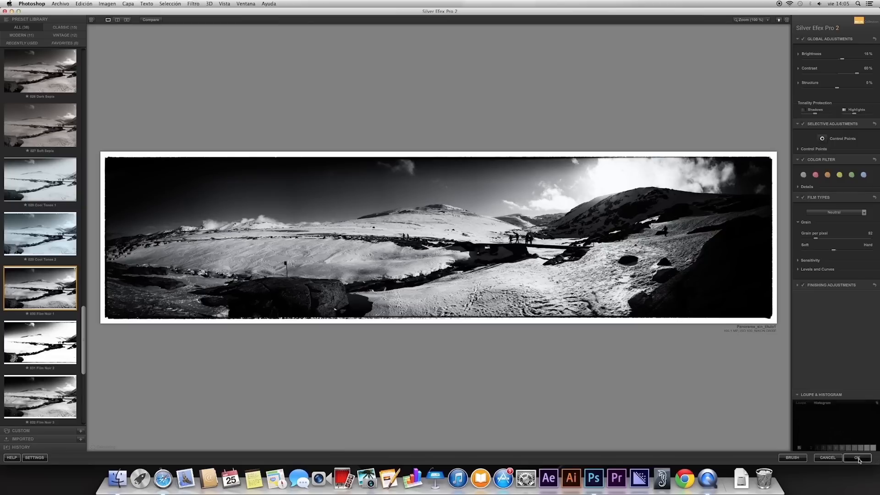
# - Confirm Silver Efex Pro 2 with OK to return the black-and-white layer to Photoshop
pyautogui.click(858, 457)
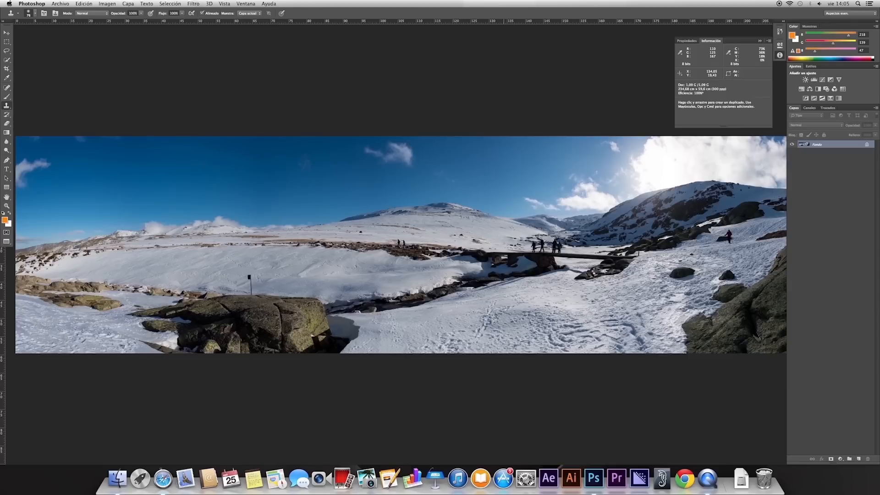
pyautogui.moveTo(484, 161)
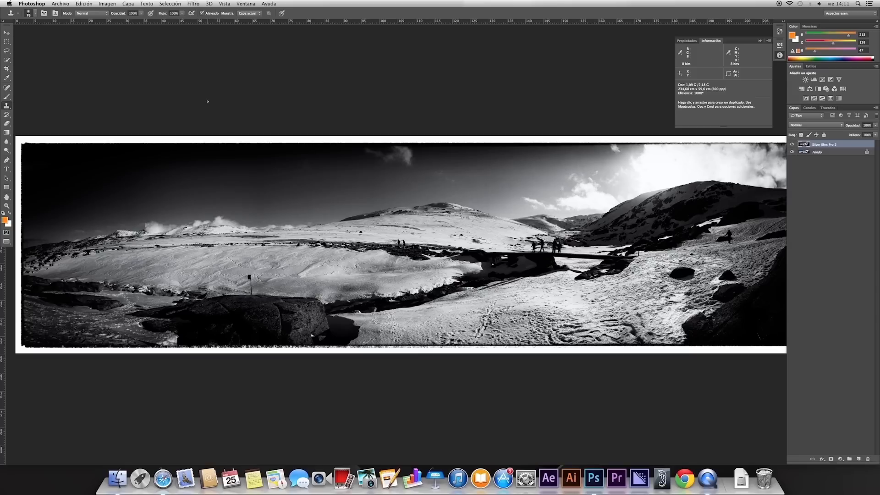
pyautogui.moveTo(106, 5)
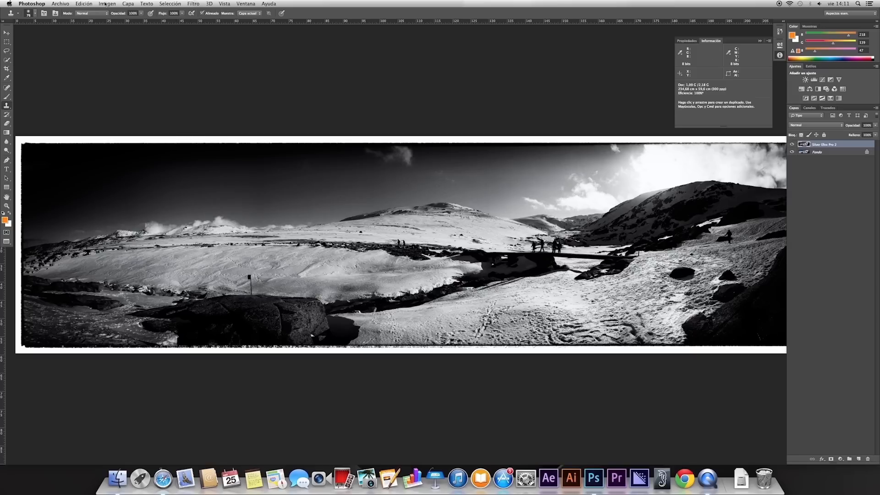
pyautogui.click(107, 4)
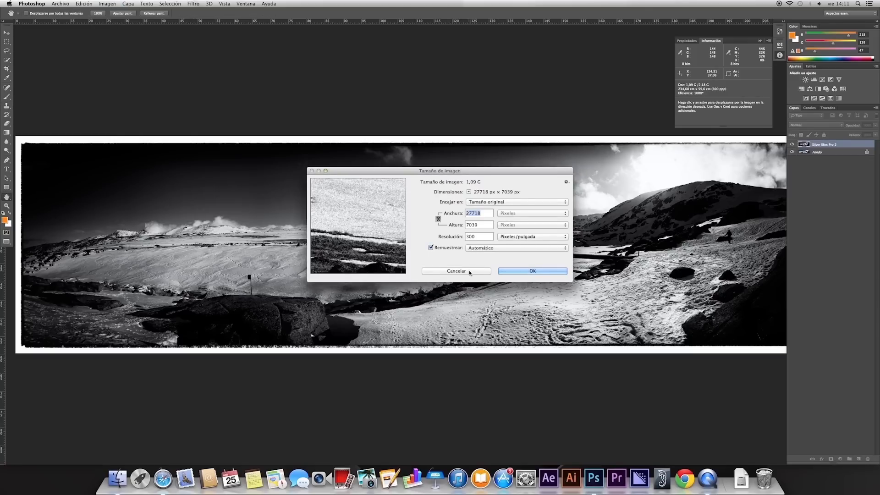
pyautogui.click(531, 271)
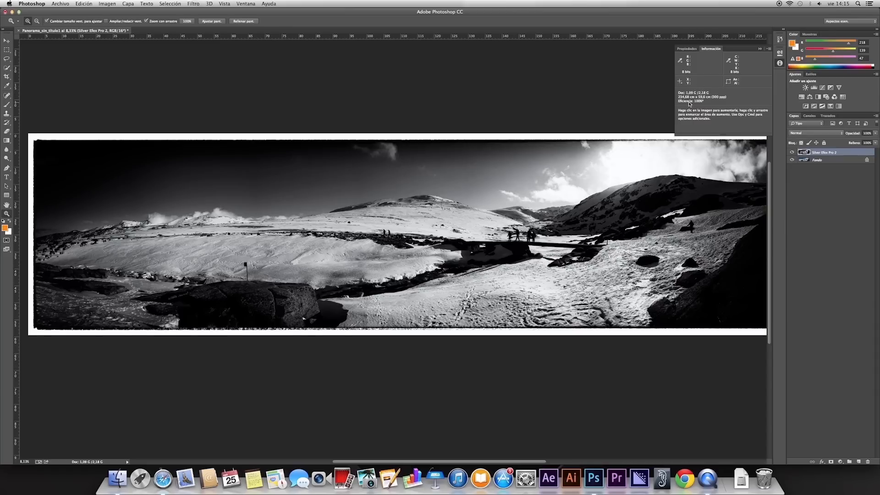
# - Save the panorama as _Panos.psb in Large Document Format via Save As
pyautogui.click(59, 3)
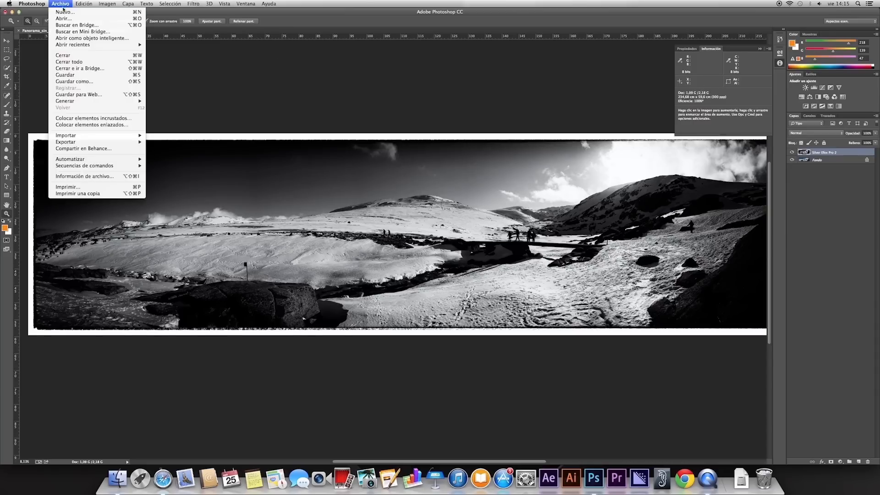
pyautogui.moveTo(85, 82)
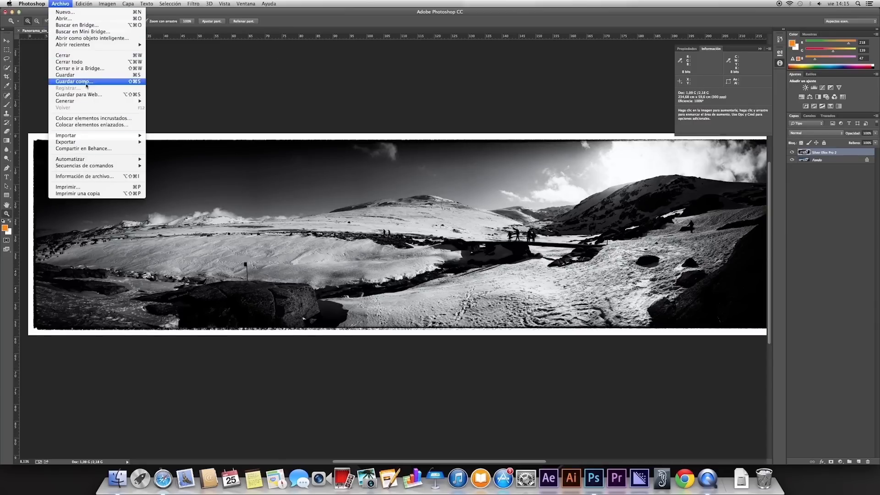
pyautogui.click(73, 81)
pyautogui.write('_Panos.psd')
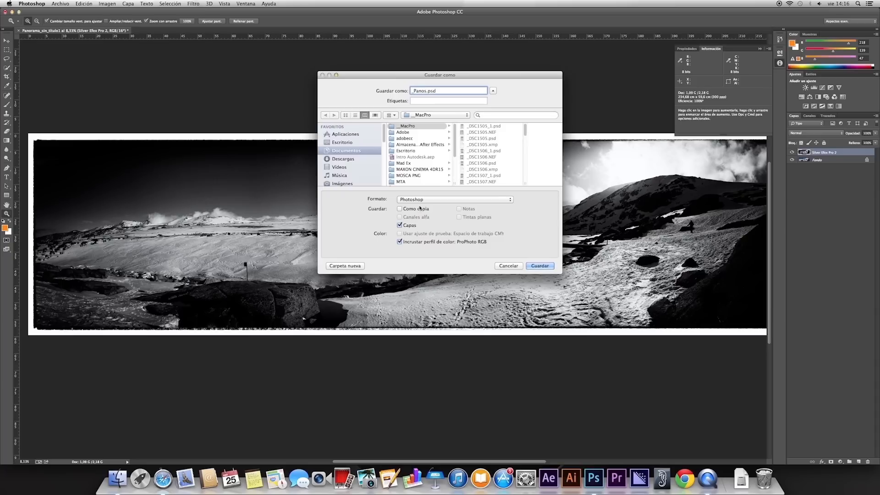
pyautogui.click(453, 200)
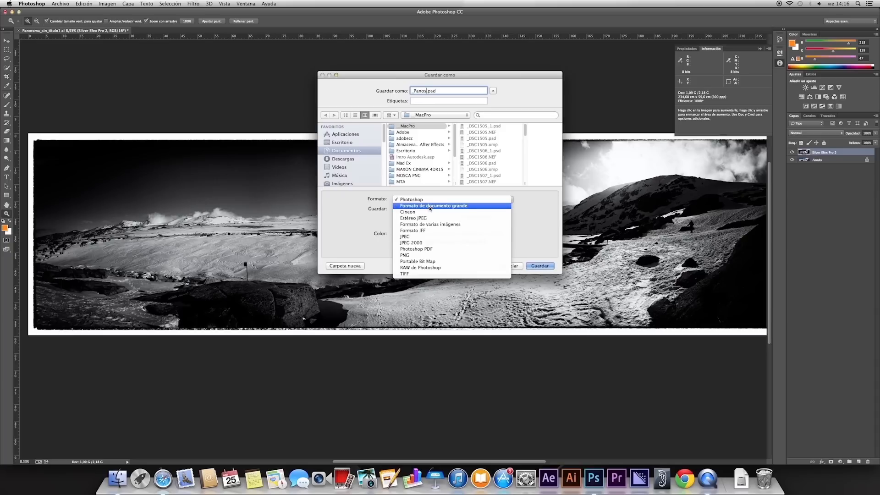
pyautogui.click(433, 206)
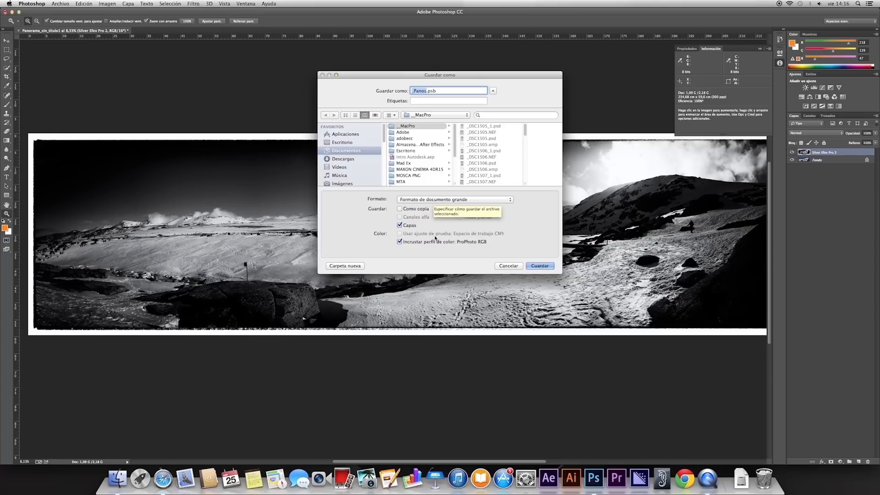
pyautogui.moveTo(509, 283)
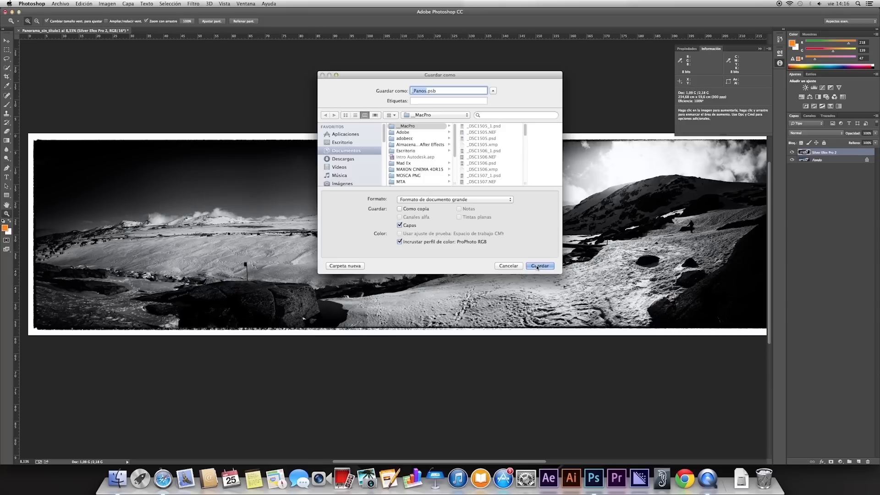
pyautogui.click(538, 265)
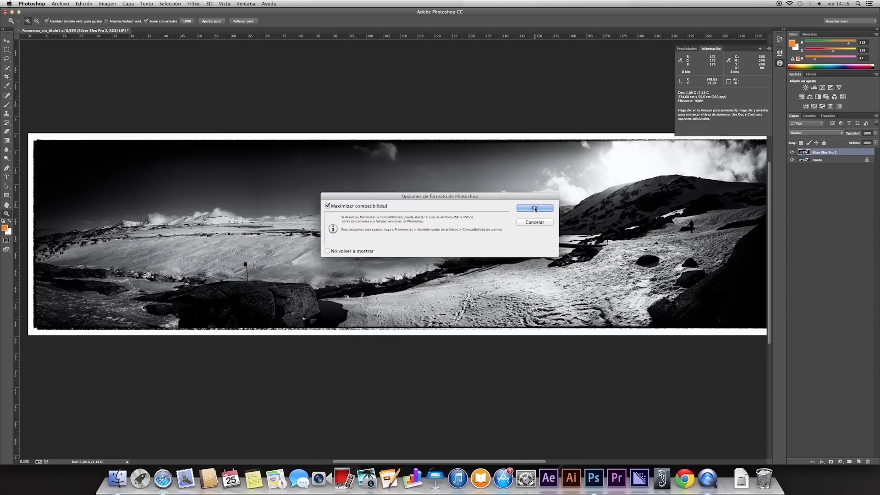
# - Keep Maximize Compatibility checked and confirm so _Panos.psb starts saving
pyautogui.click(533, 208)
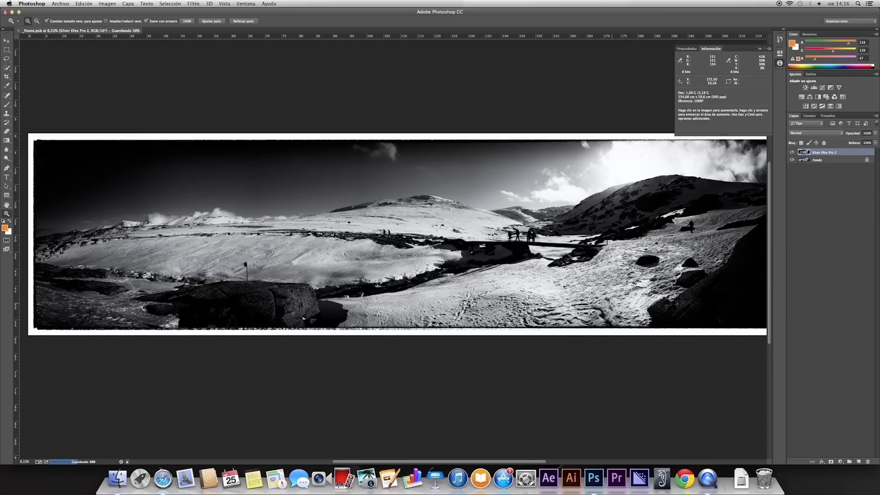
pyautogui.moveTo(607, 363)
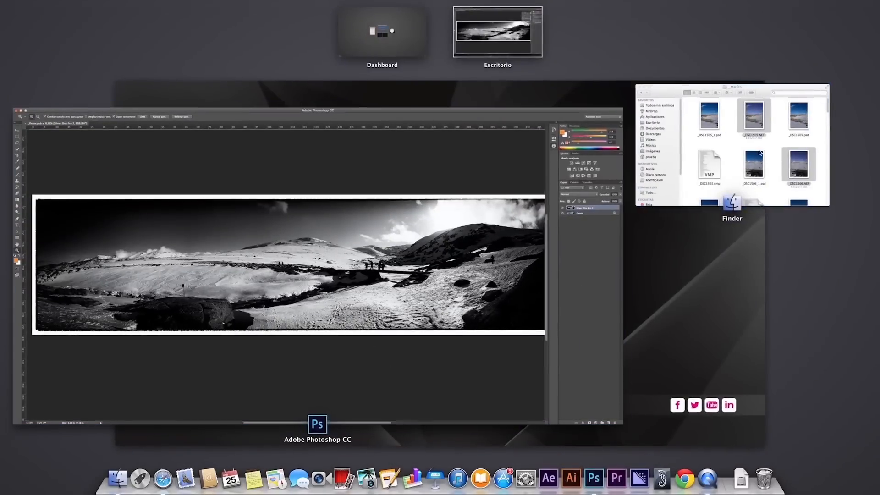
# - In Finder, select _Panos.psb and view its info showing a 3.03 GB Large Document
pyautogui.click(497, 32)
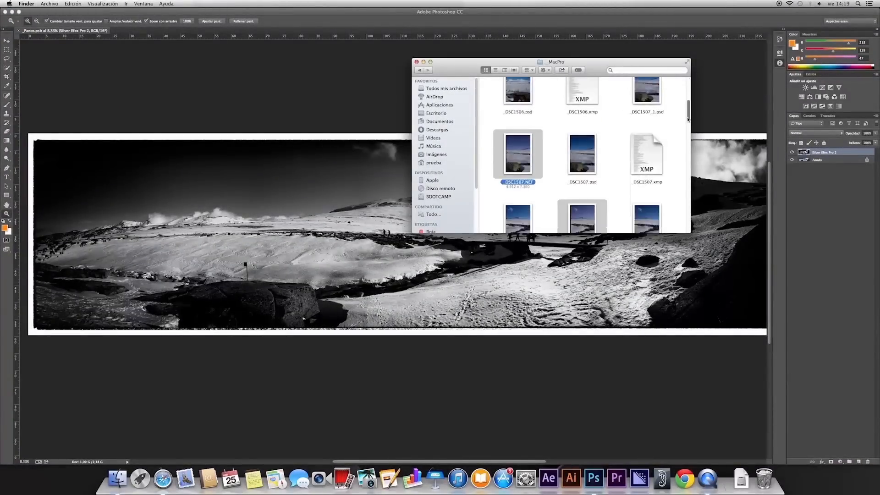
pyautogui.scroll(-3)
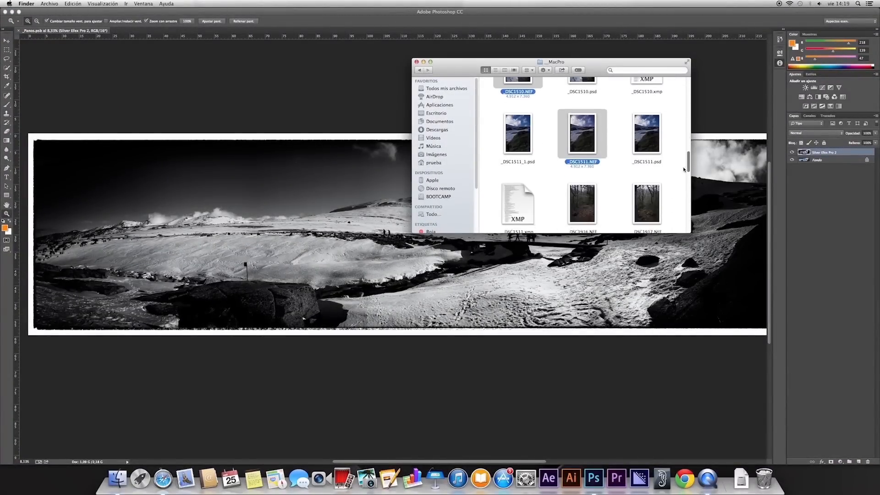
pyautogui.scroll(-3)
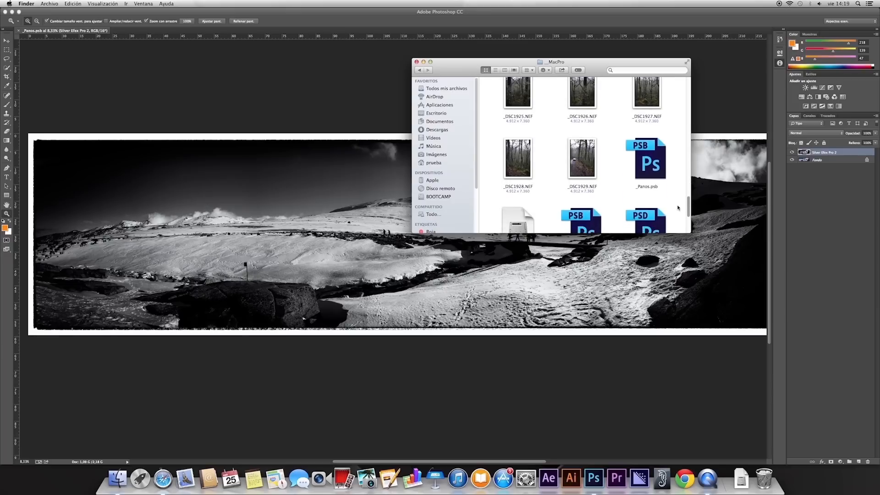
pyautogui.click(645, 160)
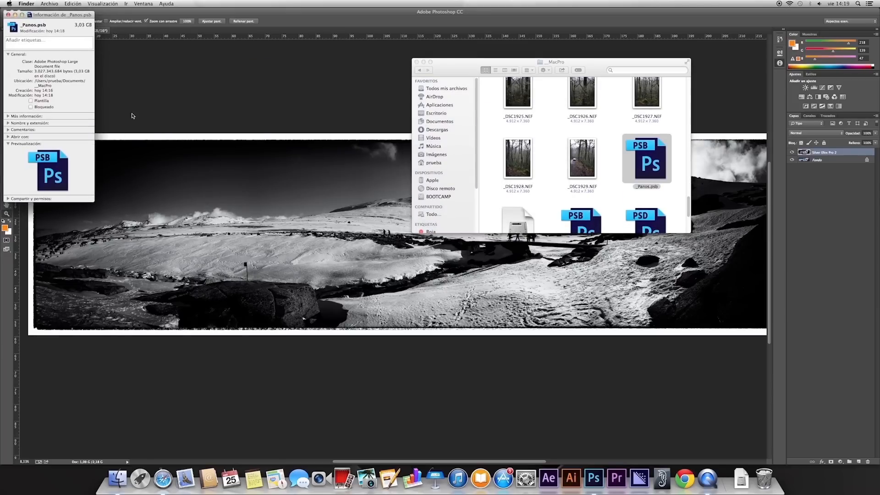
pyautogui.moveTo(50, 15); pyautogui.dragTo(159, 57)
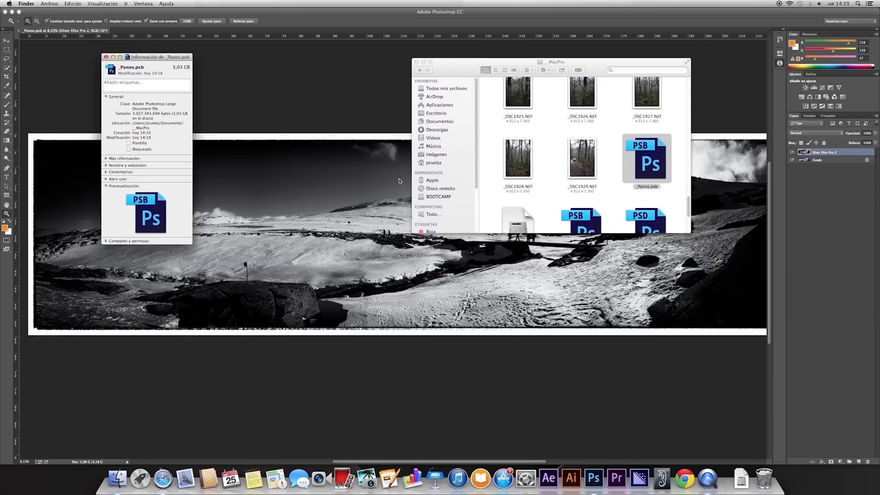
pyautogui.moveTo(385, 244)
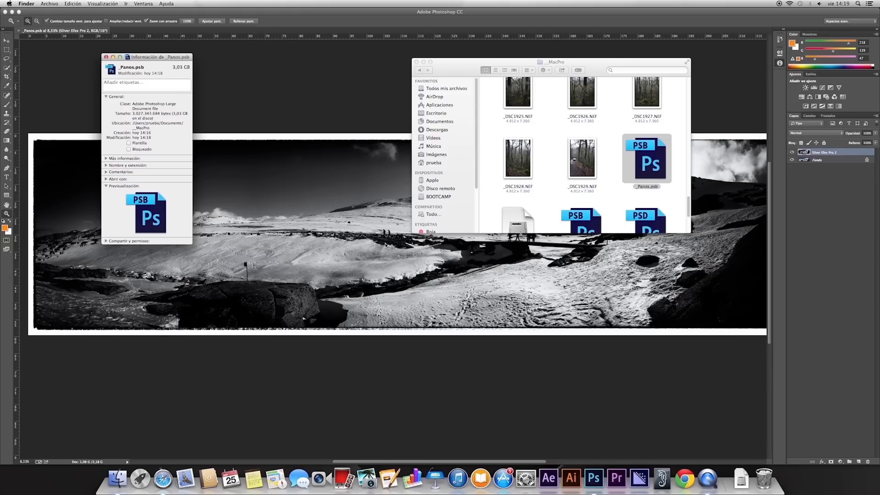
pyautogui.moveTo(603, 133)
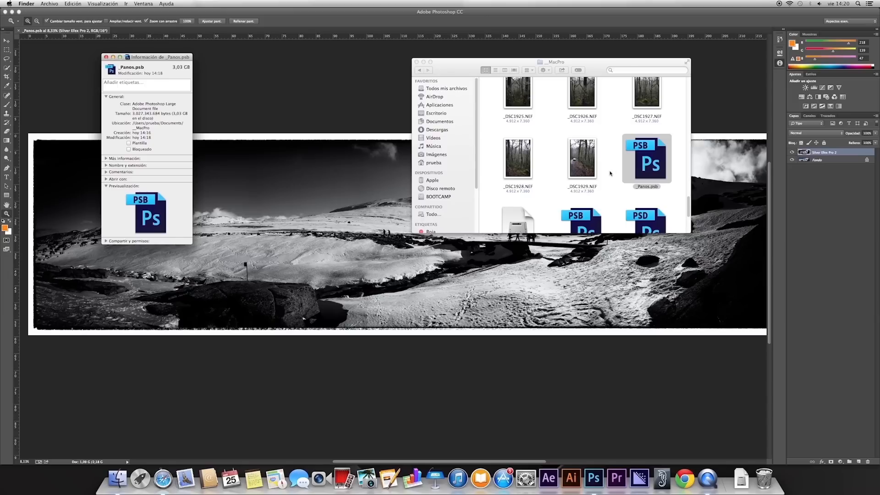
pyautogui.moveTo(604, 183)
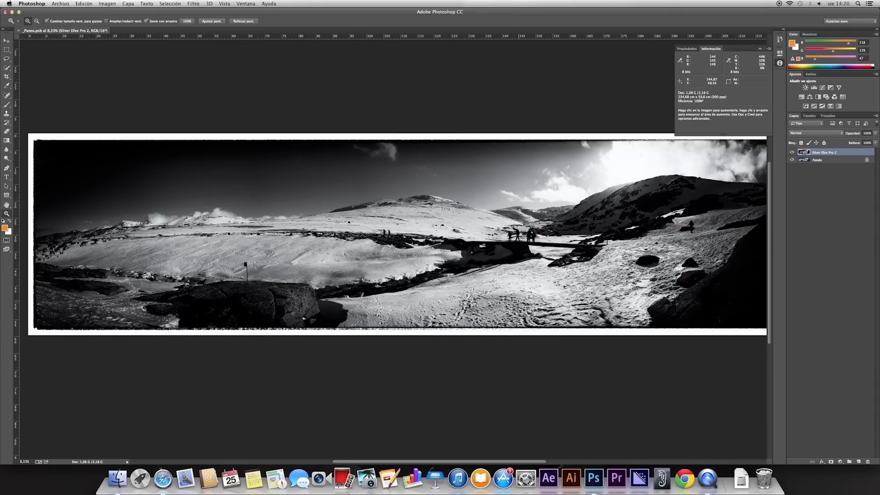
pyautogui.moveTo(498, 312)
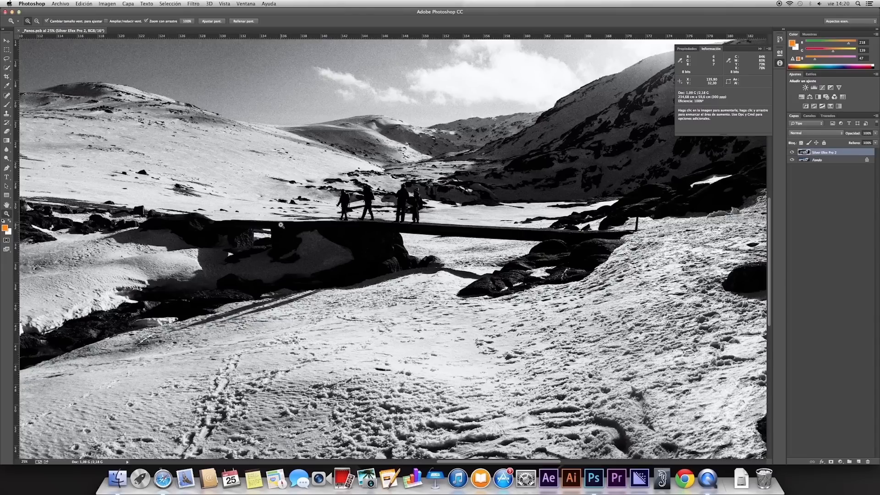
pyautogui.moveTo(337, 225)
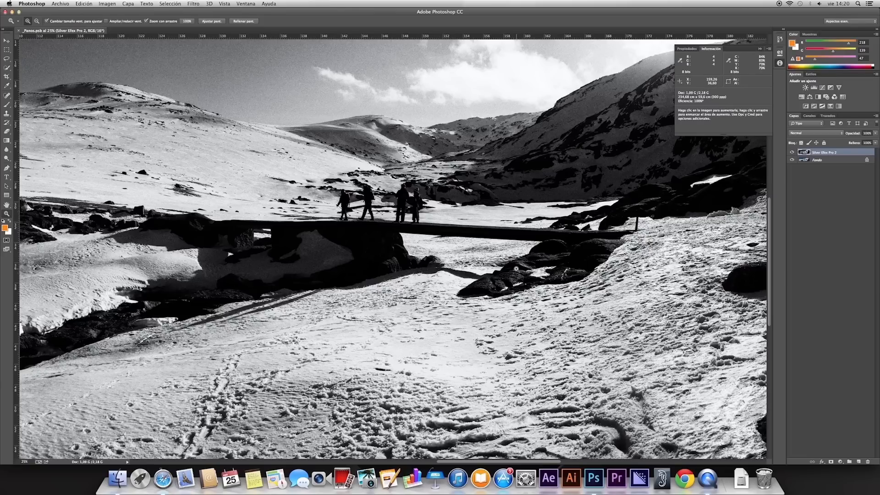
pyautogui.moveTo(497, 315)
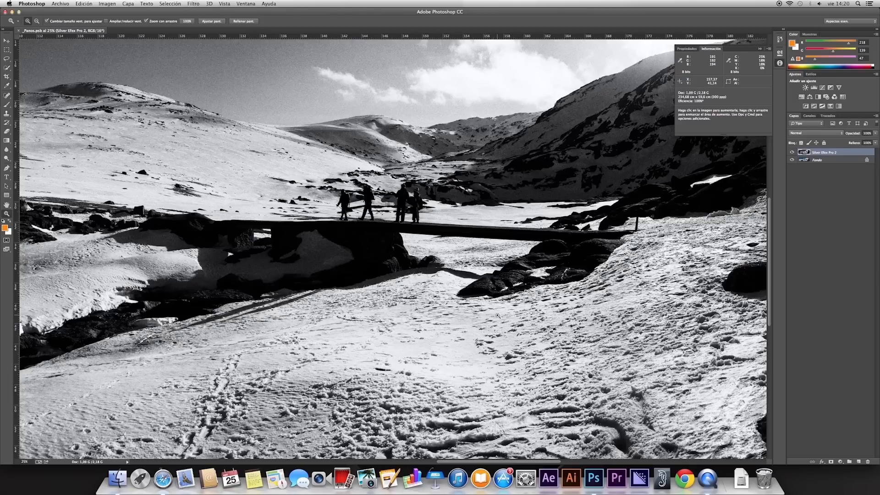
pyautogui.moveTo(510, 281)
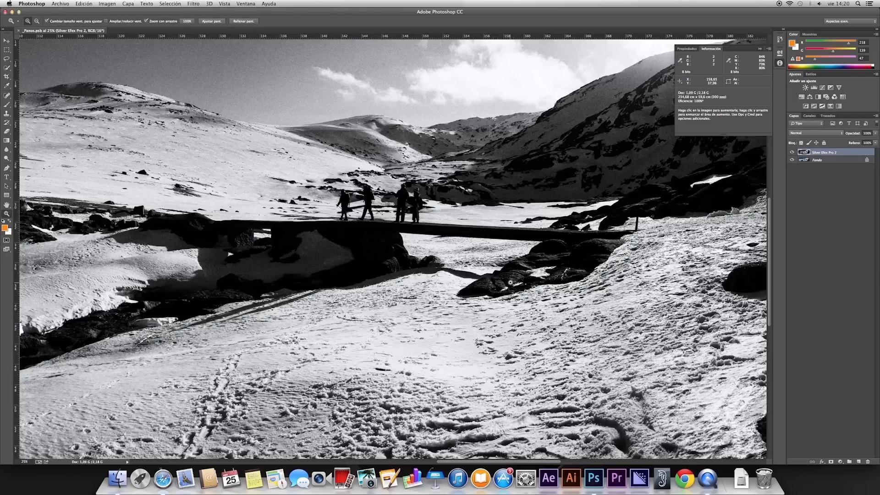